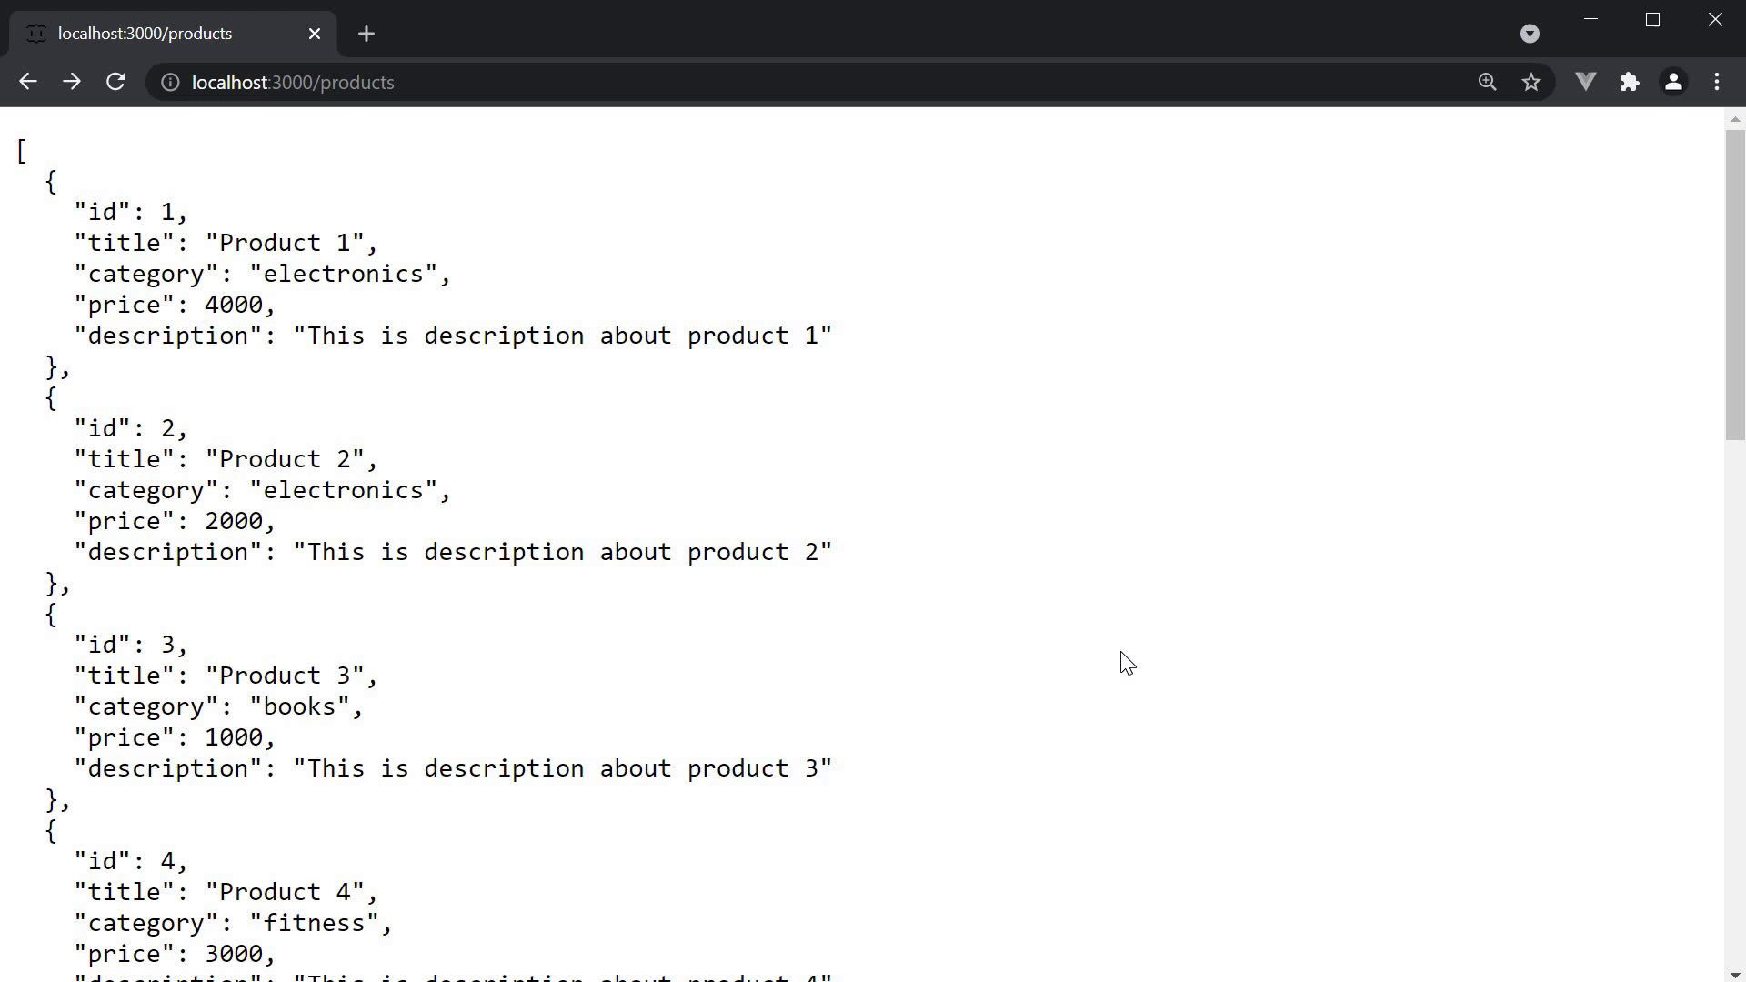
pyautogui.moveTo(1064, 611)
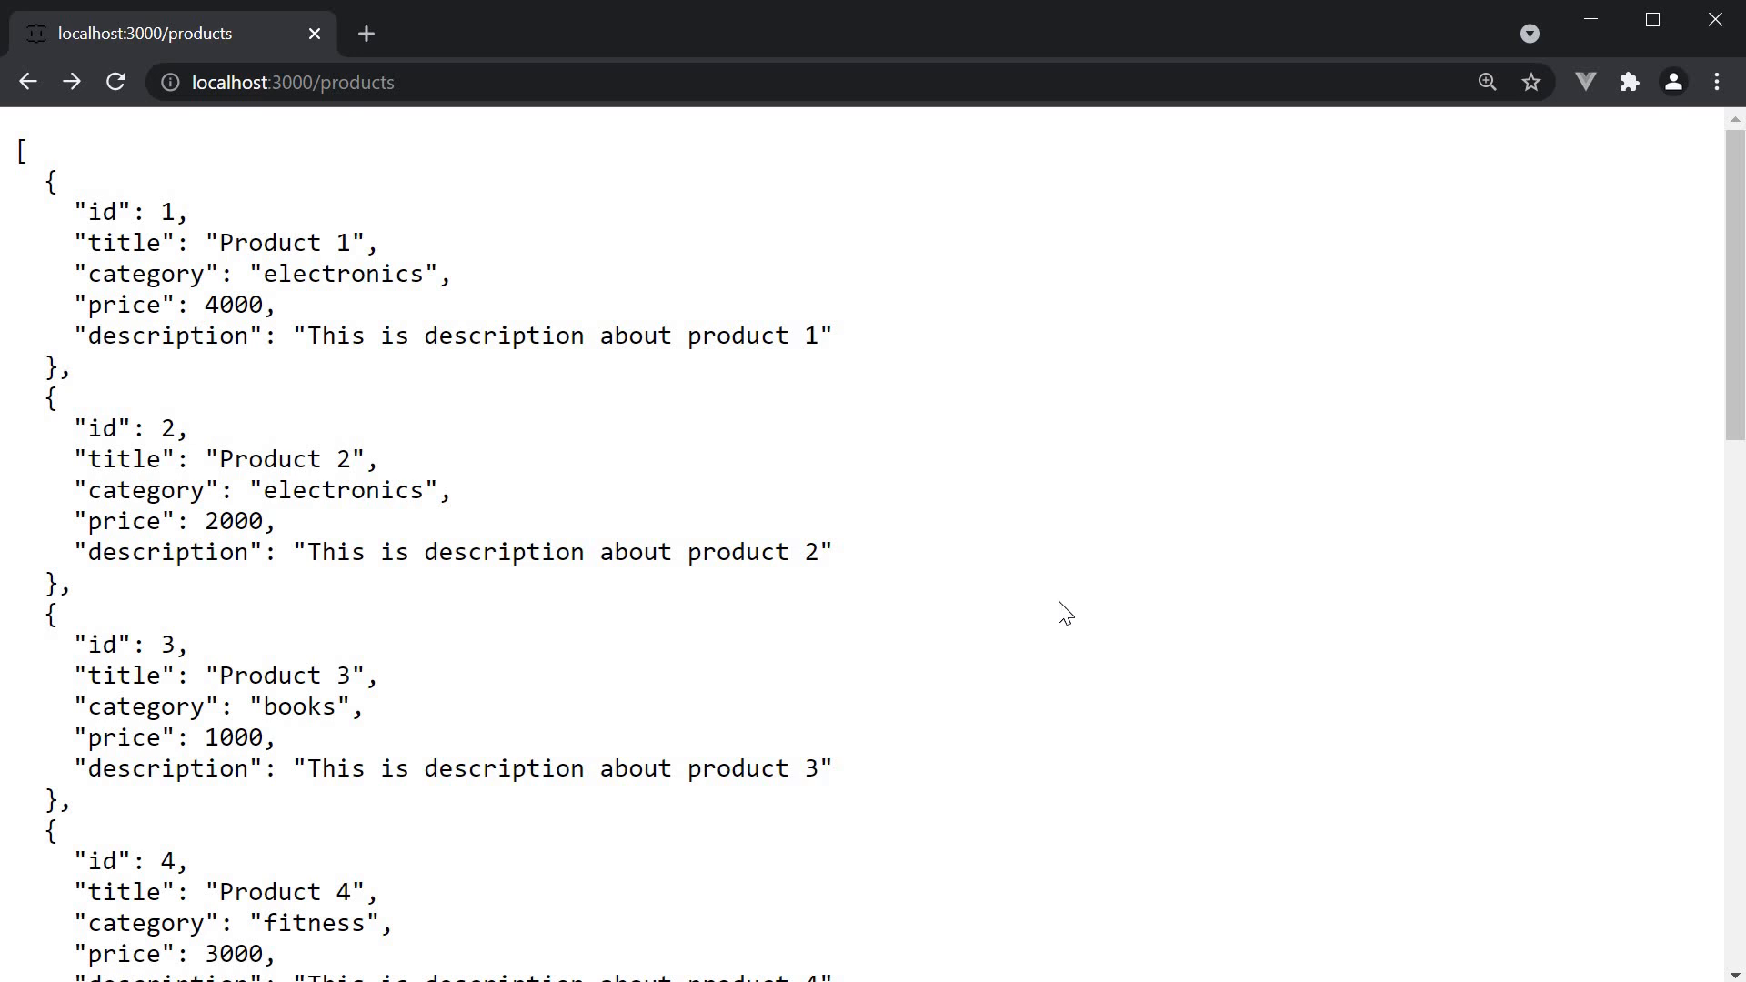
pyautogui.moveTo(573, 604)
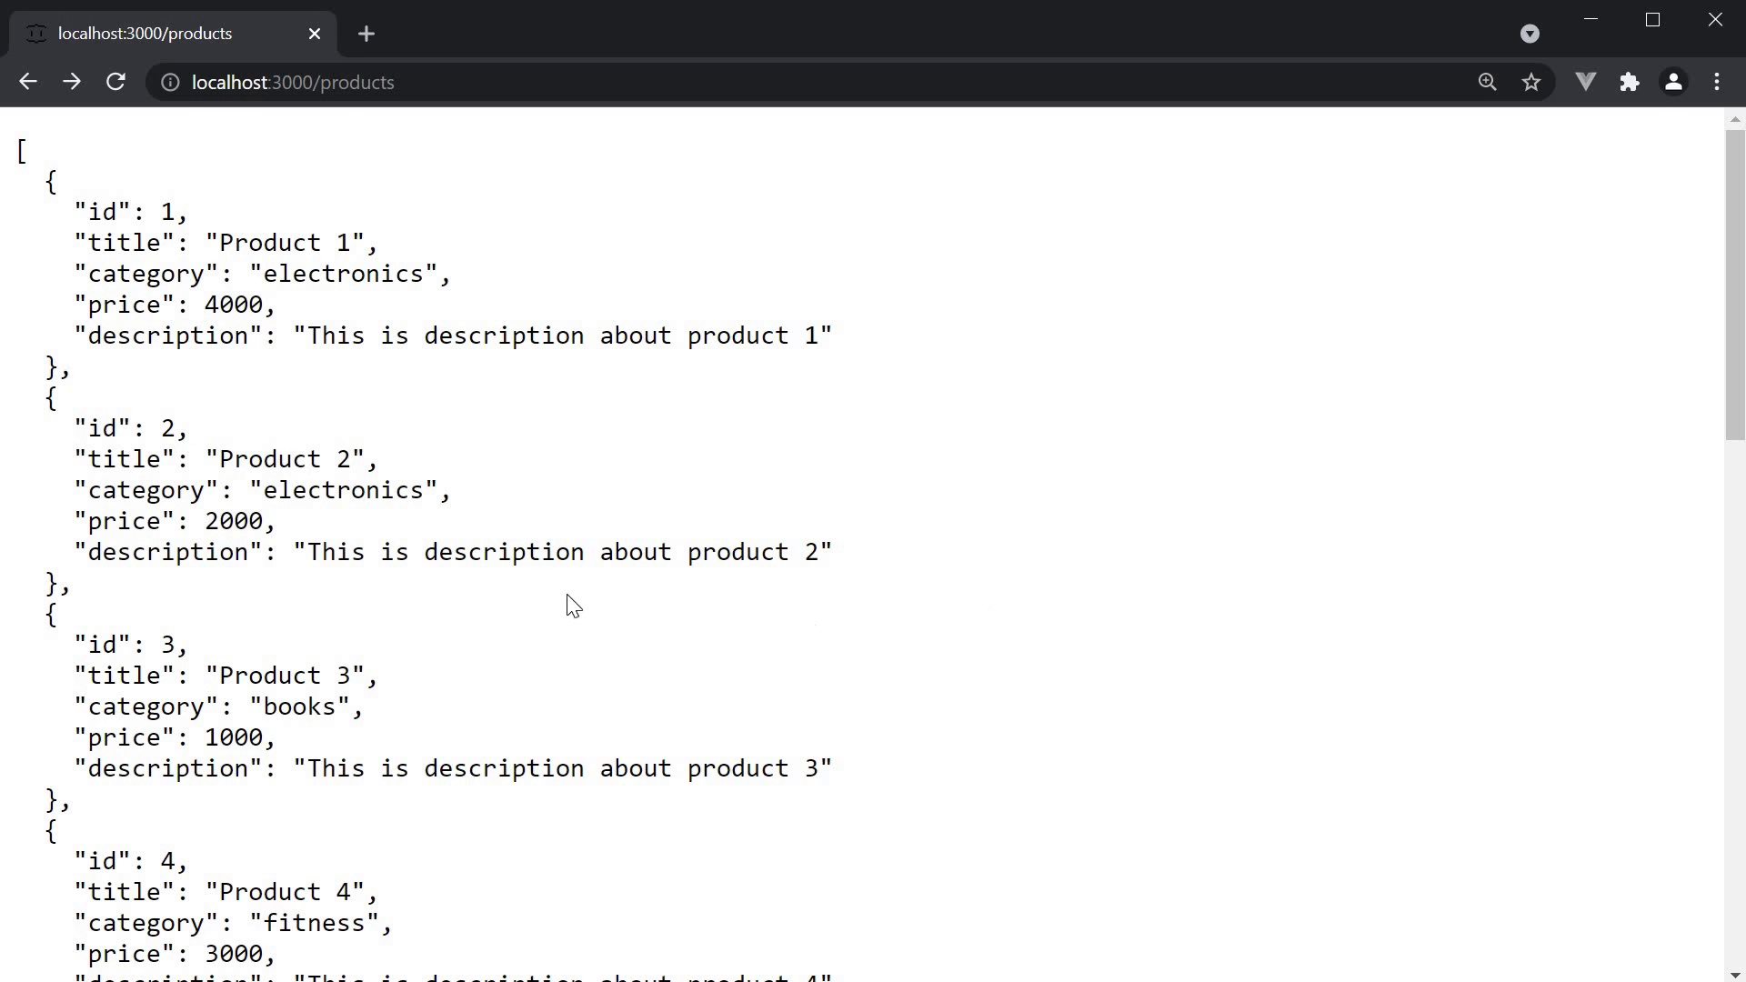
pyautogui.moveTo(476, 531)
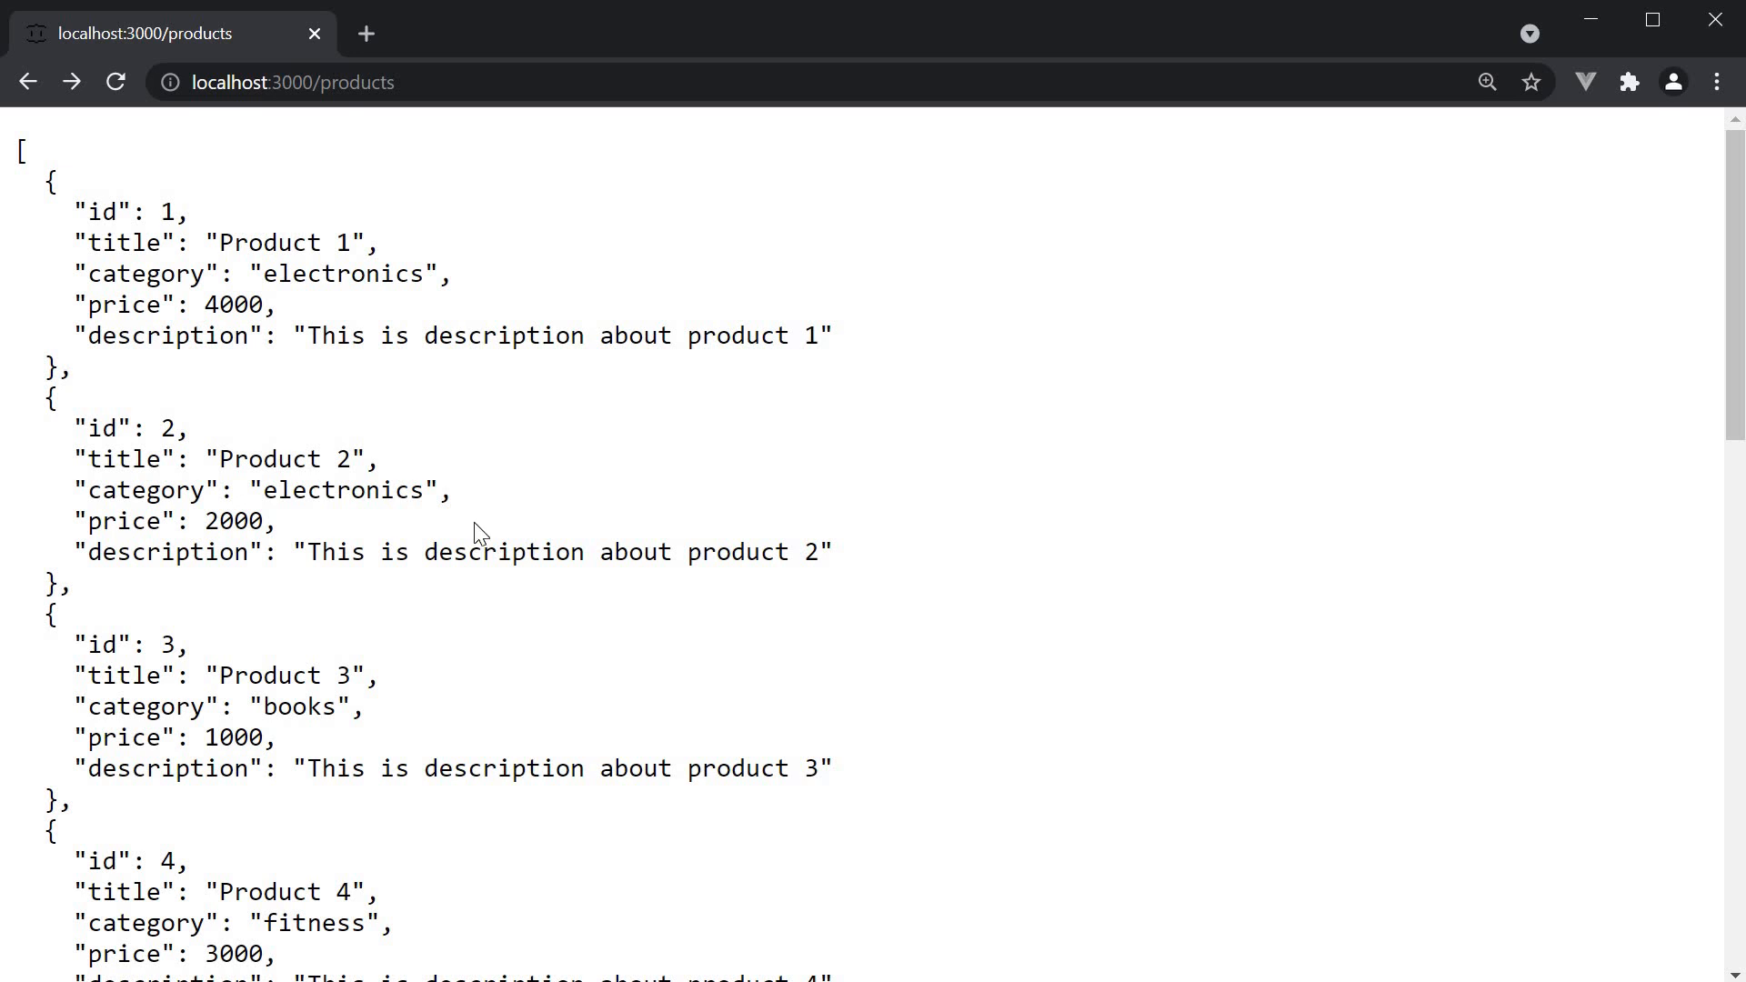
pyautogui.moveTo(276, 302)
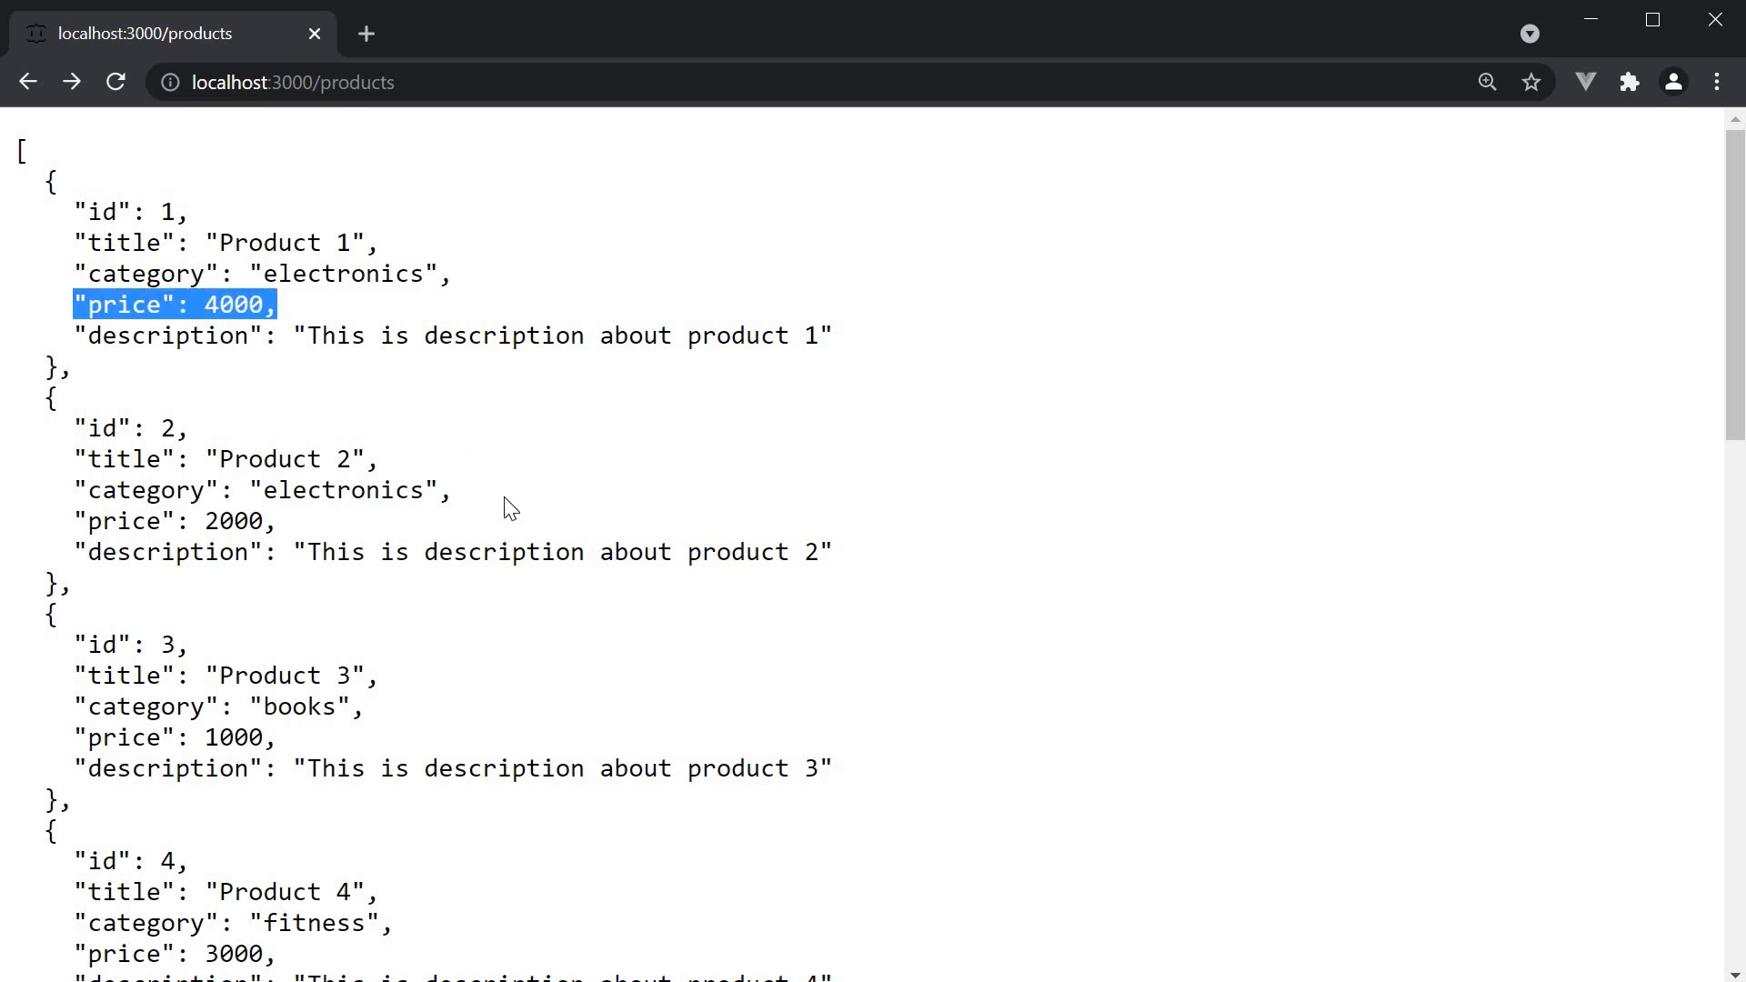
# Request localhost:3000/products with ?_sort=price to sort products by price ascending
pyautogui.click(508, 507)
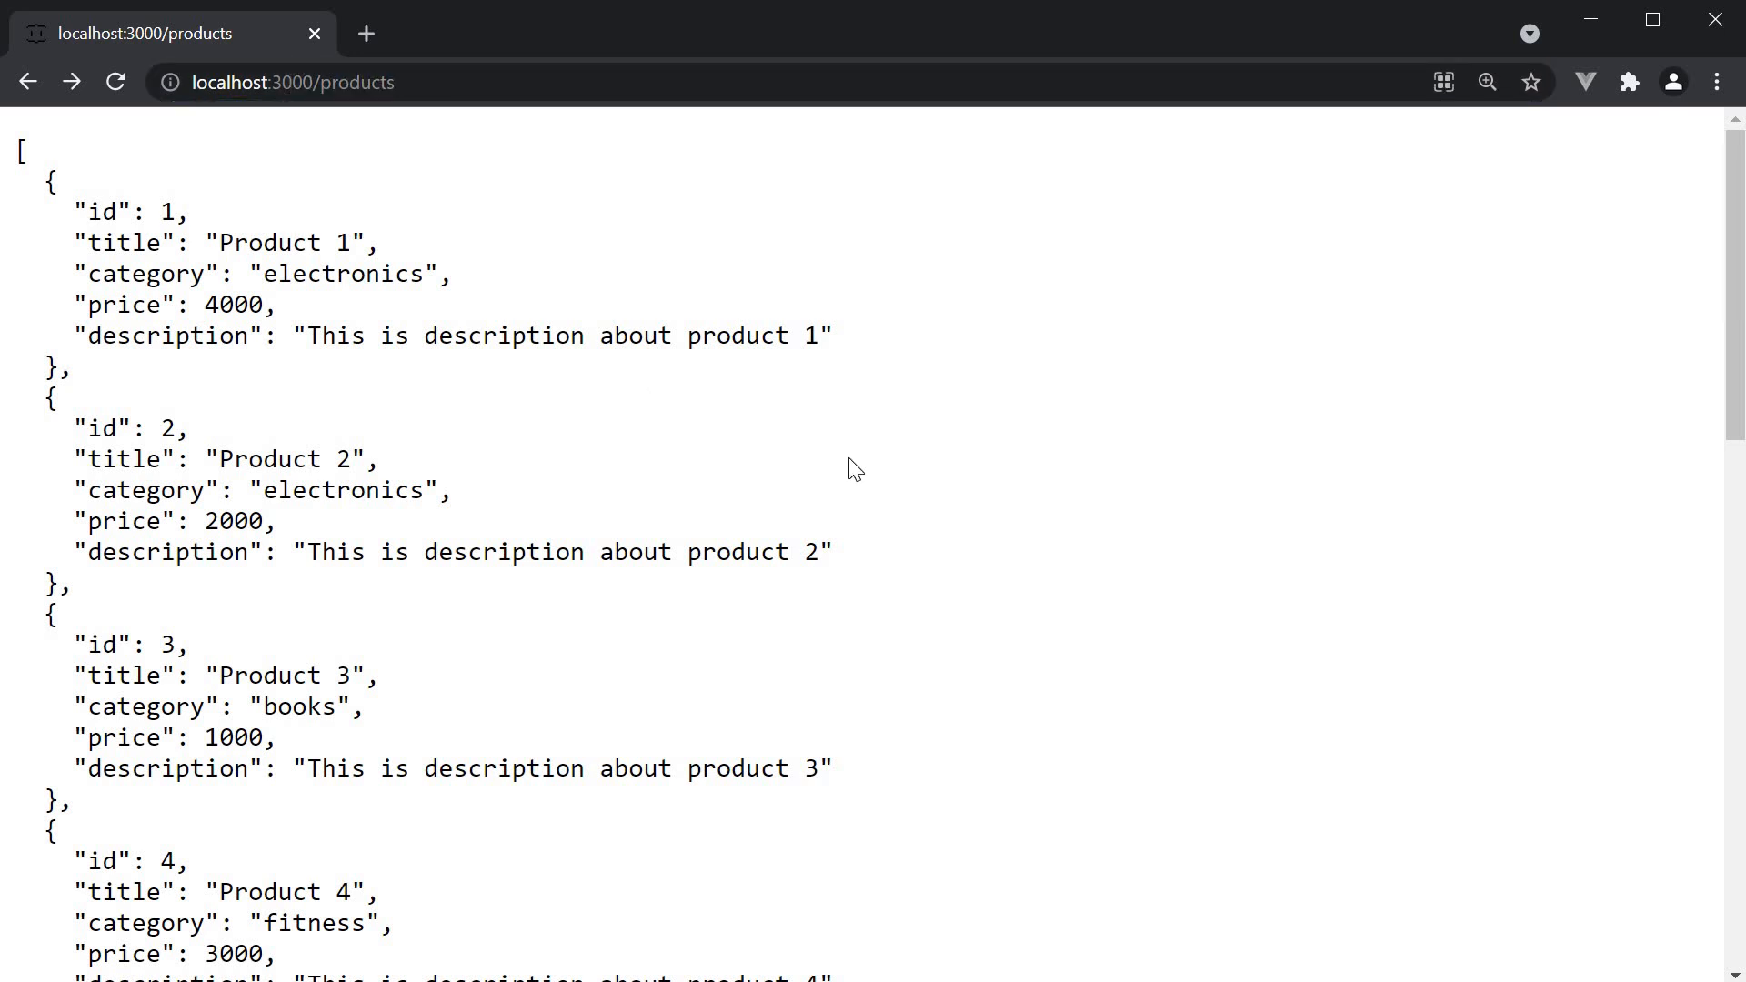
pyautogui.scroll(-3)
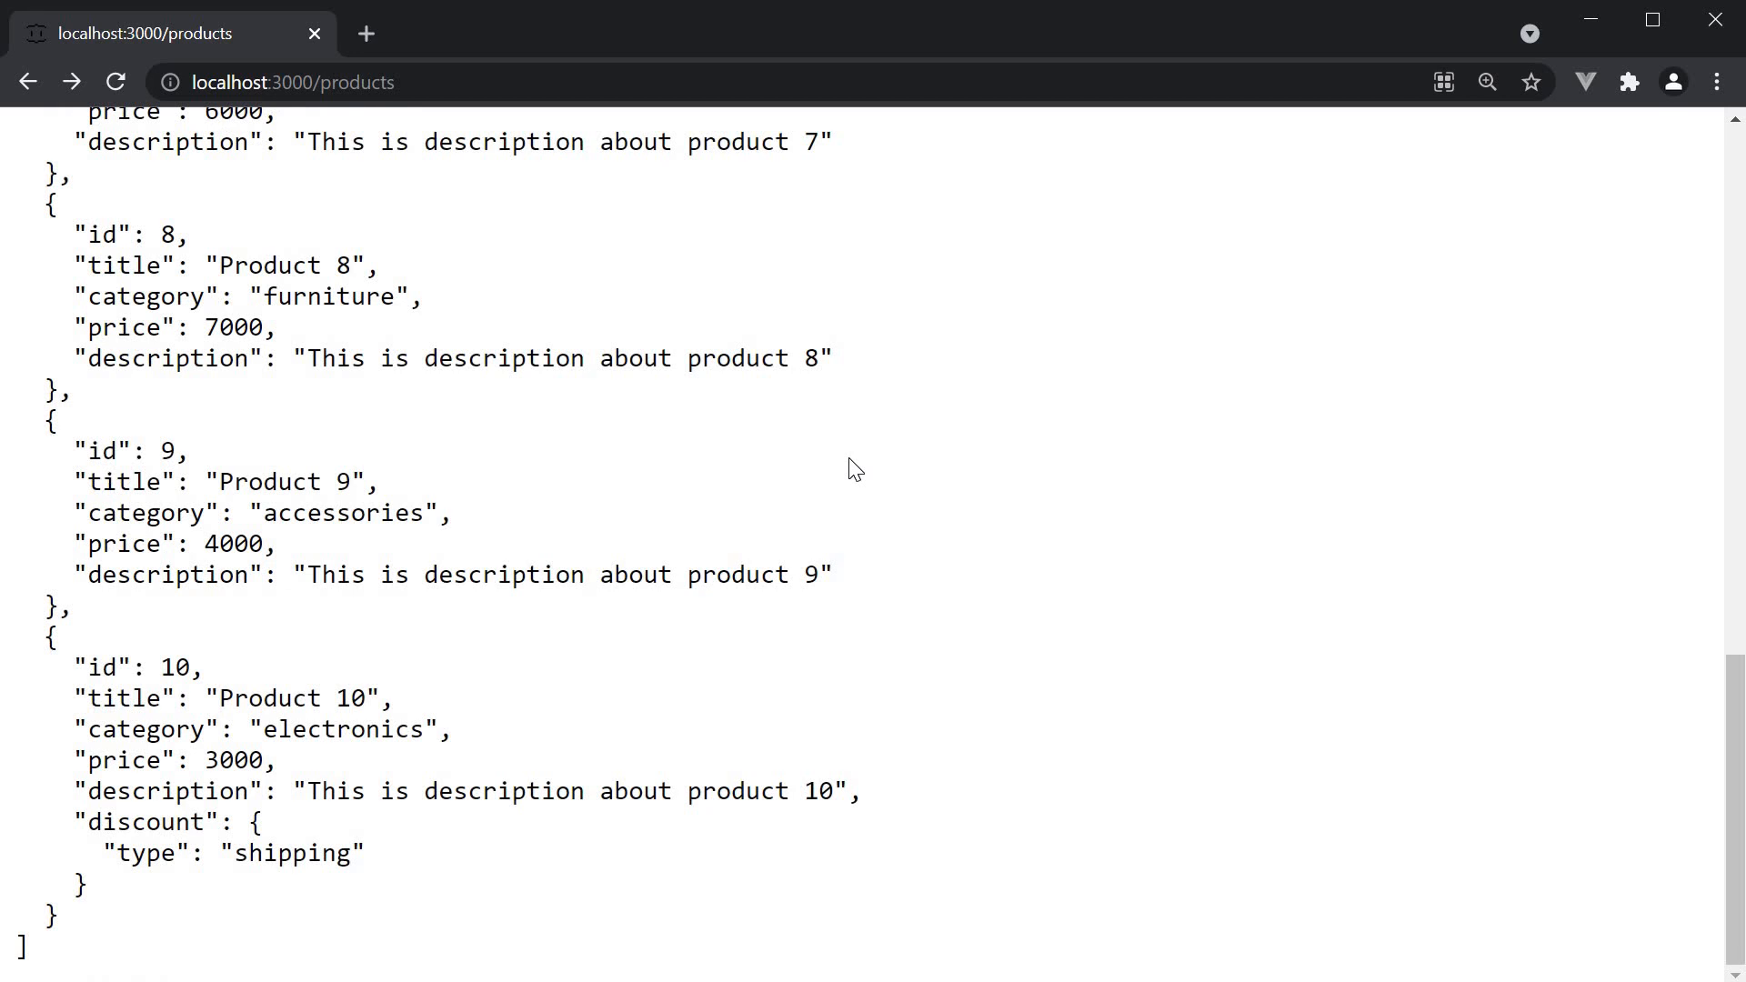
pyautogui.scroll(3)
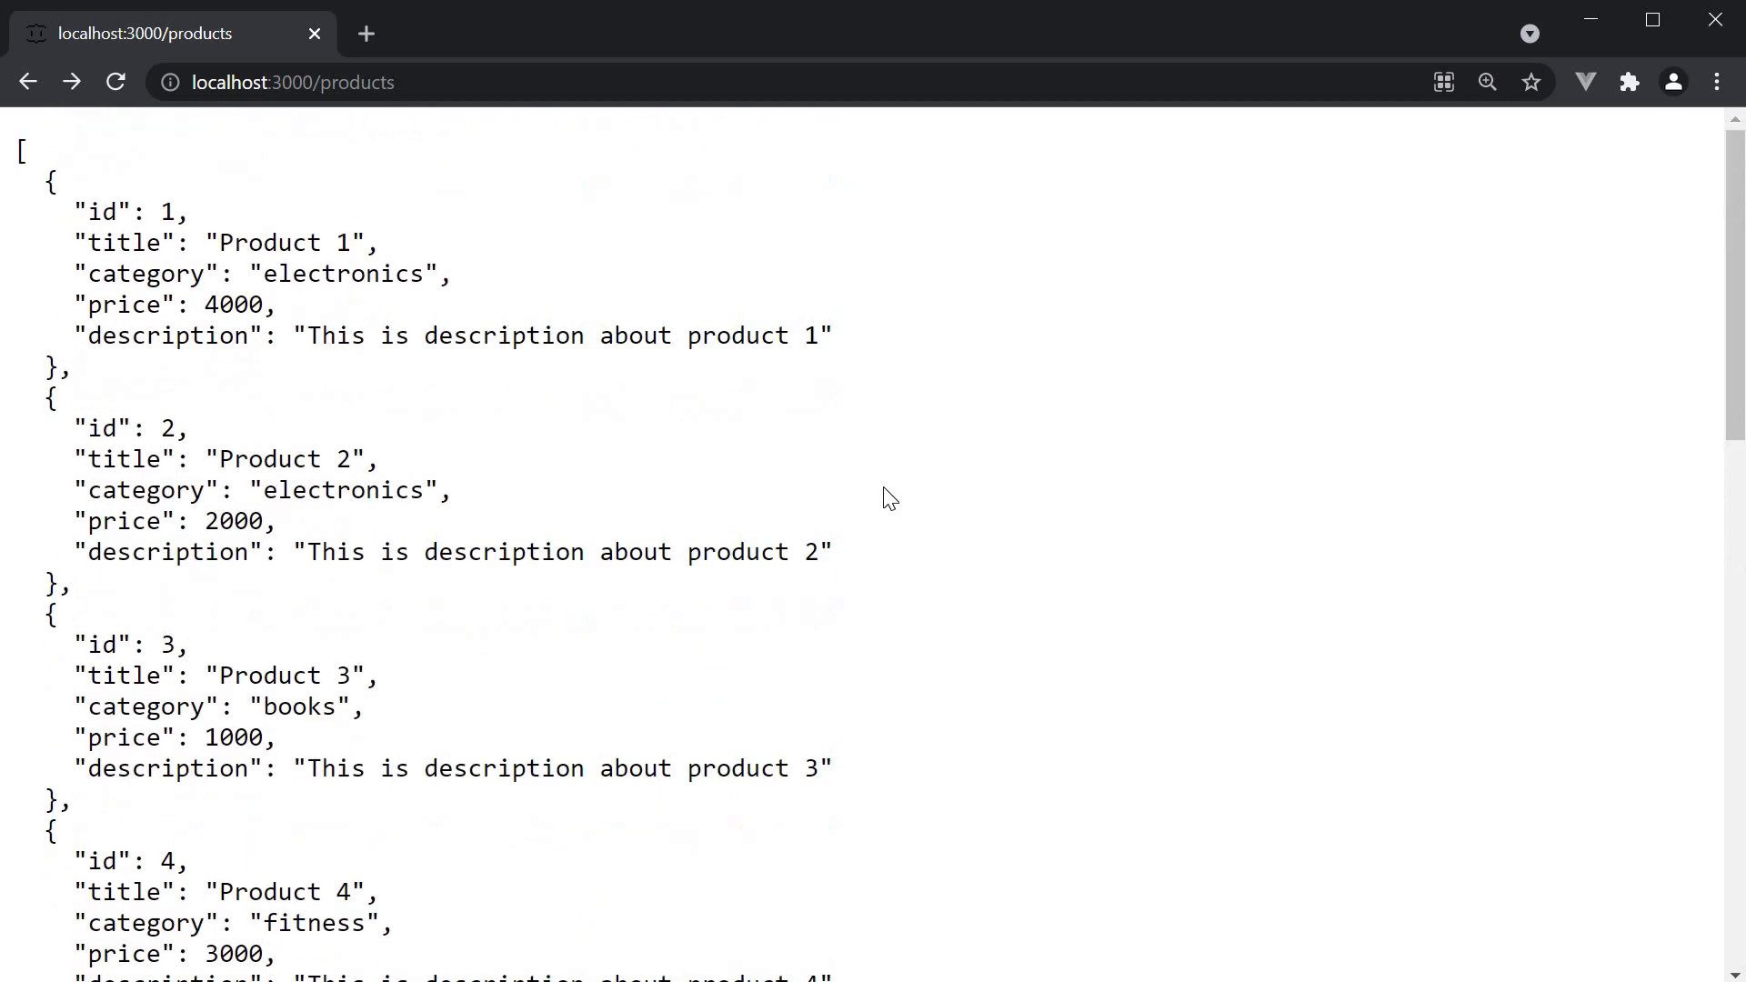
pyautogui.moveTo(751, 455)
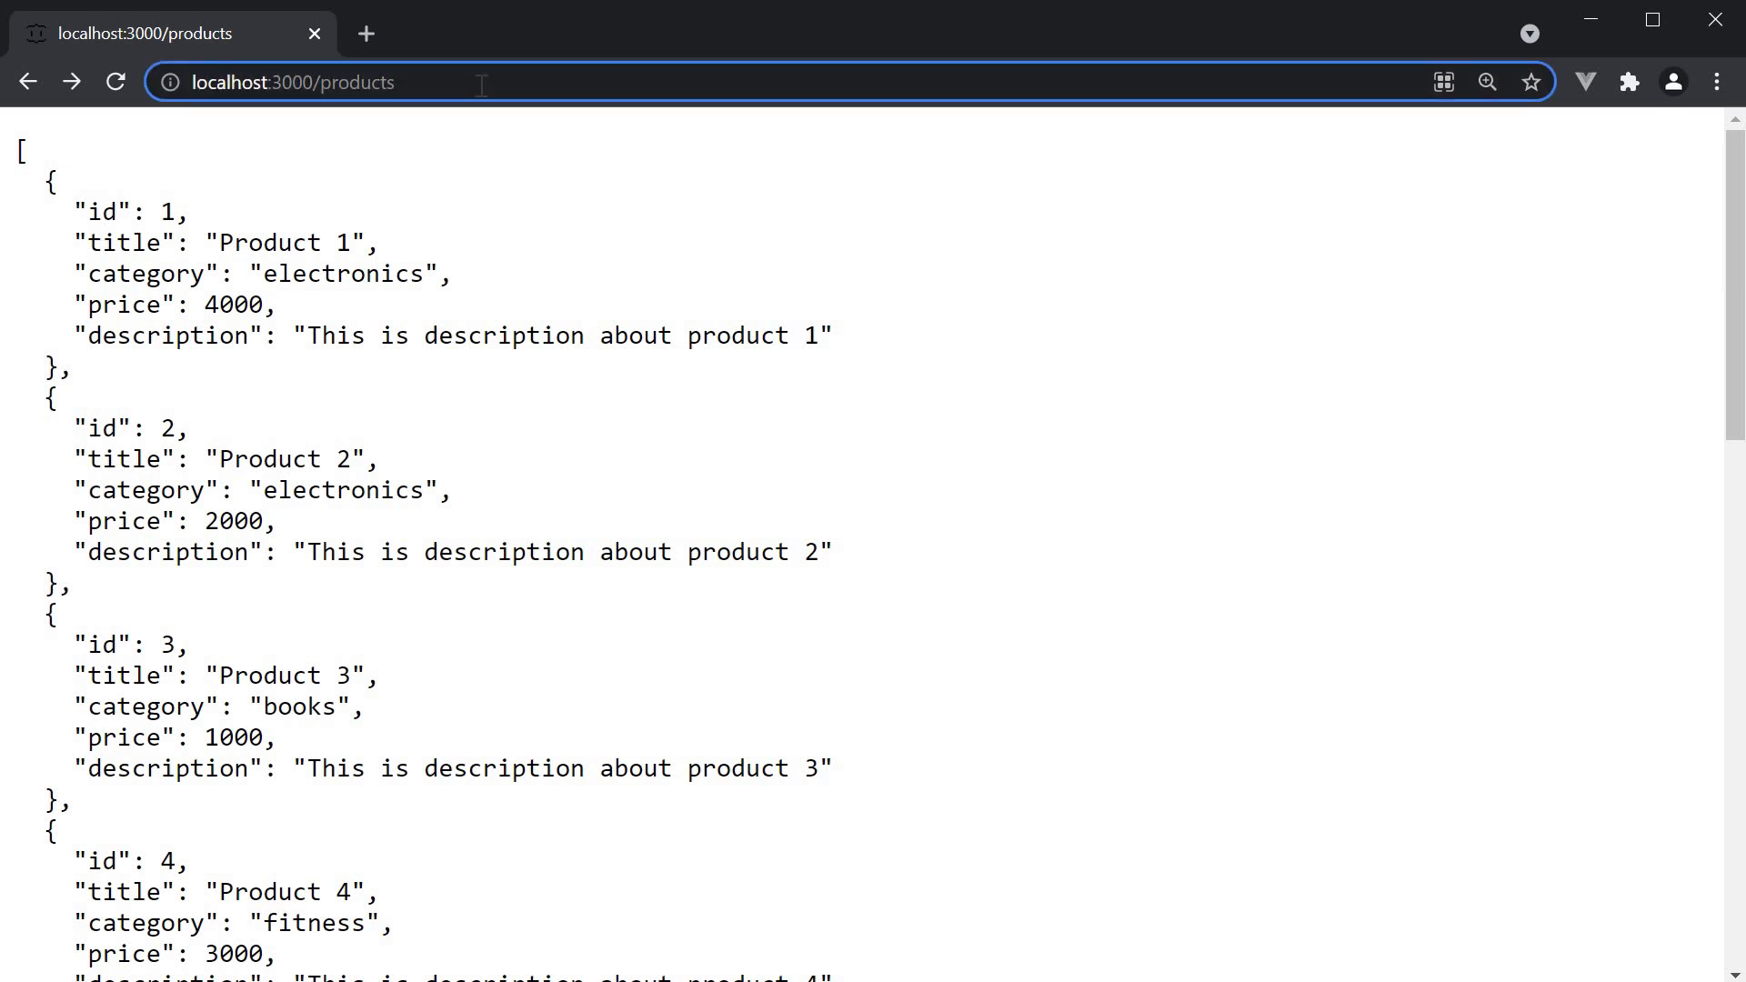
pyautogui.write('?')
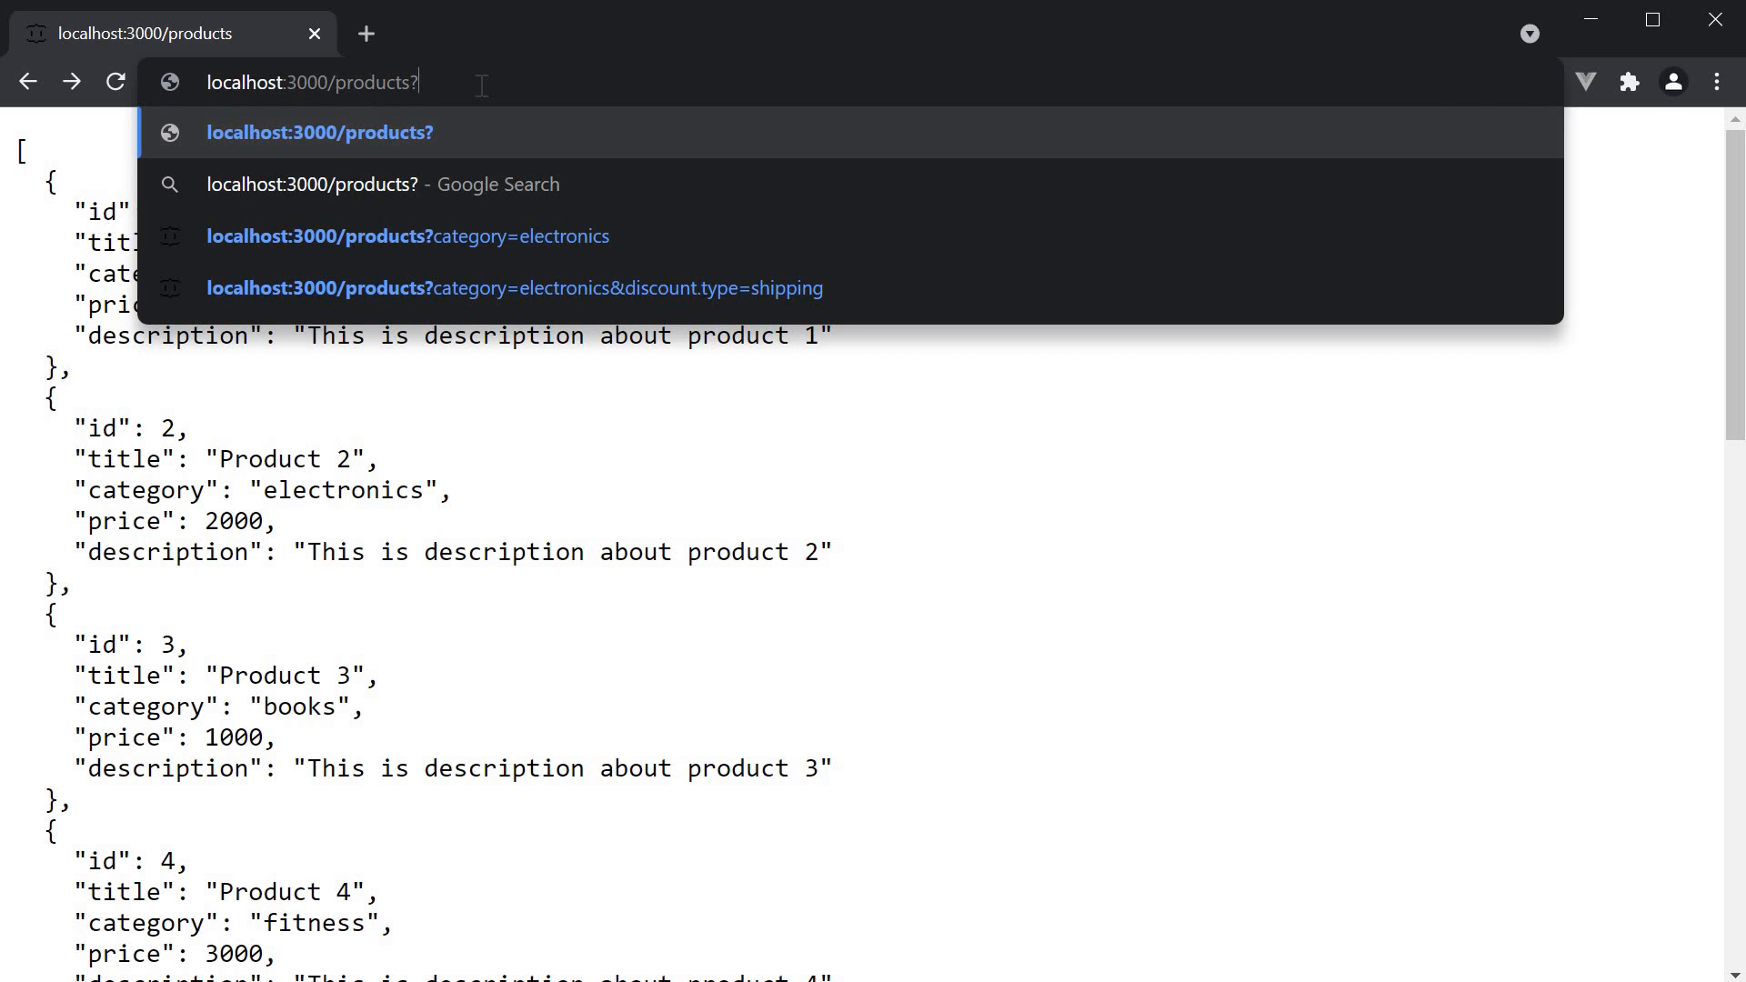
pyautogui.write('_sort')
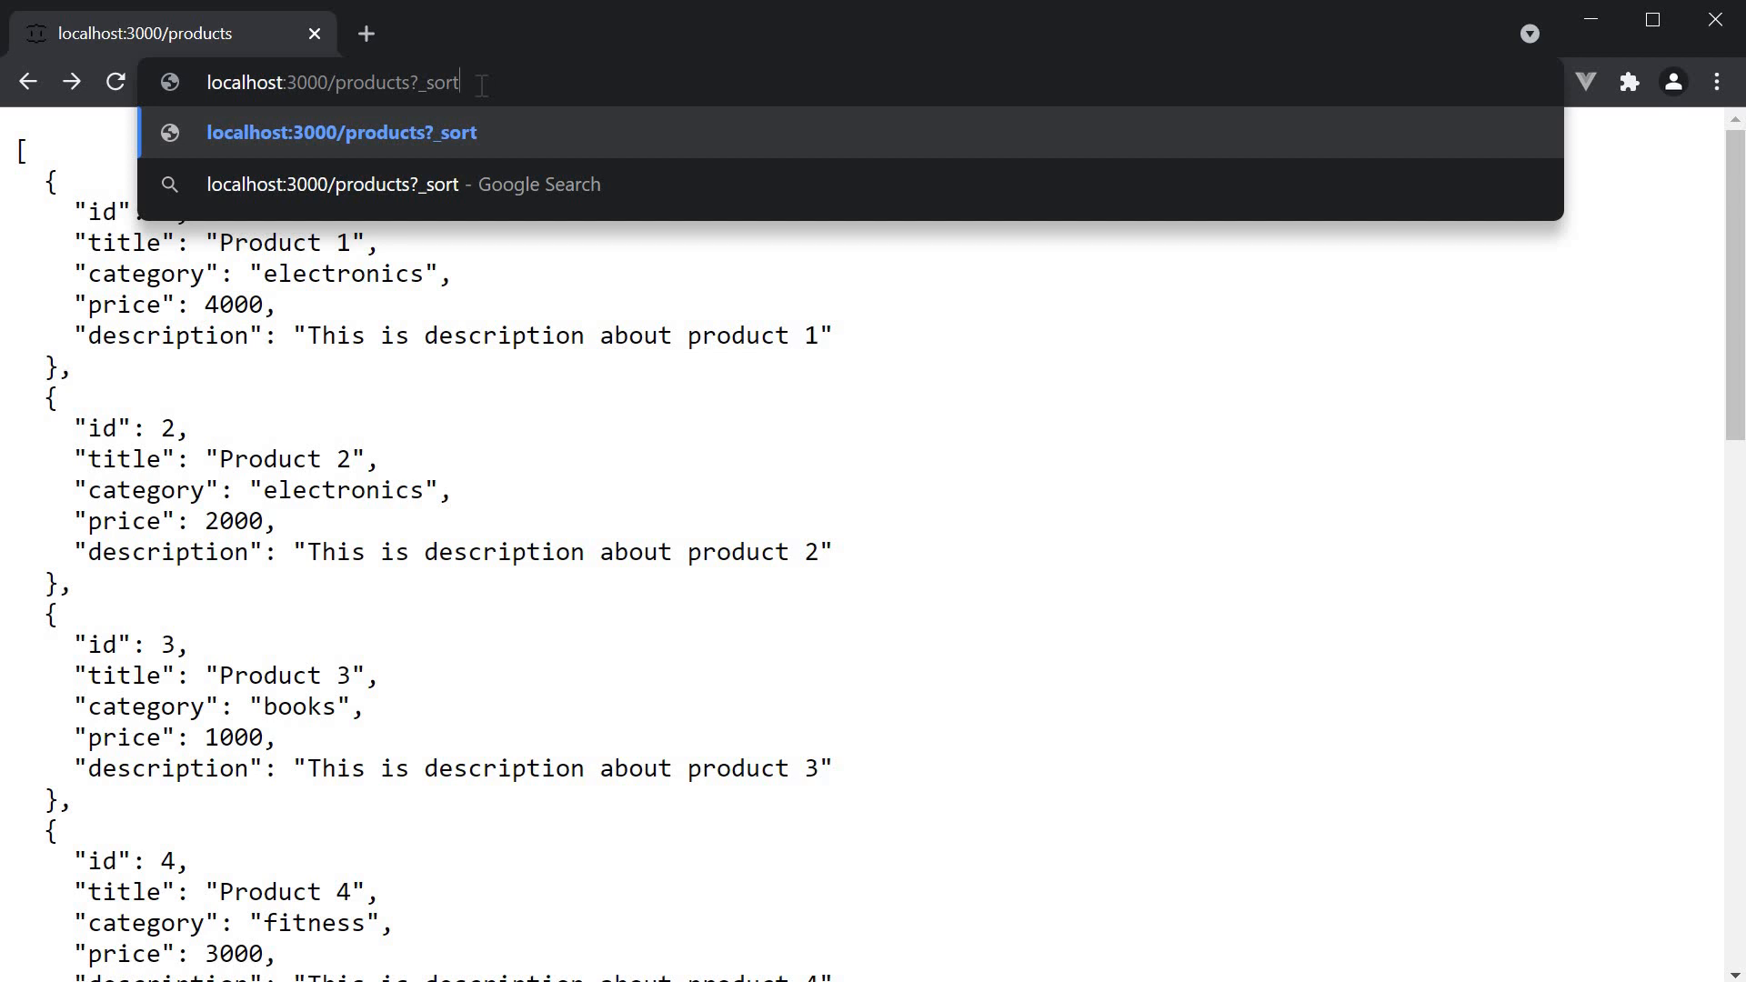
pyautogui.write('=p')
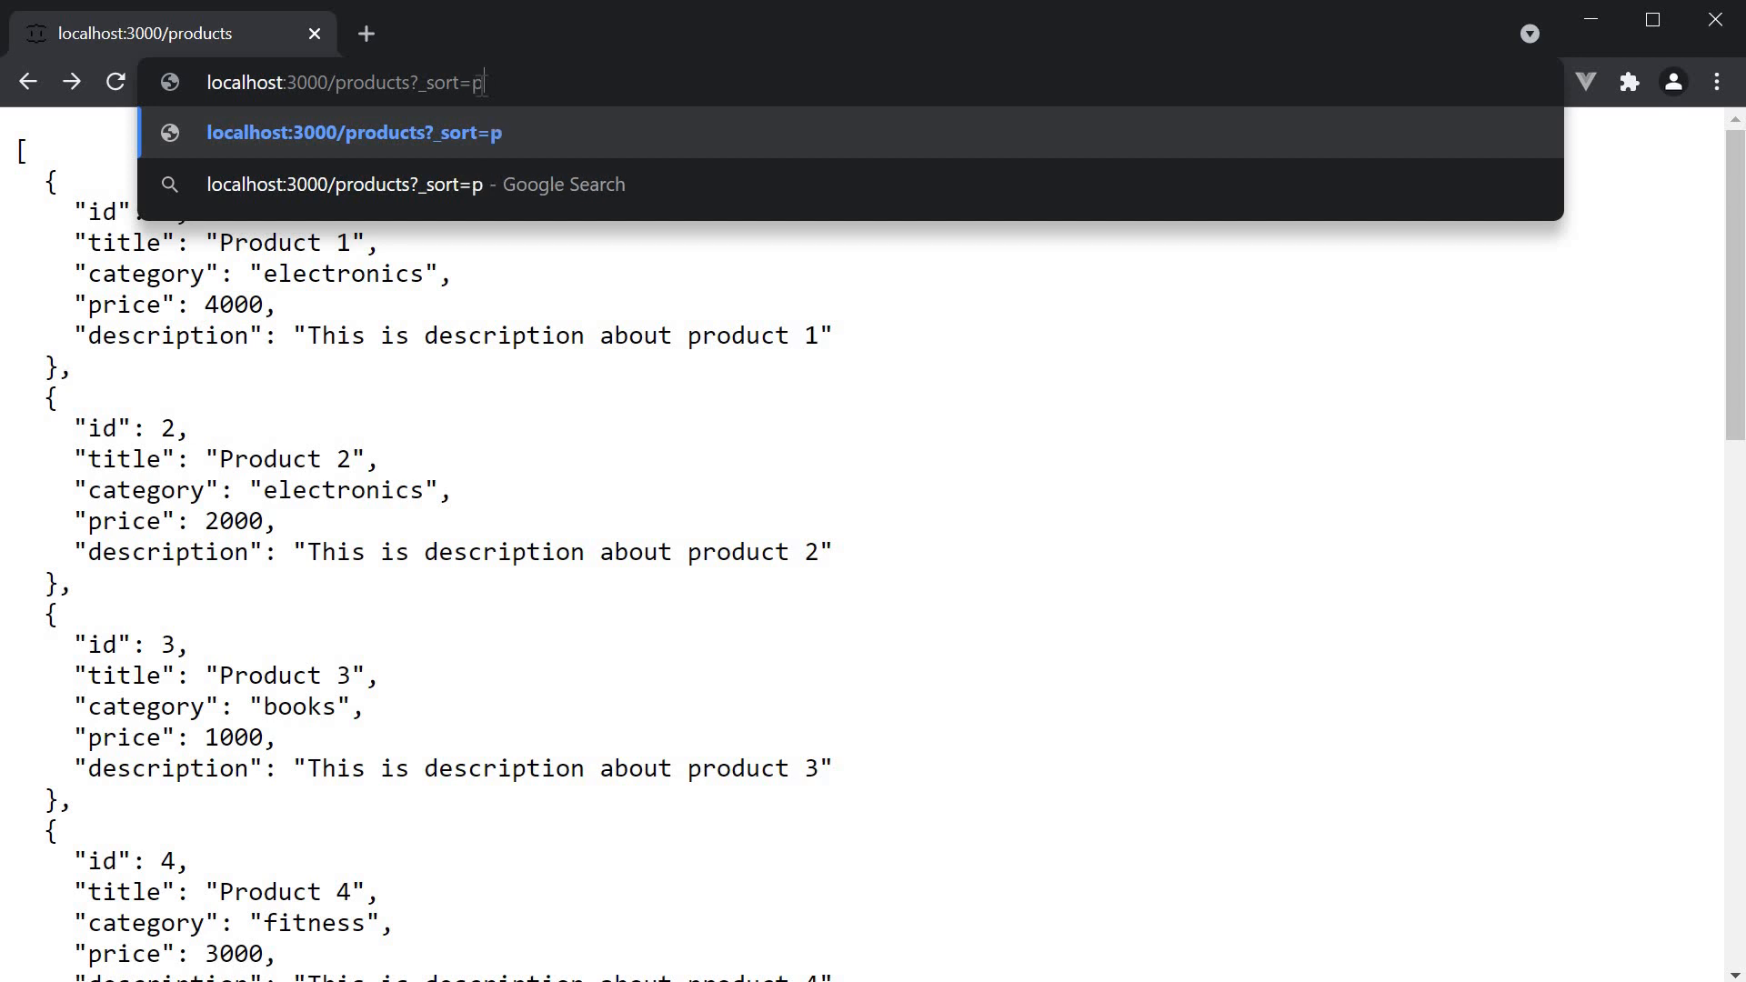
pyautogui.write('rice')
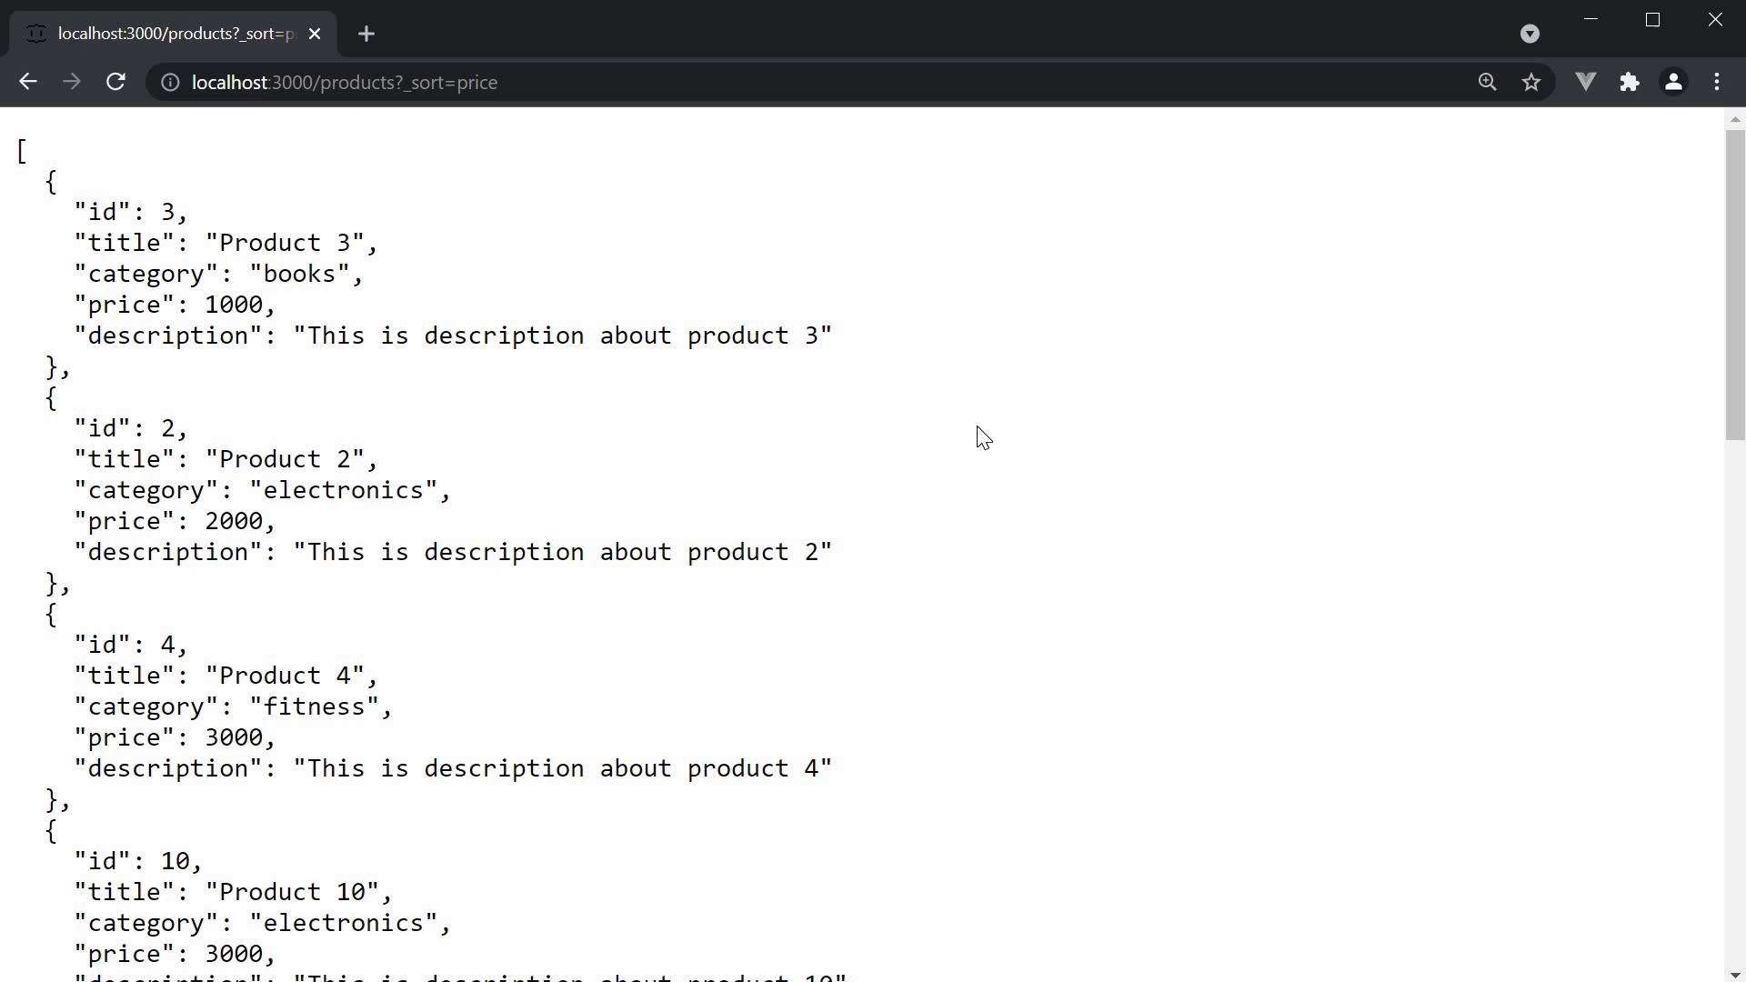
pyautogui.moveTo(849, 455)
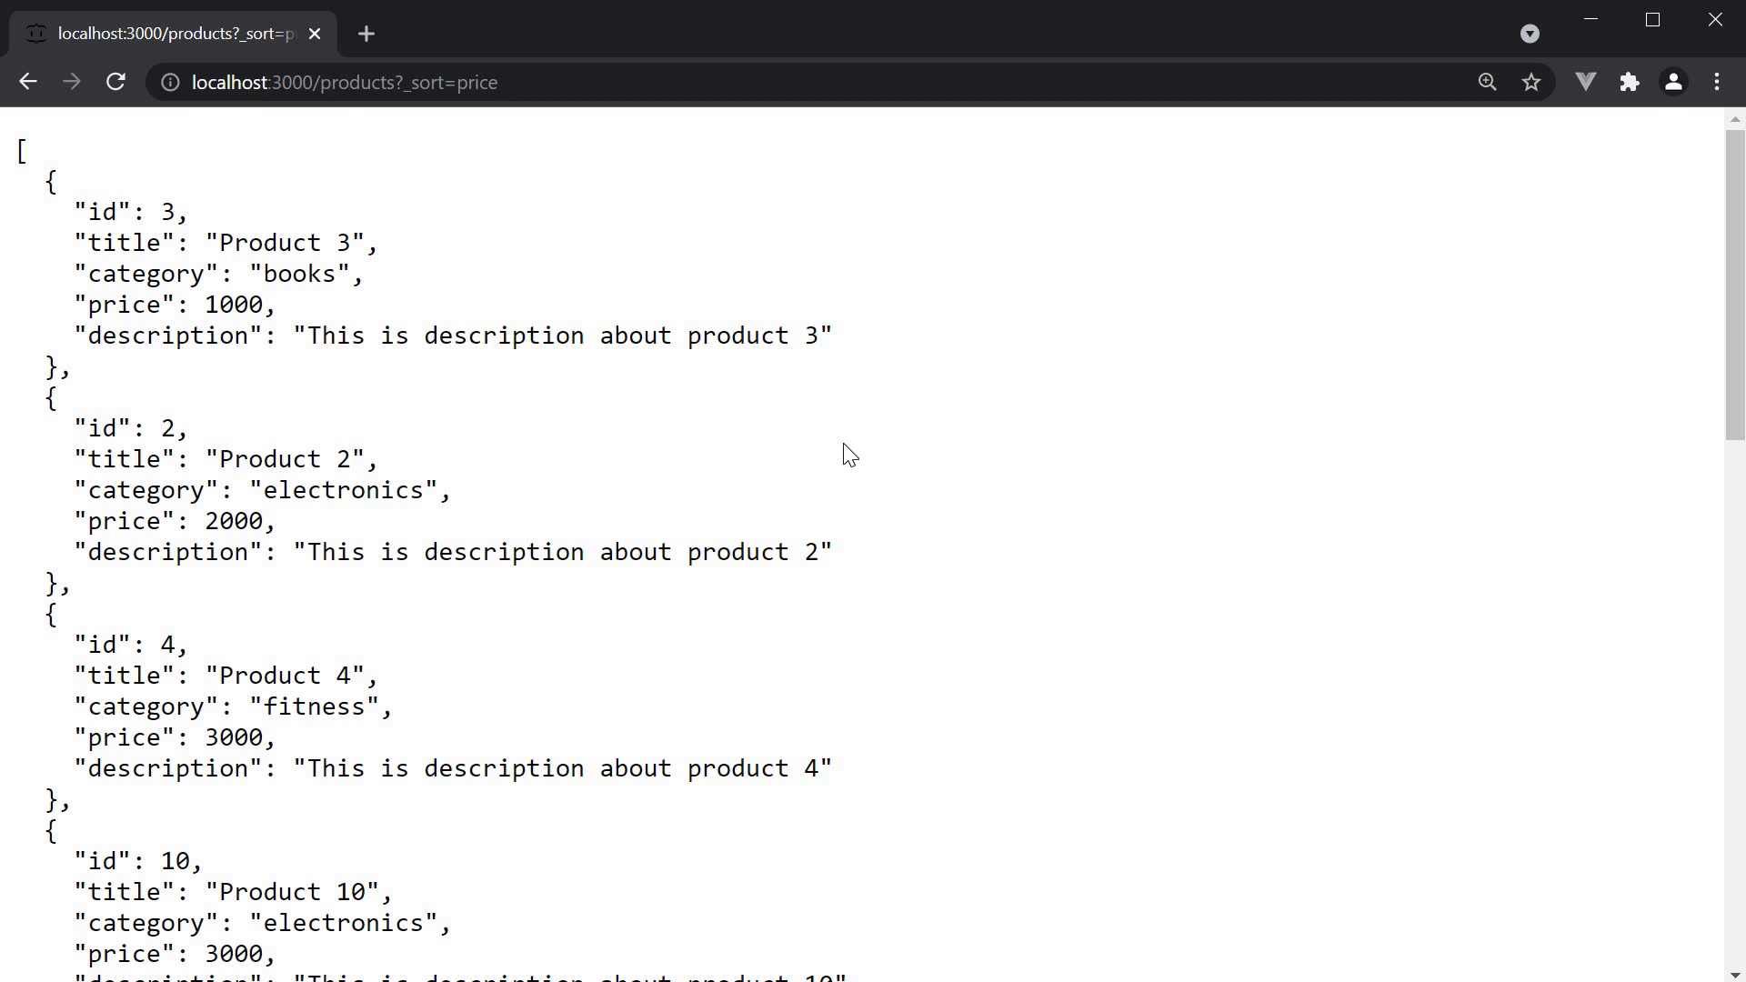
pyautogui.moveTo(271, 320)
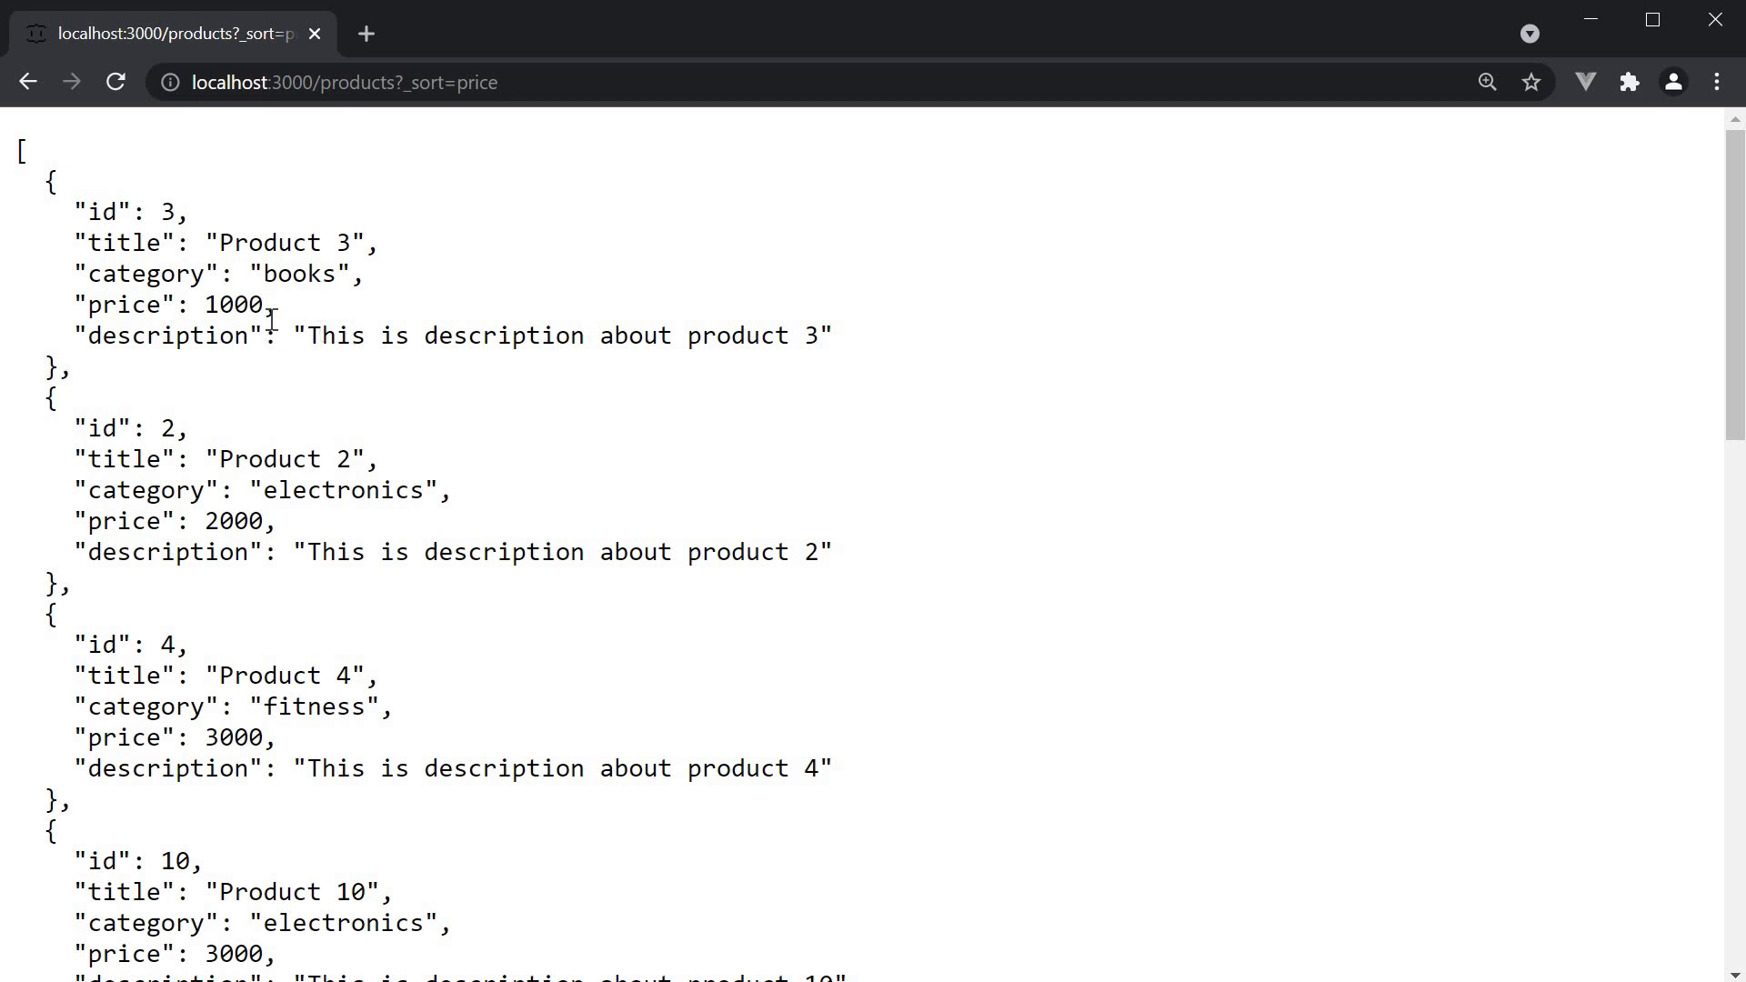
# Highlight the lowest price, 1000, at the top and review the ascending results up to 7000
pyautogui.doubleClick(220, 304)
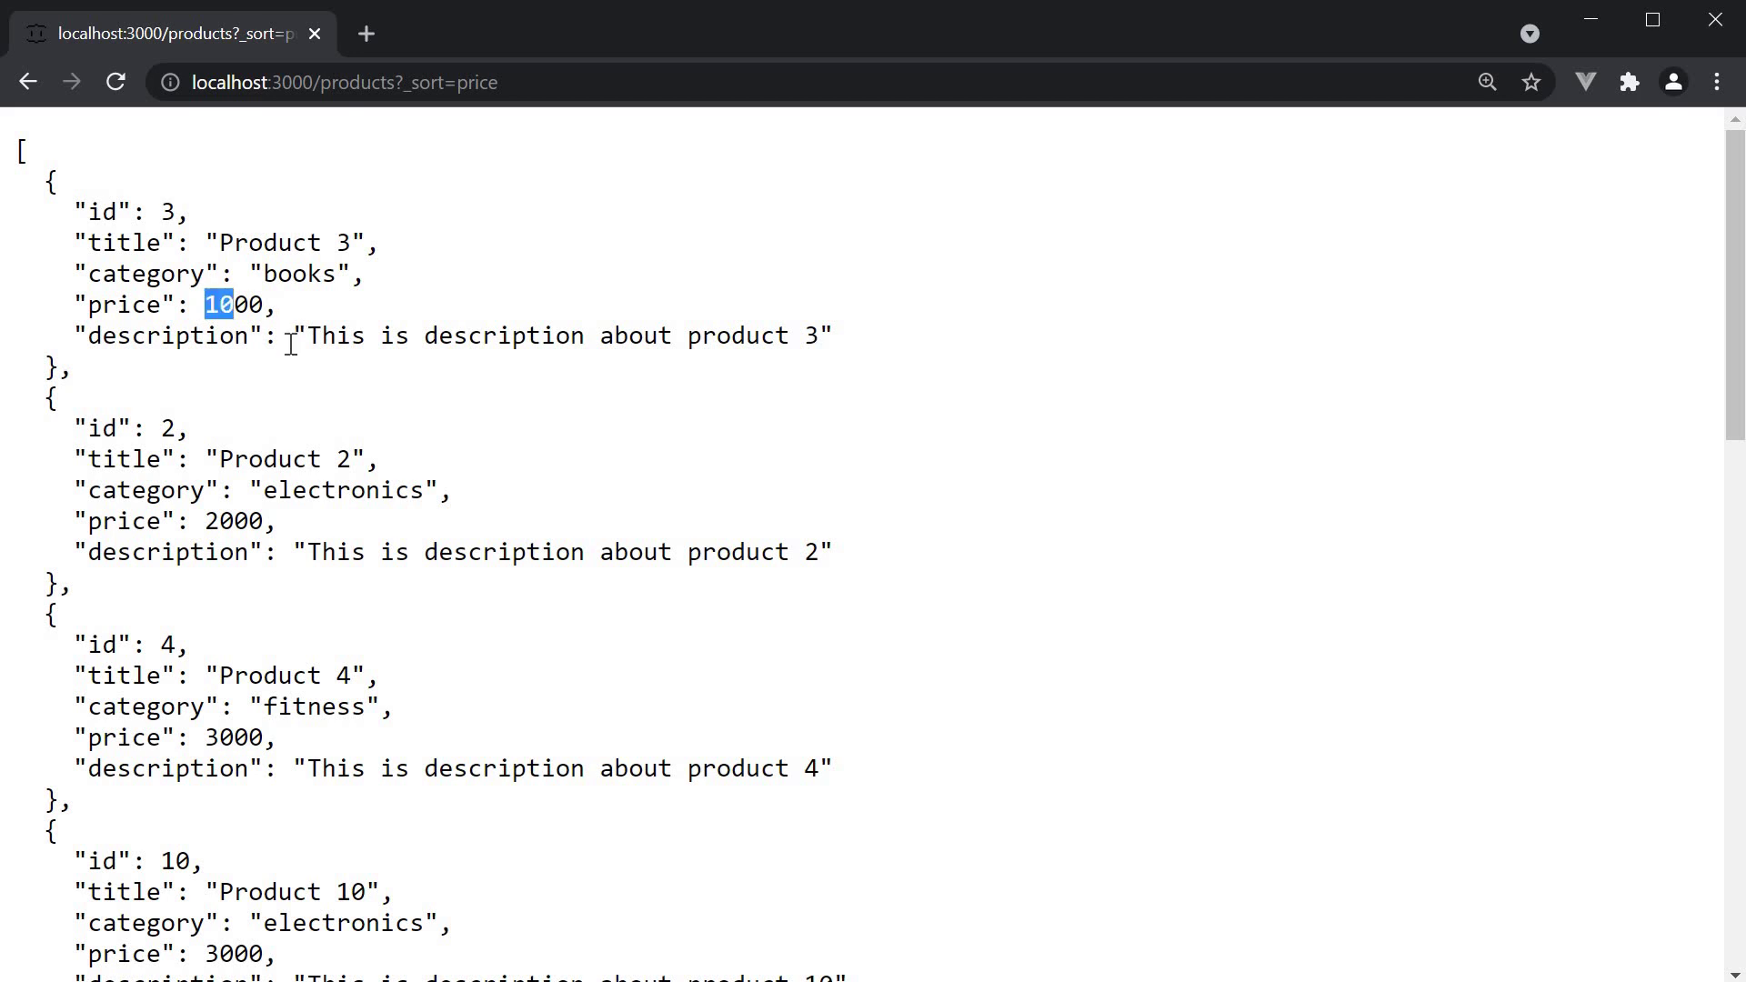
pyautogui.scroll(-3)
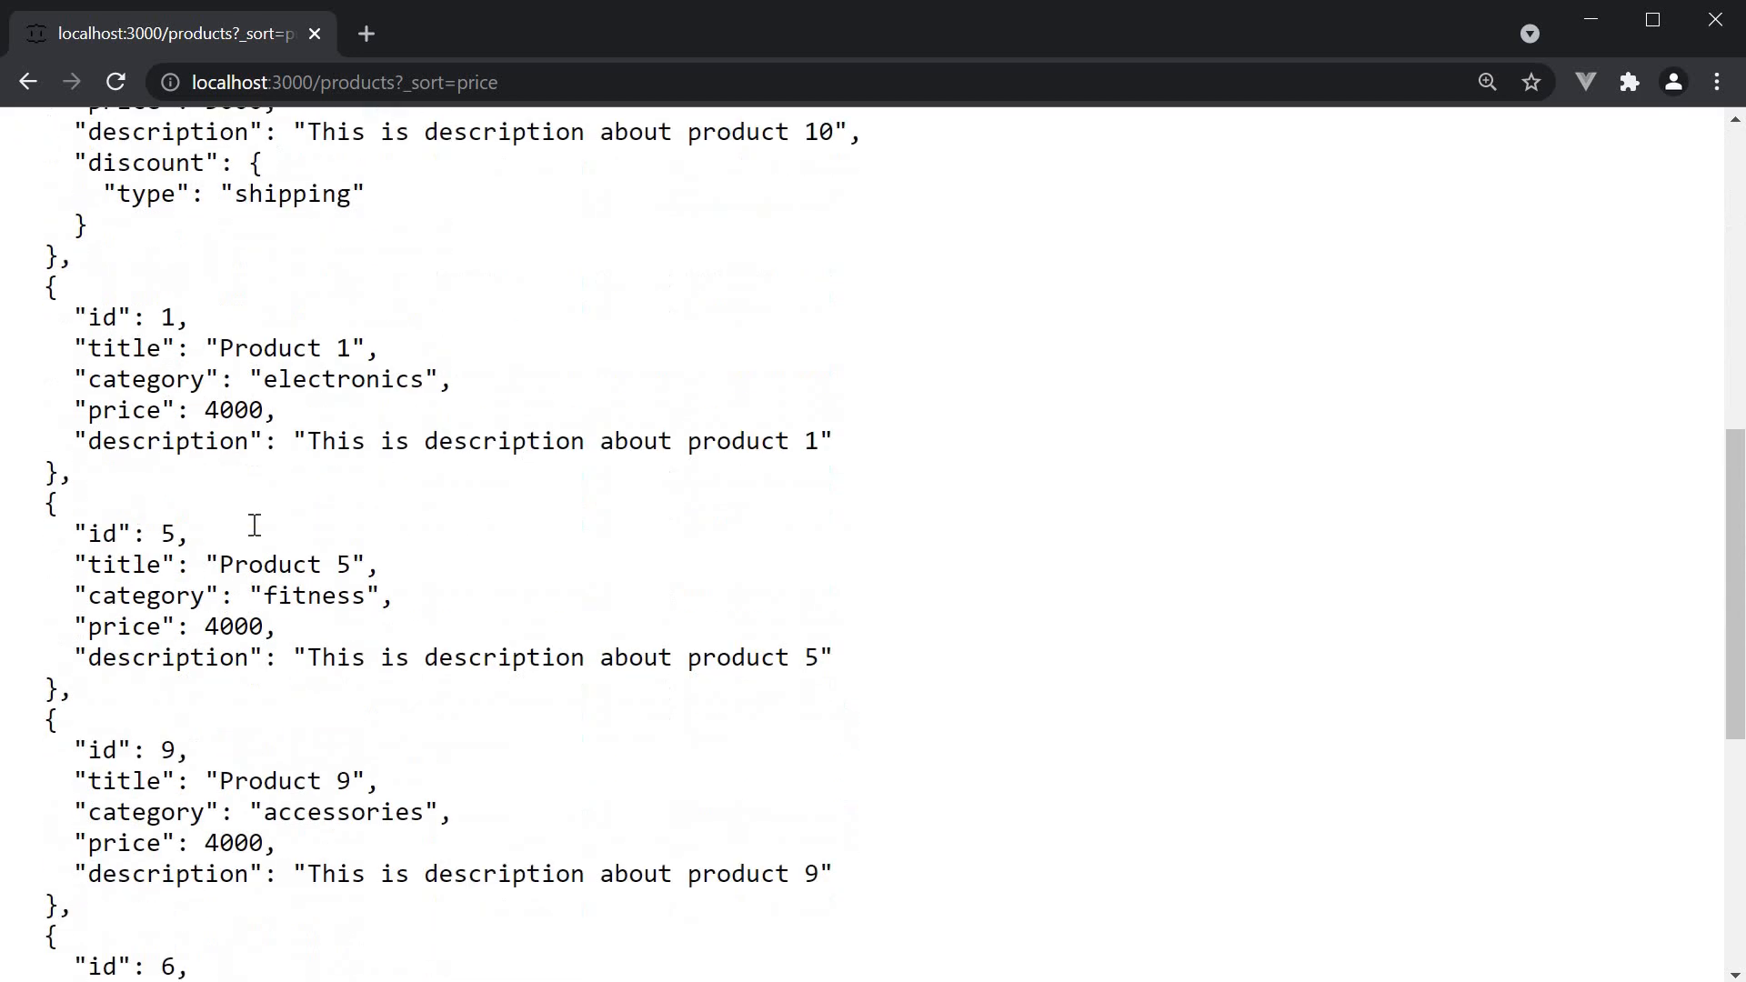
pyautogui.scroll(-3)
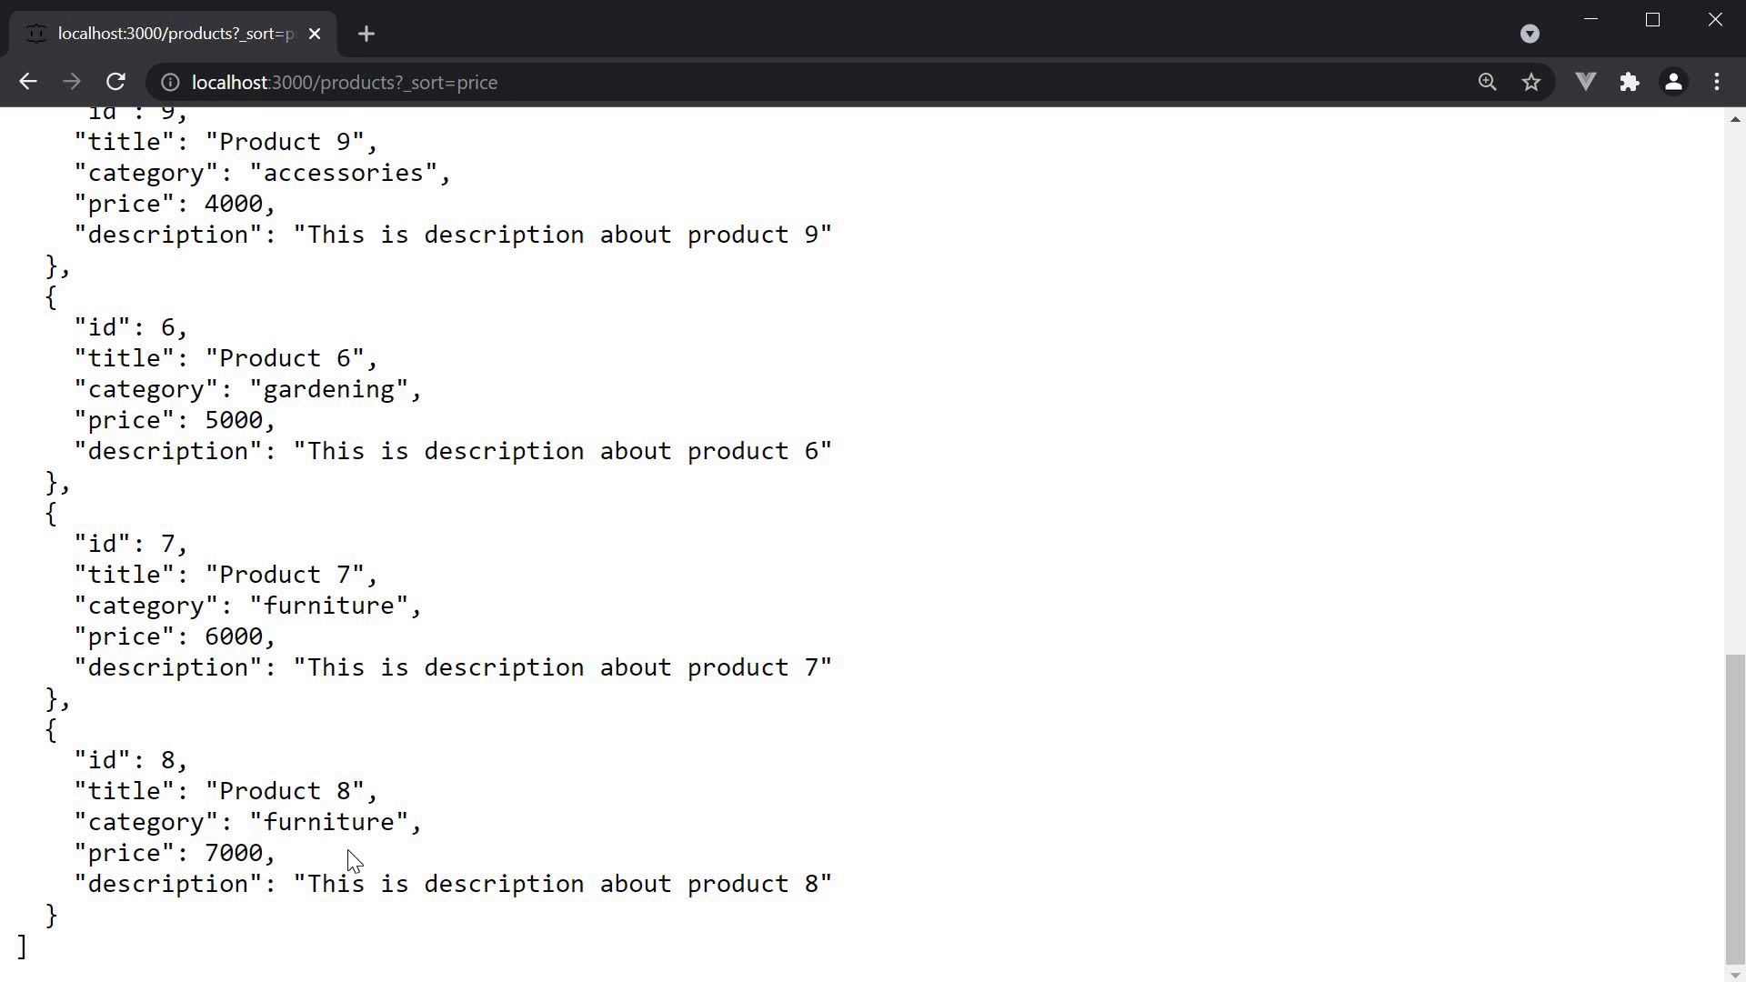
pyautogui.moveTo(733, 807)
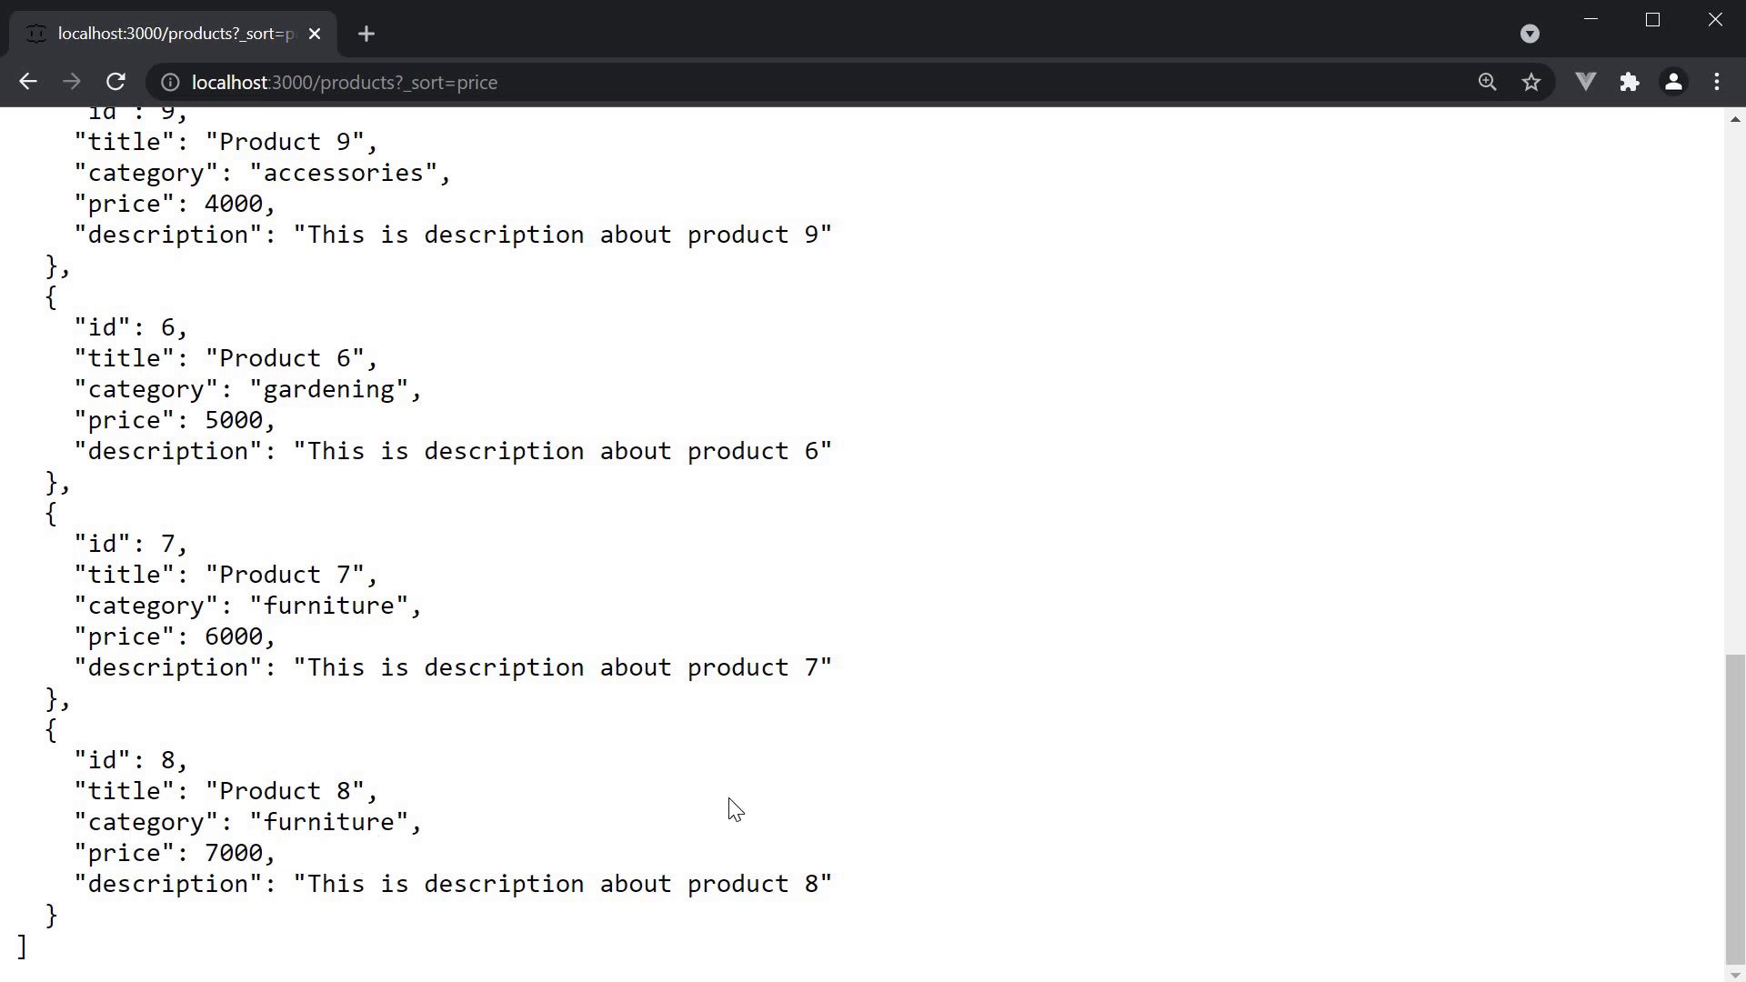
pyautogui.moveTo(757, 762)
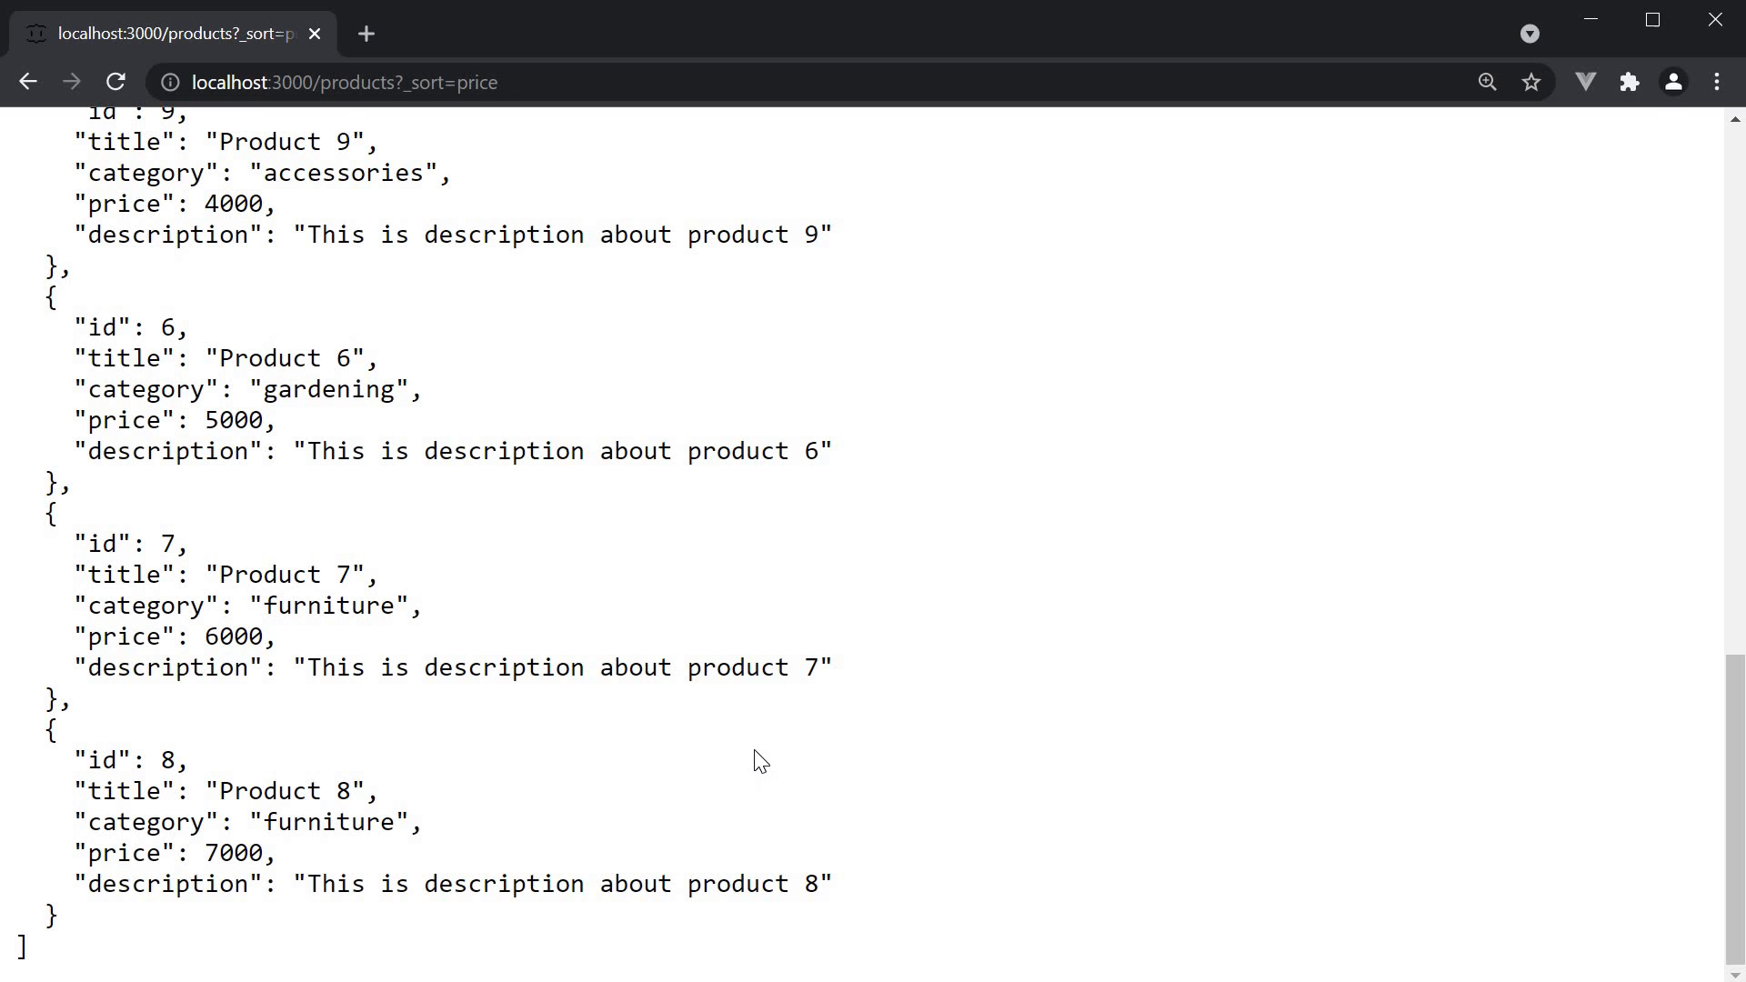
pyautogui.moveTo(366, 284)
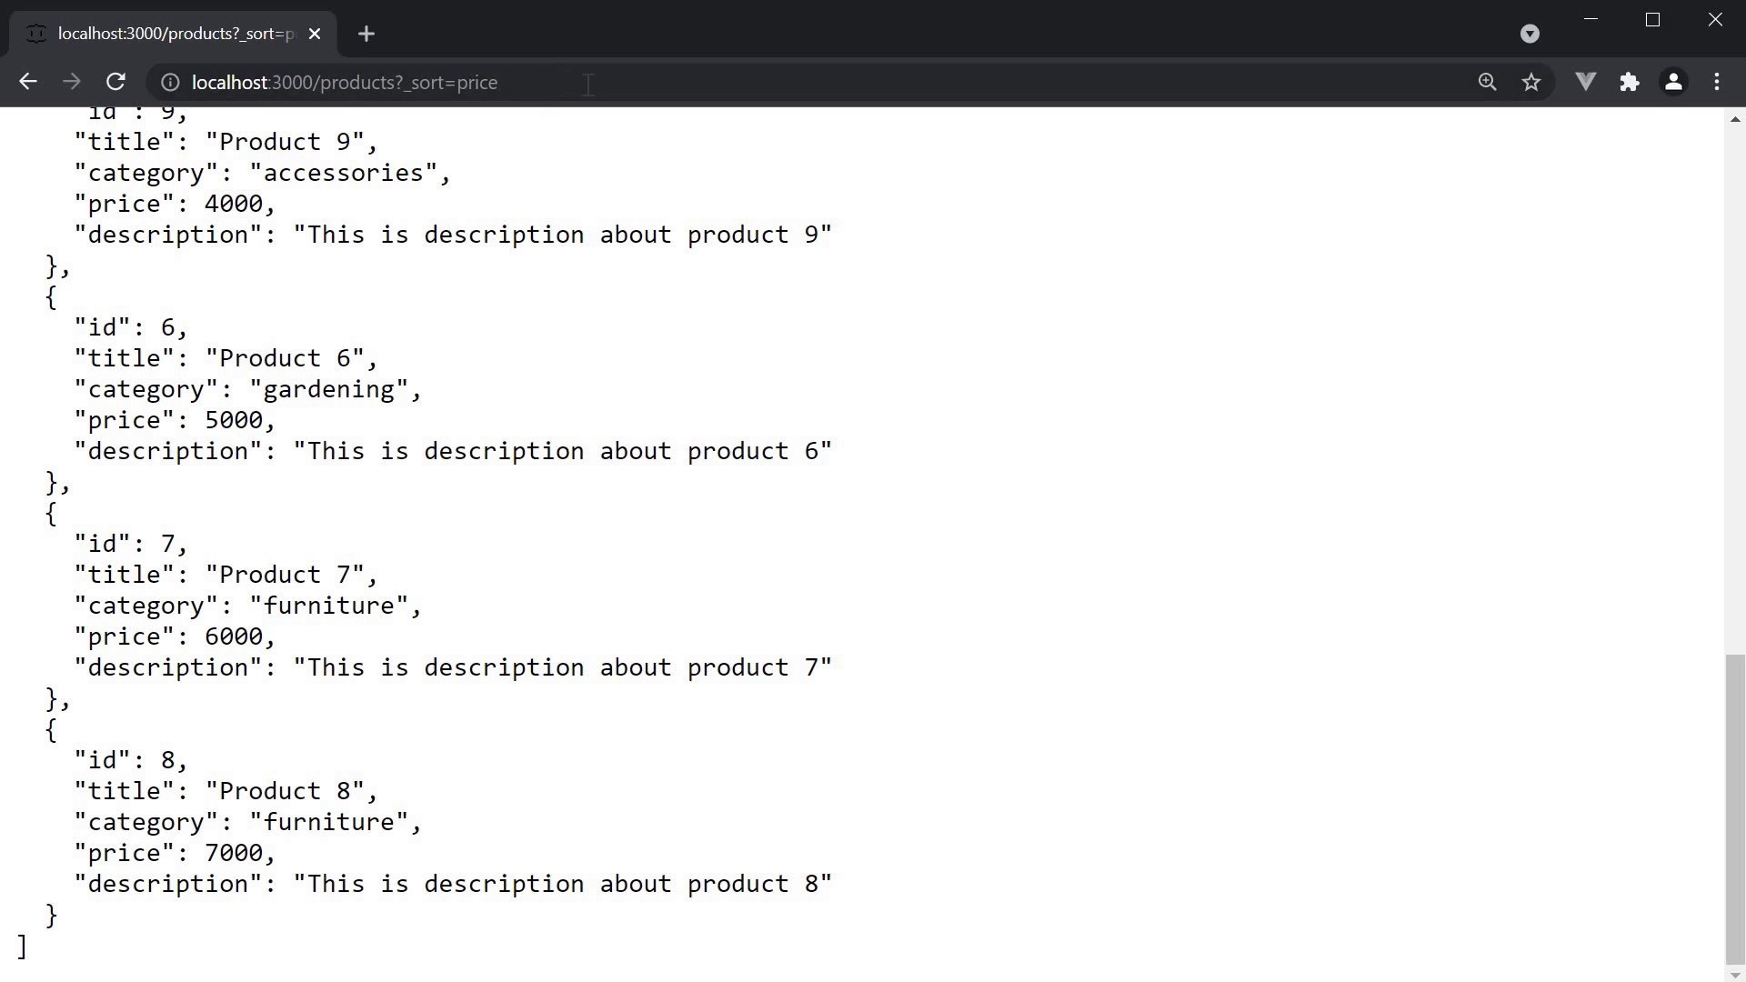
# Add &_order=desc so products come back by price descending, 7000 down to 1000
pyautogui.write('&')
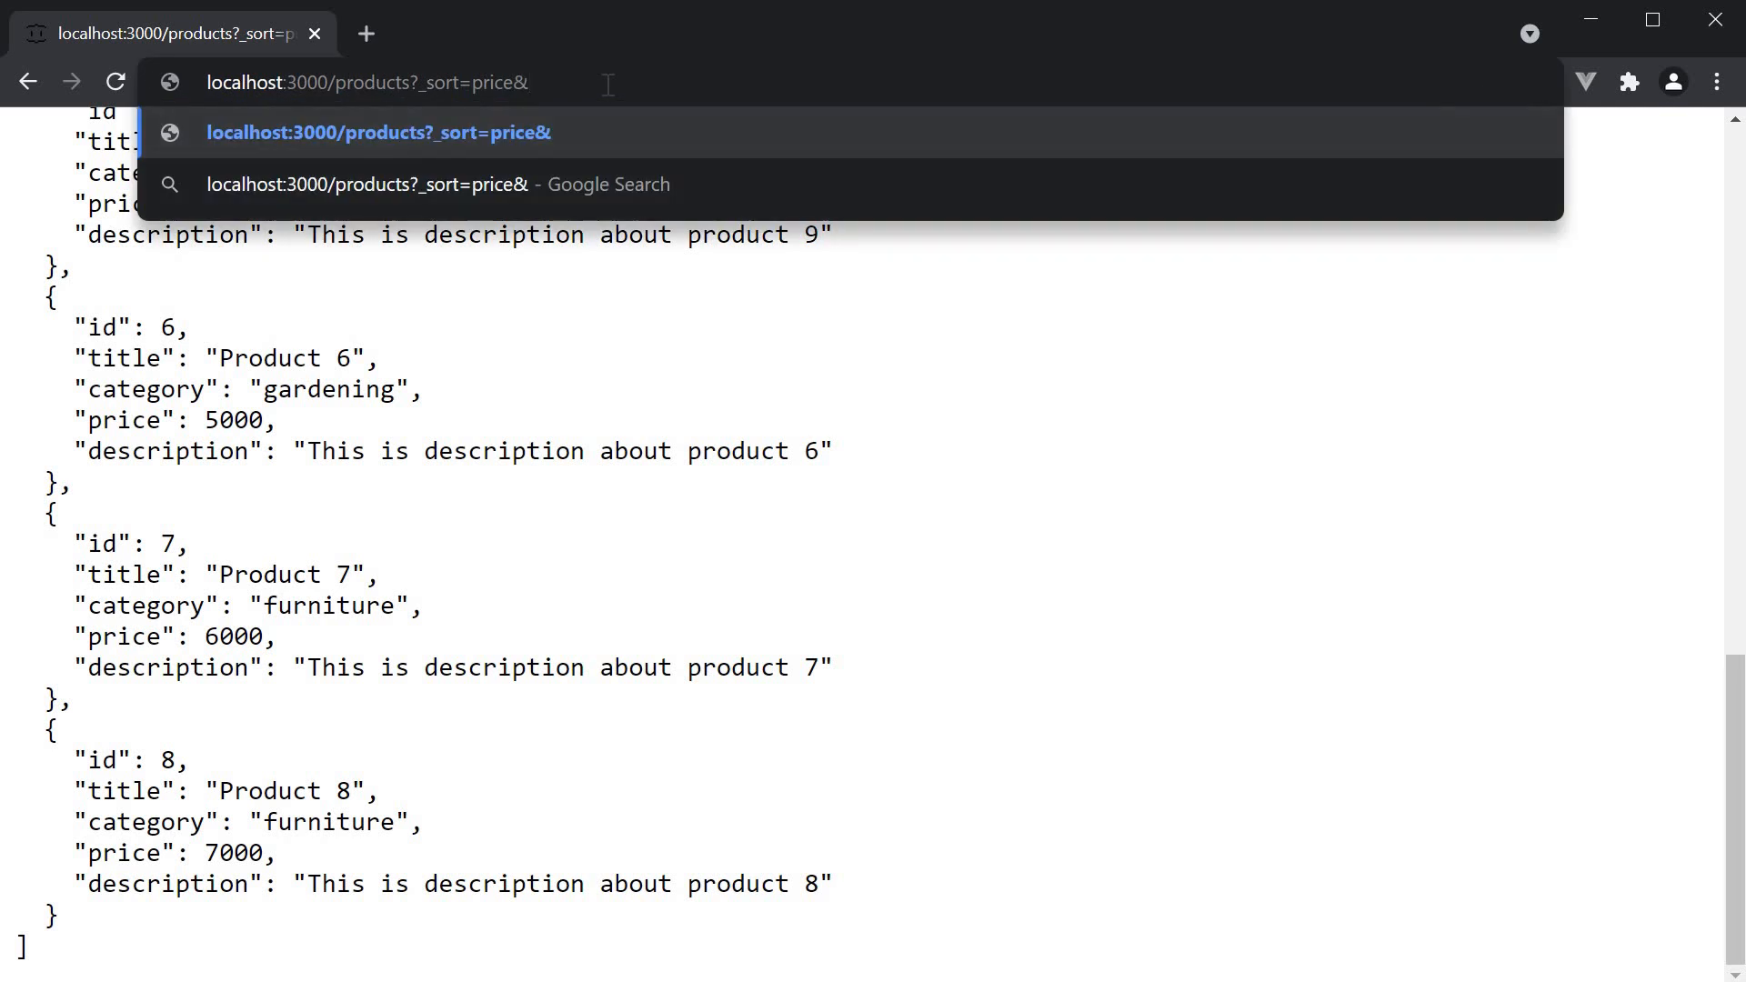
pyautogui.write('_orde')
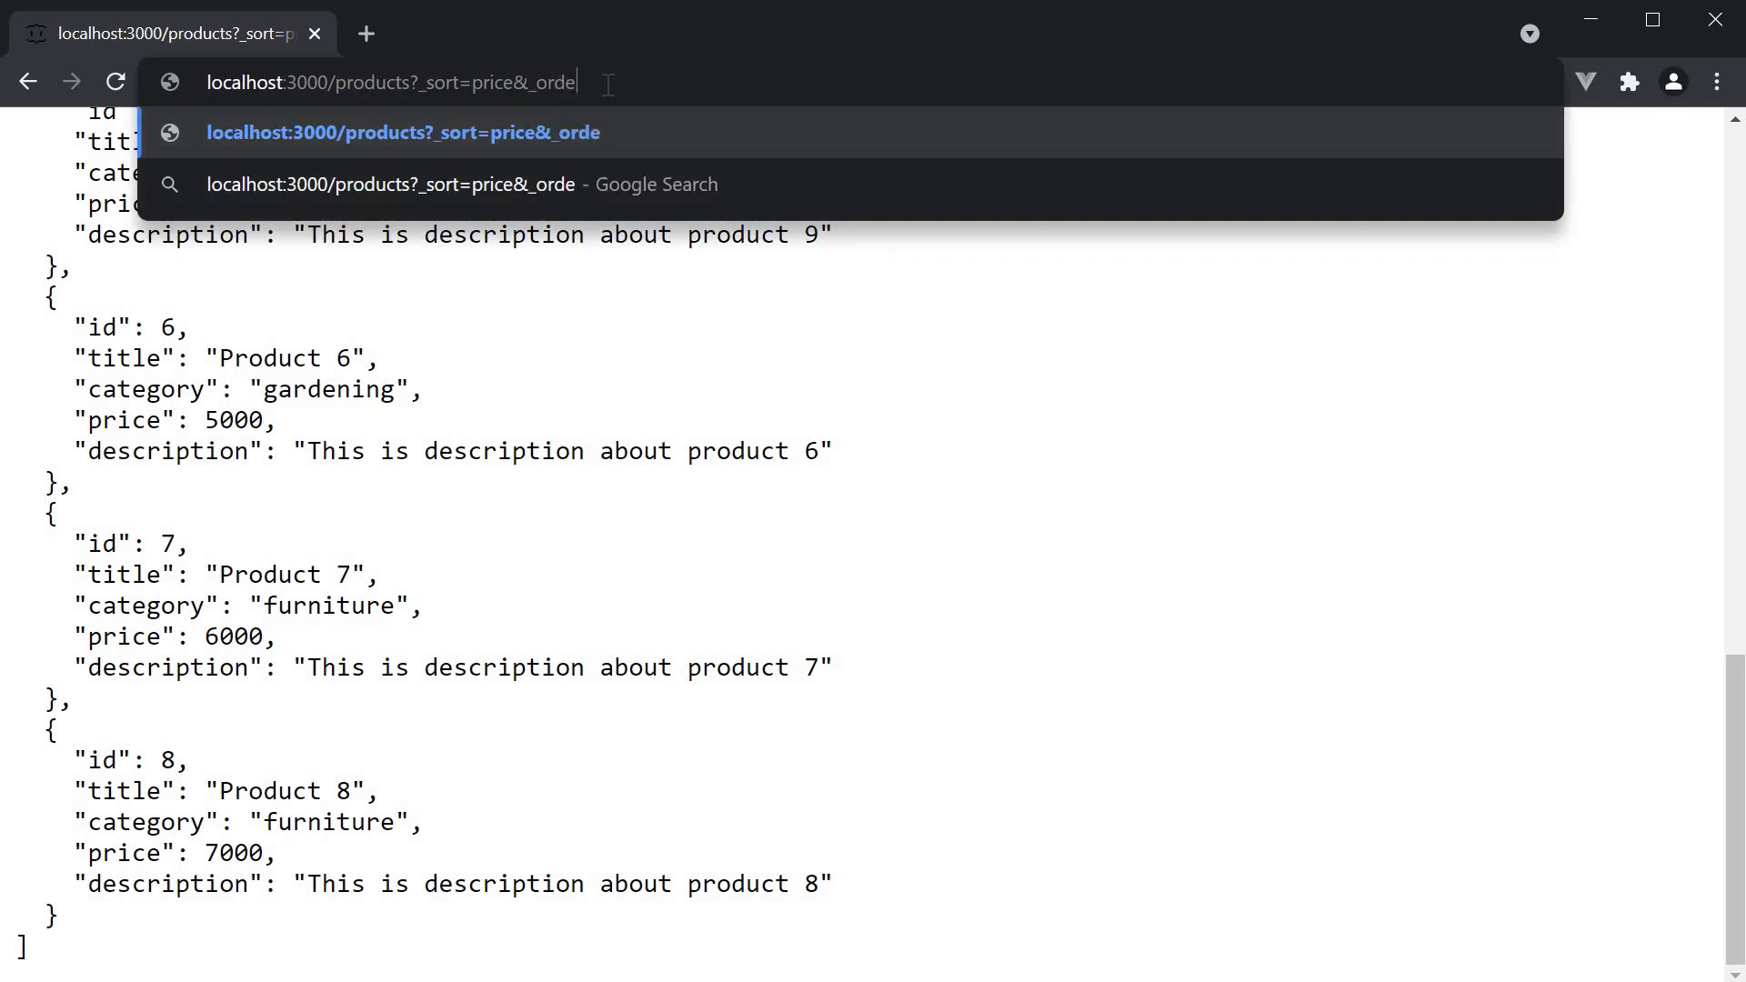
pyautogui.write('r=desc')
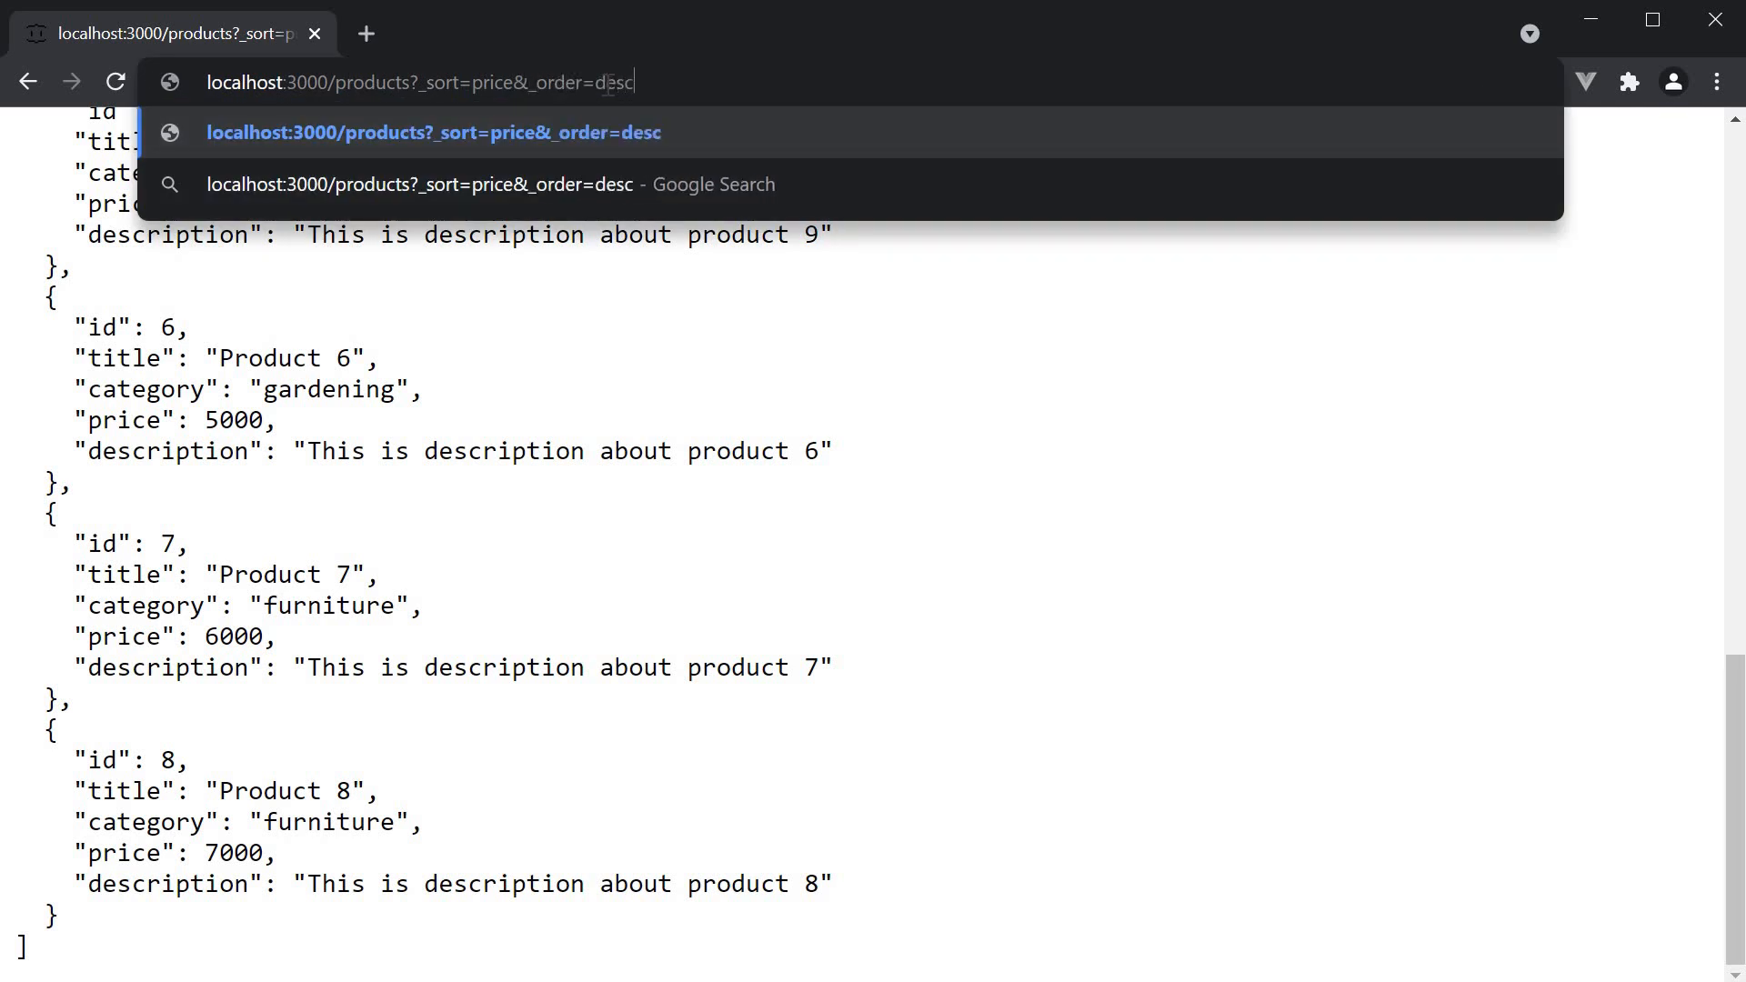
pyautogui.moveTo(786, 95)
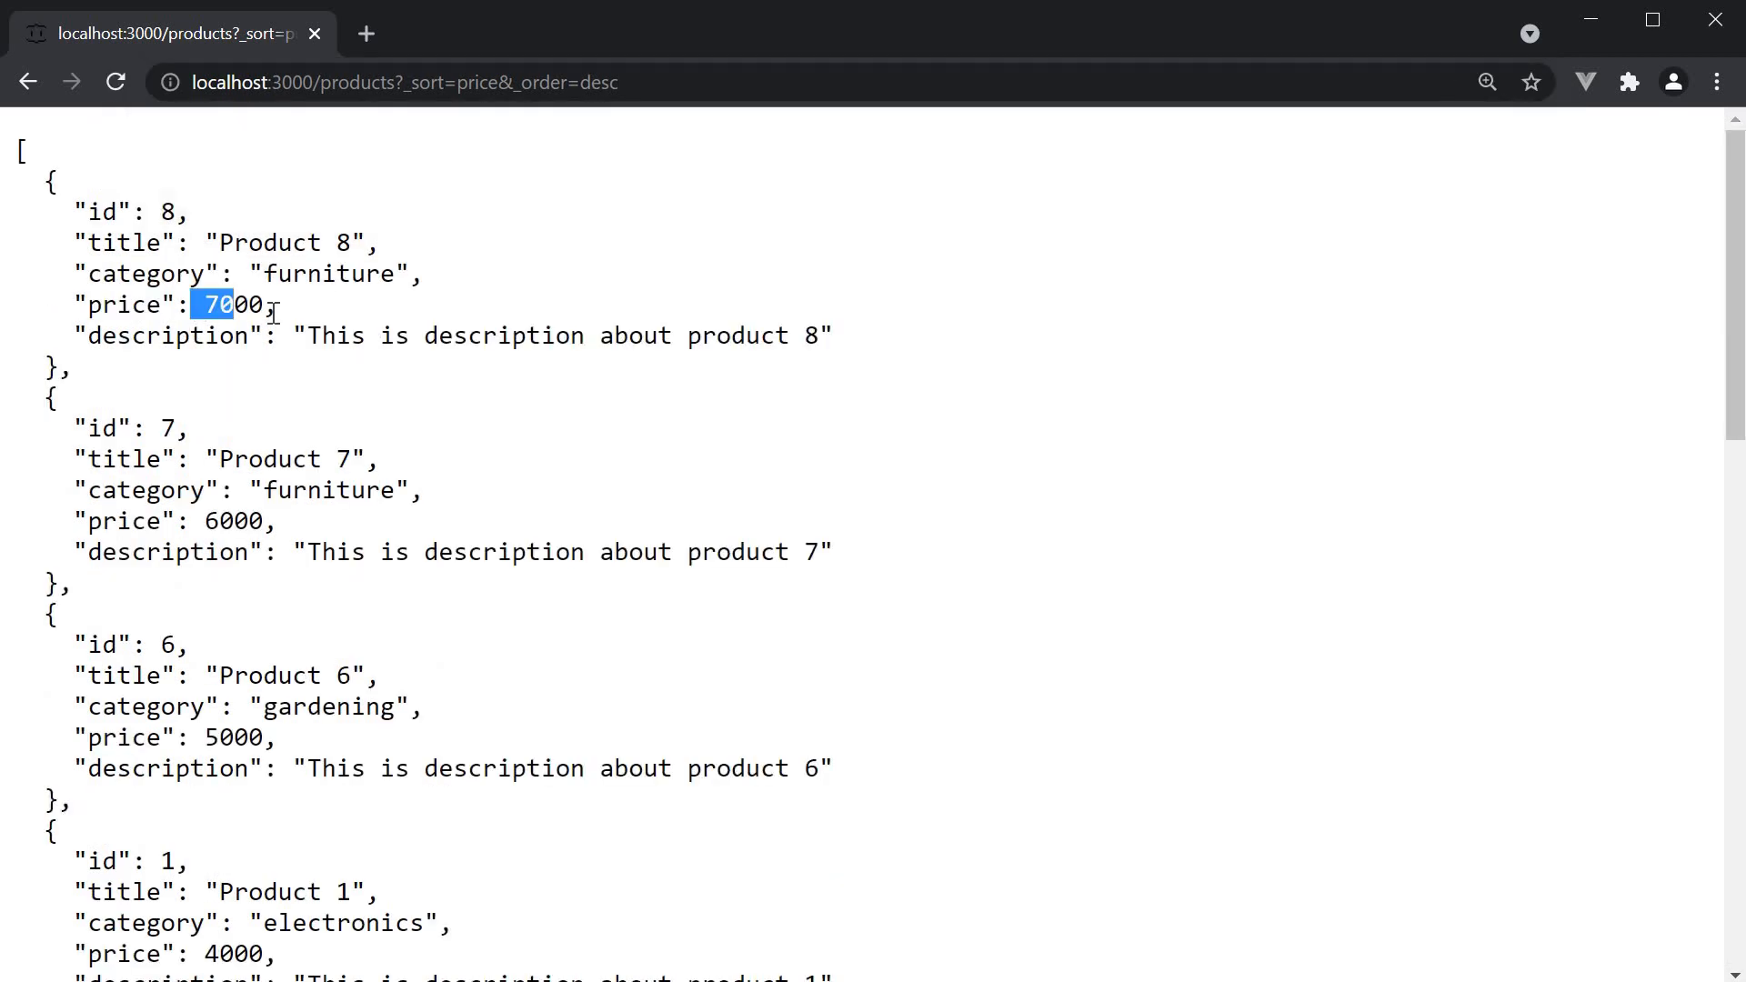
pyautogui.scroll(-3)
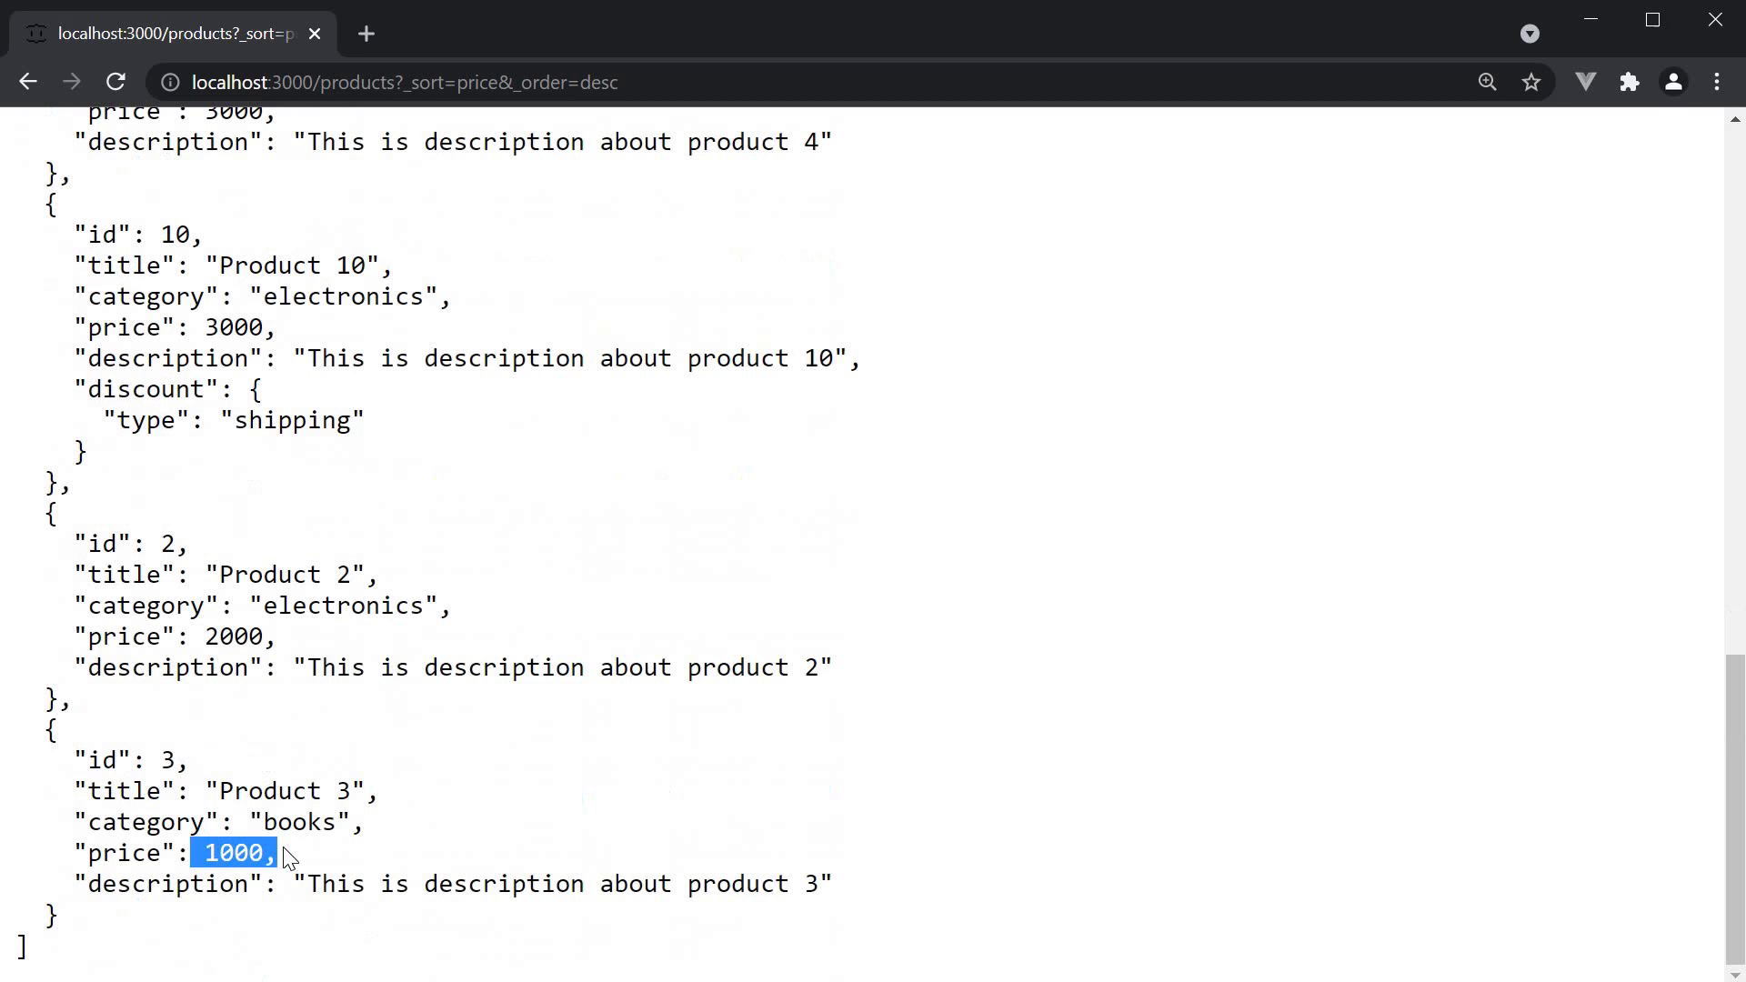
pyautogui.moveTo(631, 667)
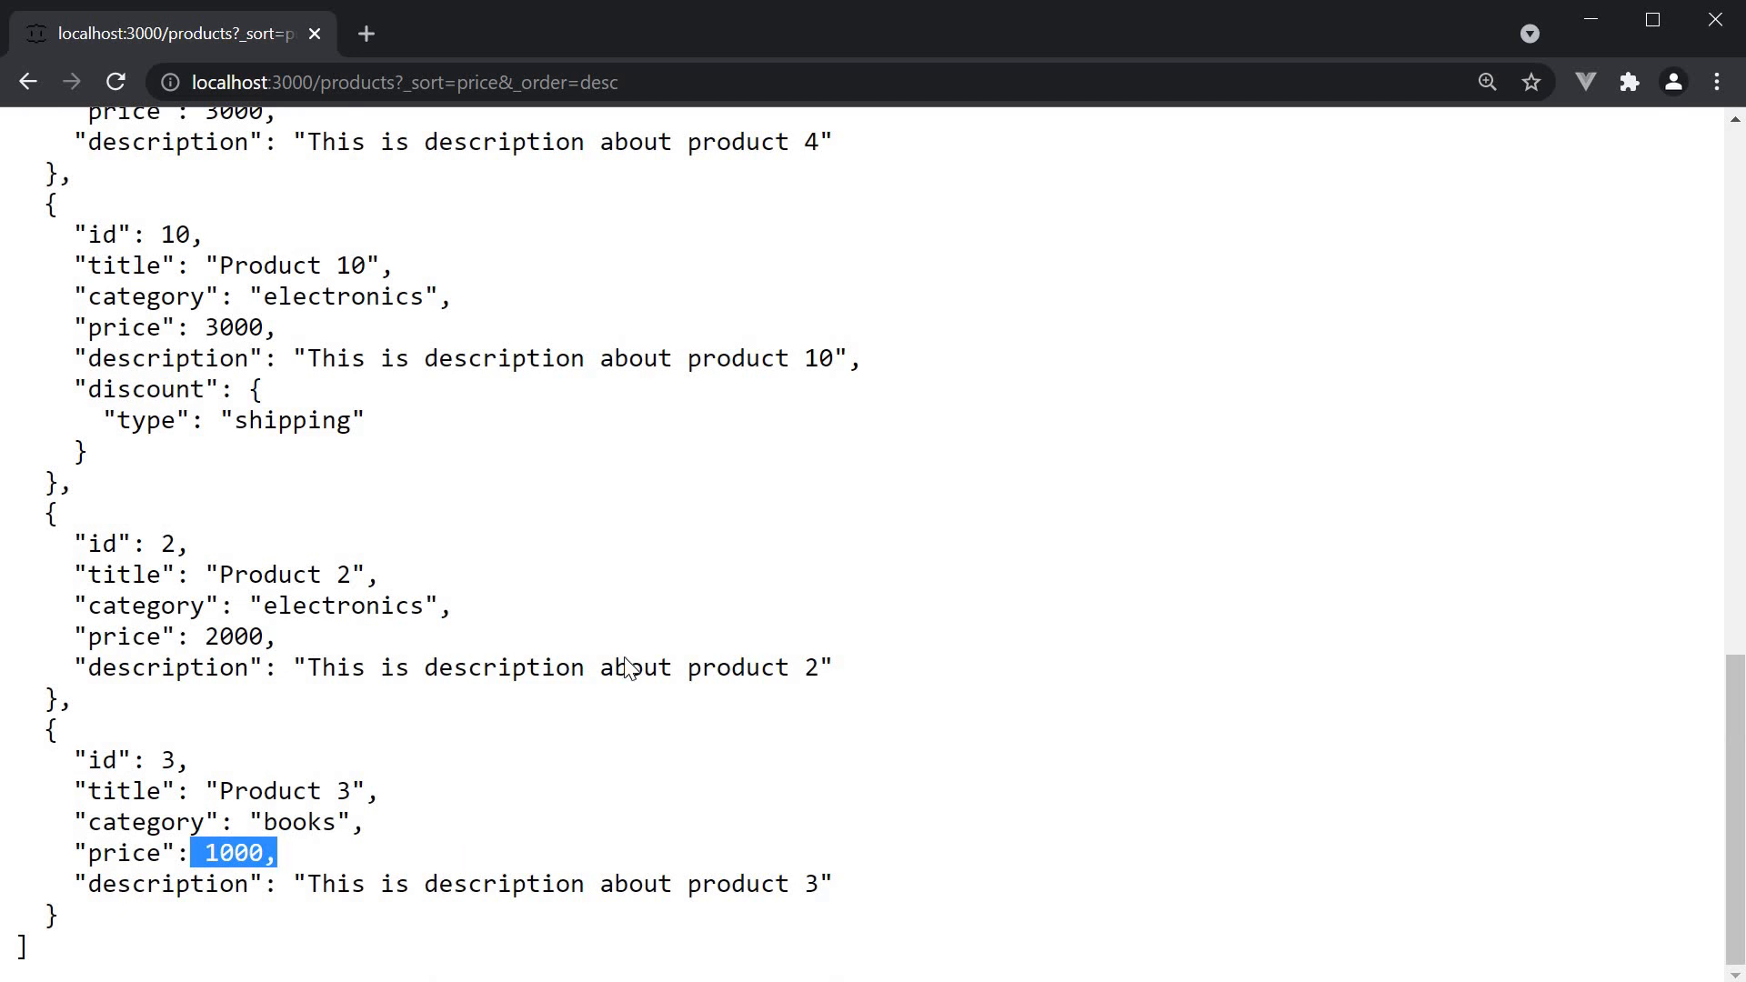
pyautogui.scroll(3)
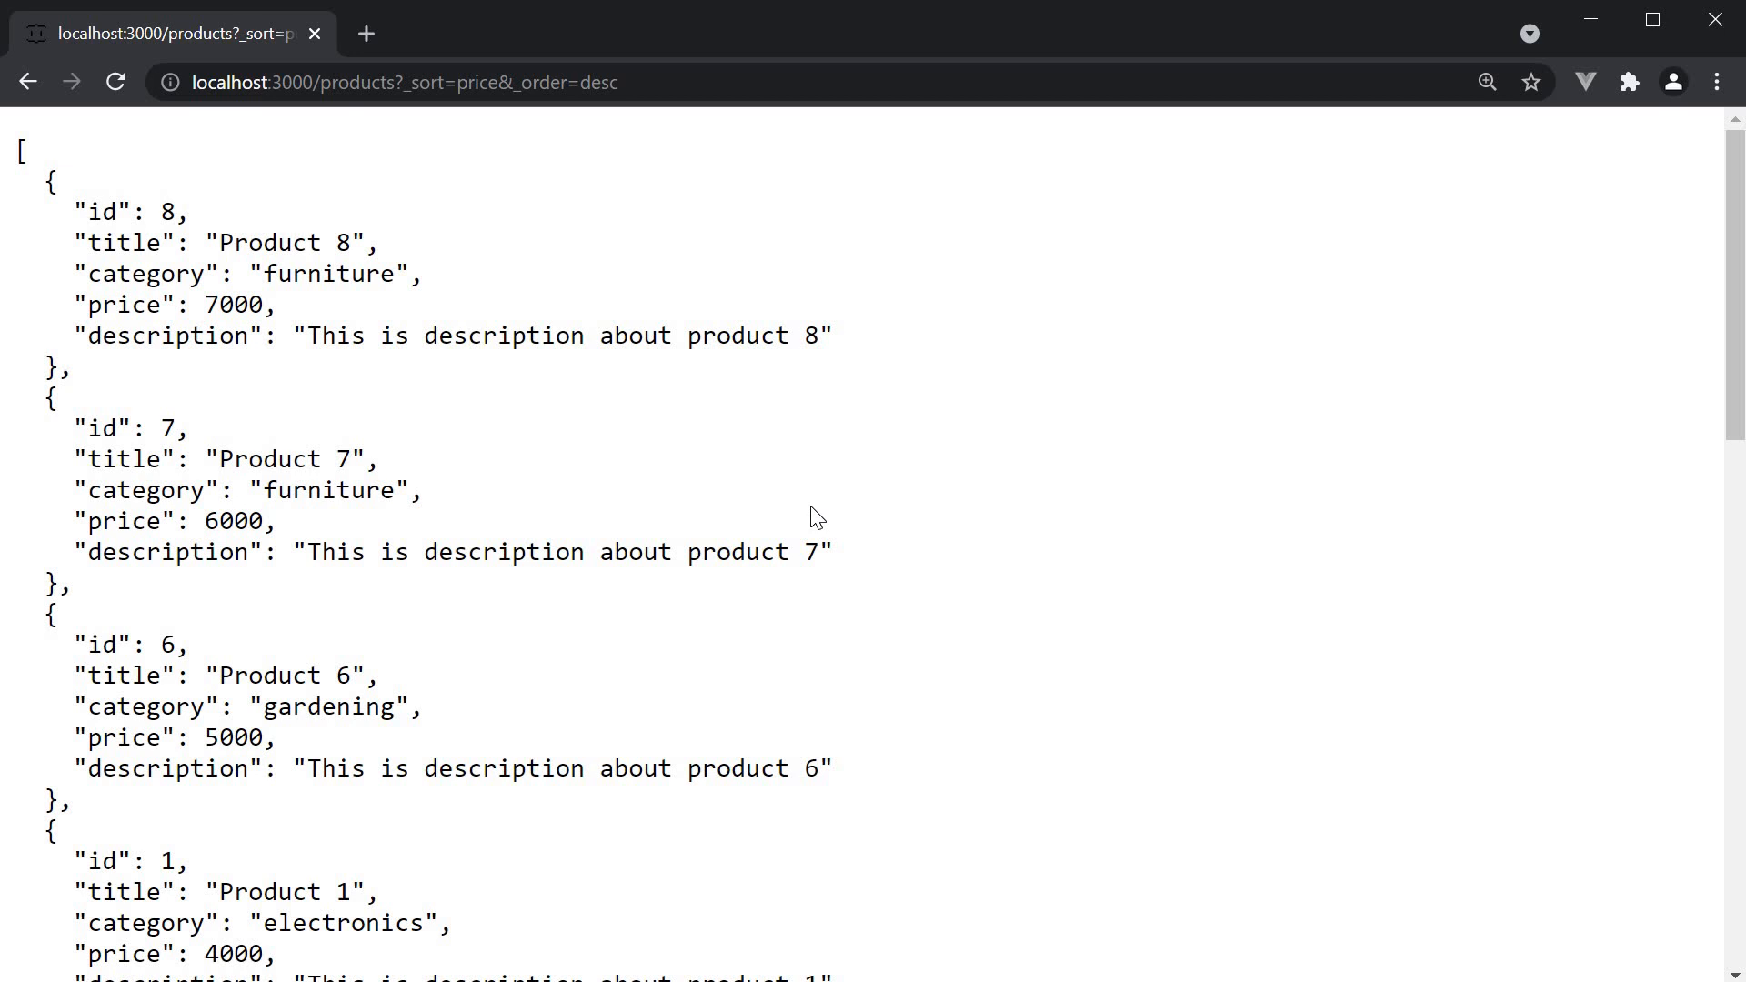
pyautogui.scroll(-3)
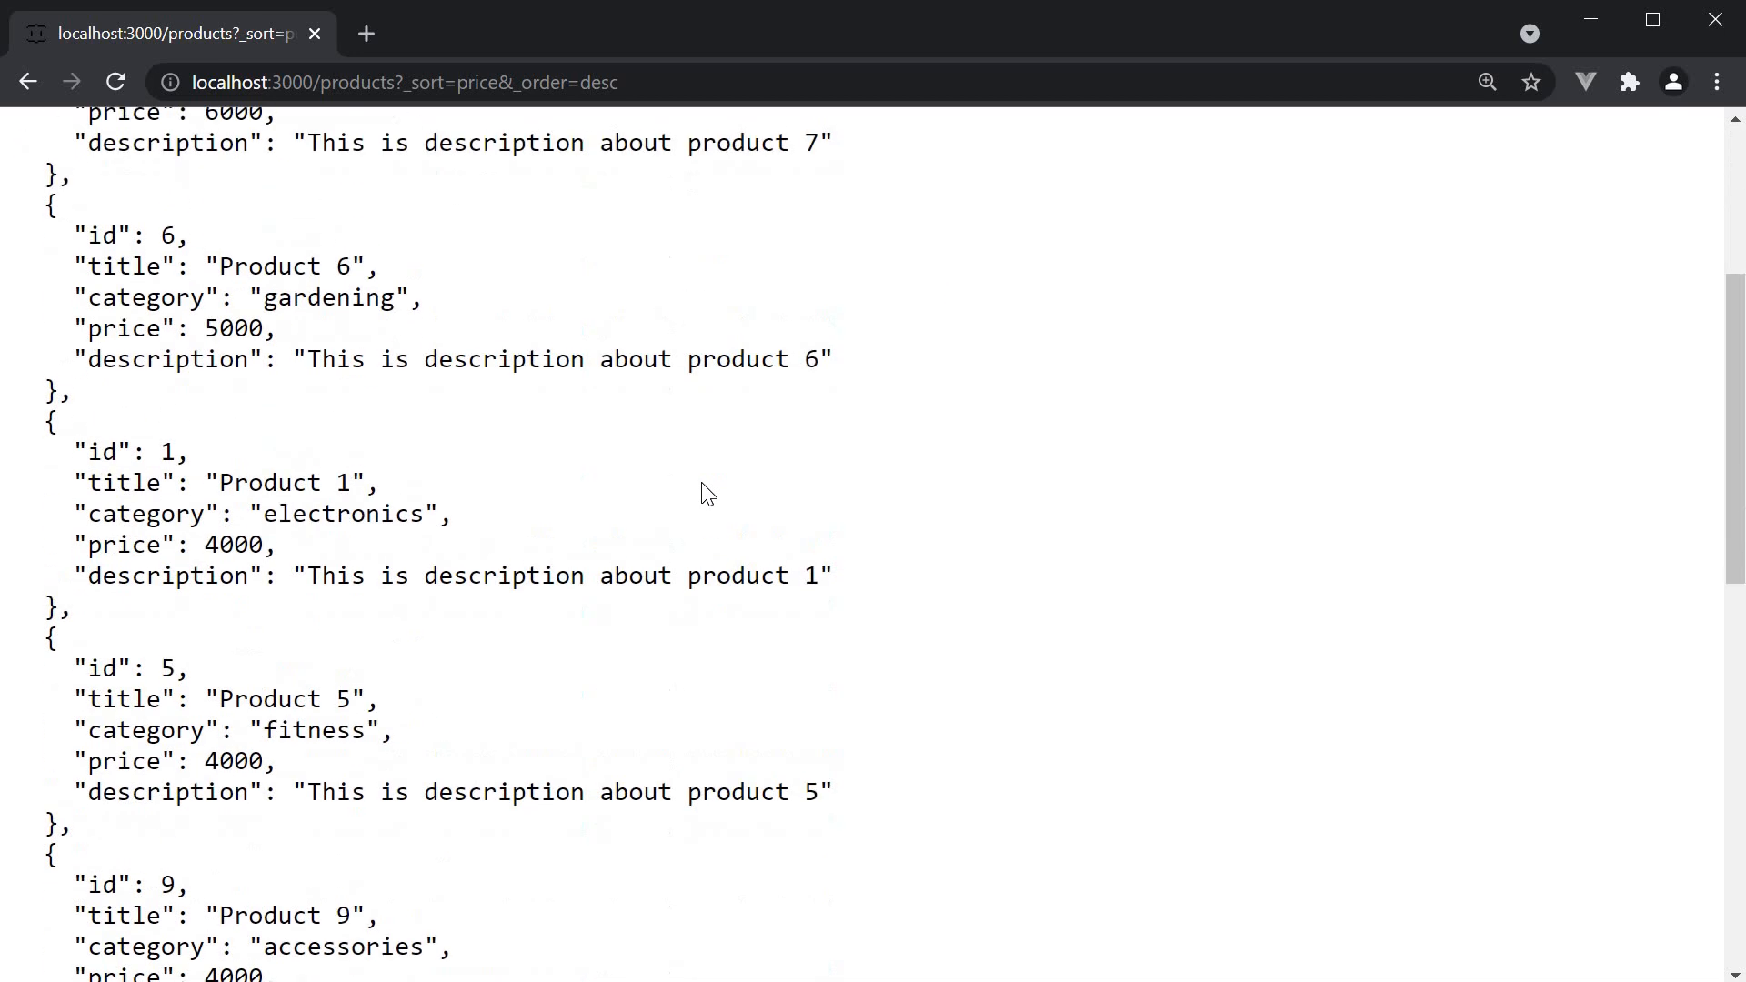
pyautogui.scroll(-3)
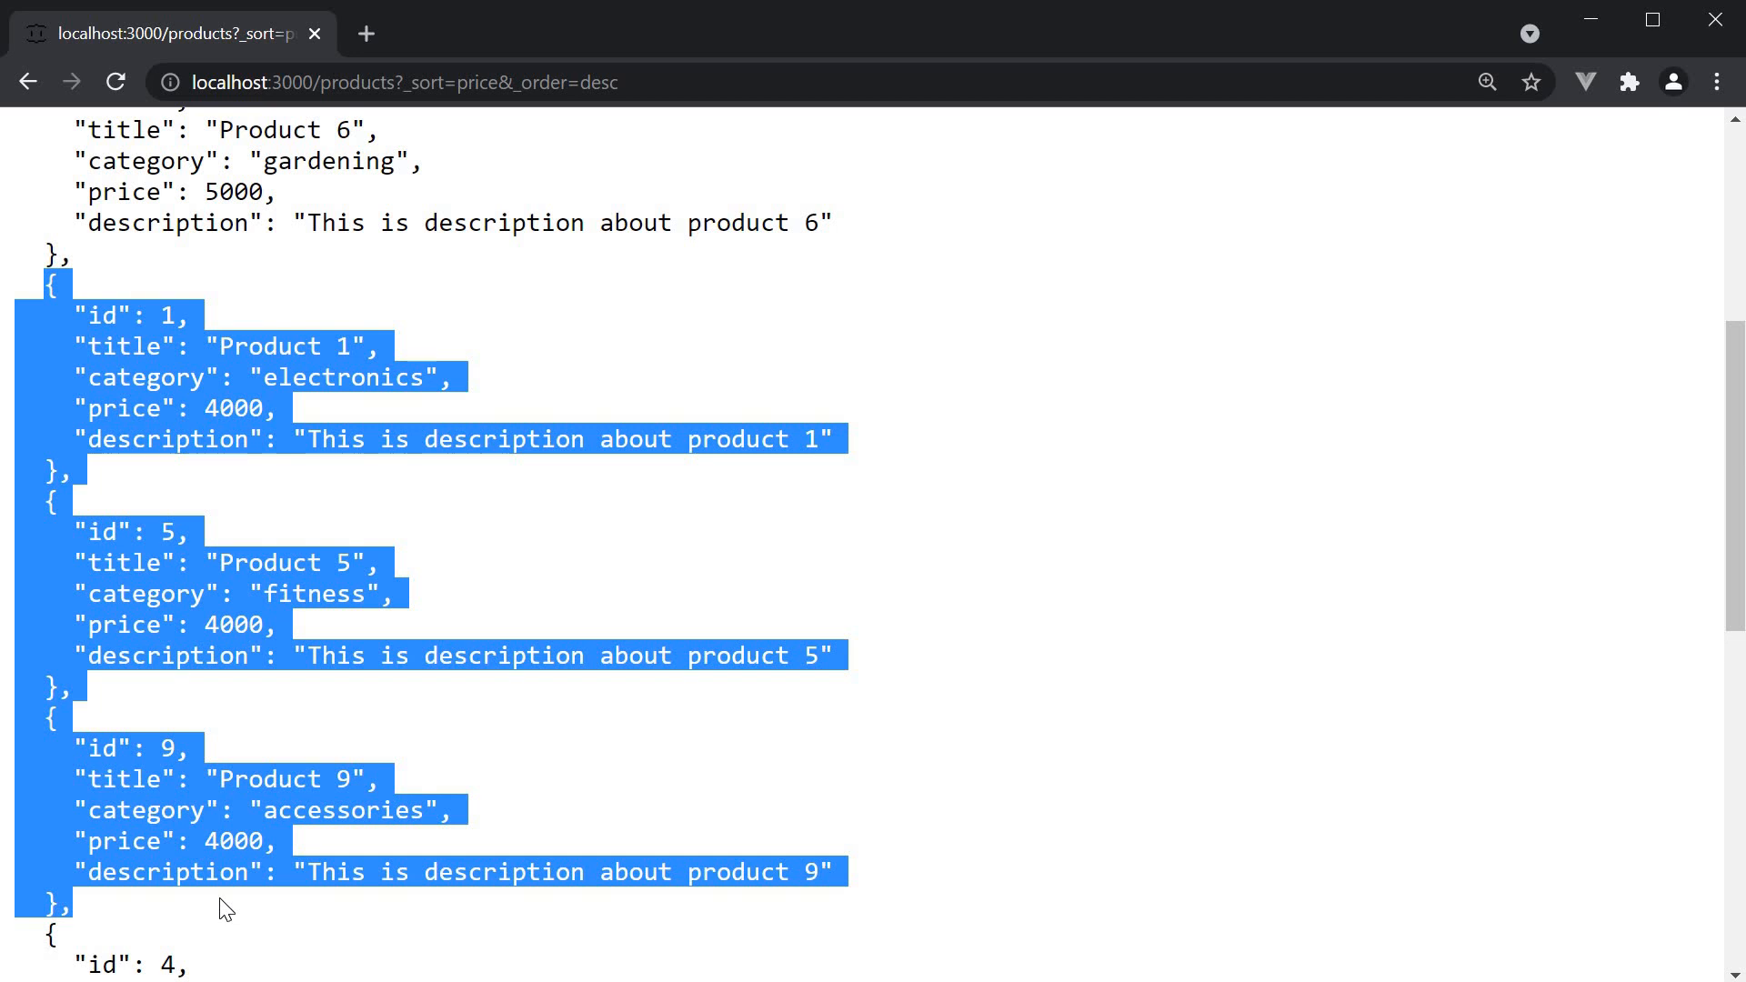
pyautogui.moveTo(335, 703)
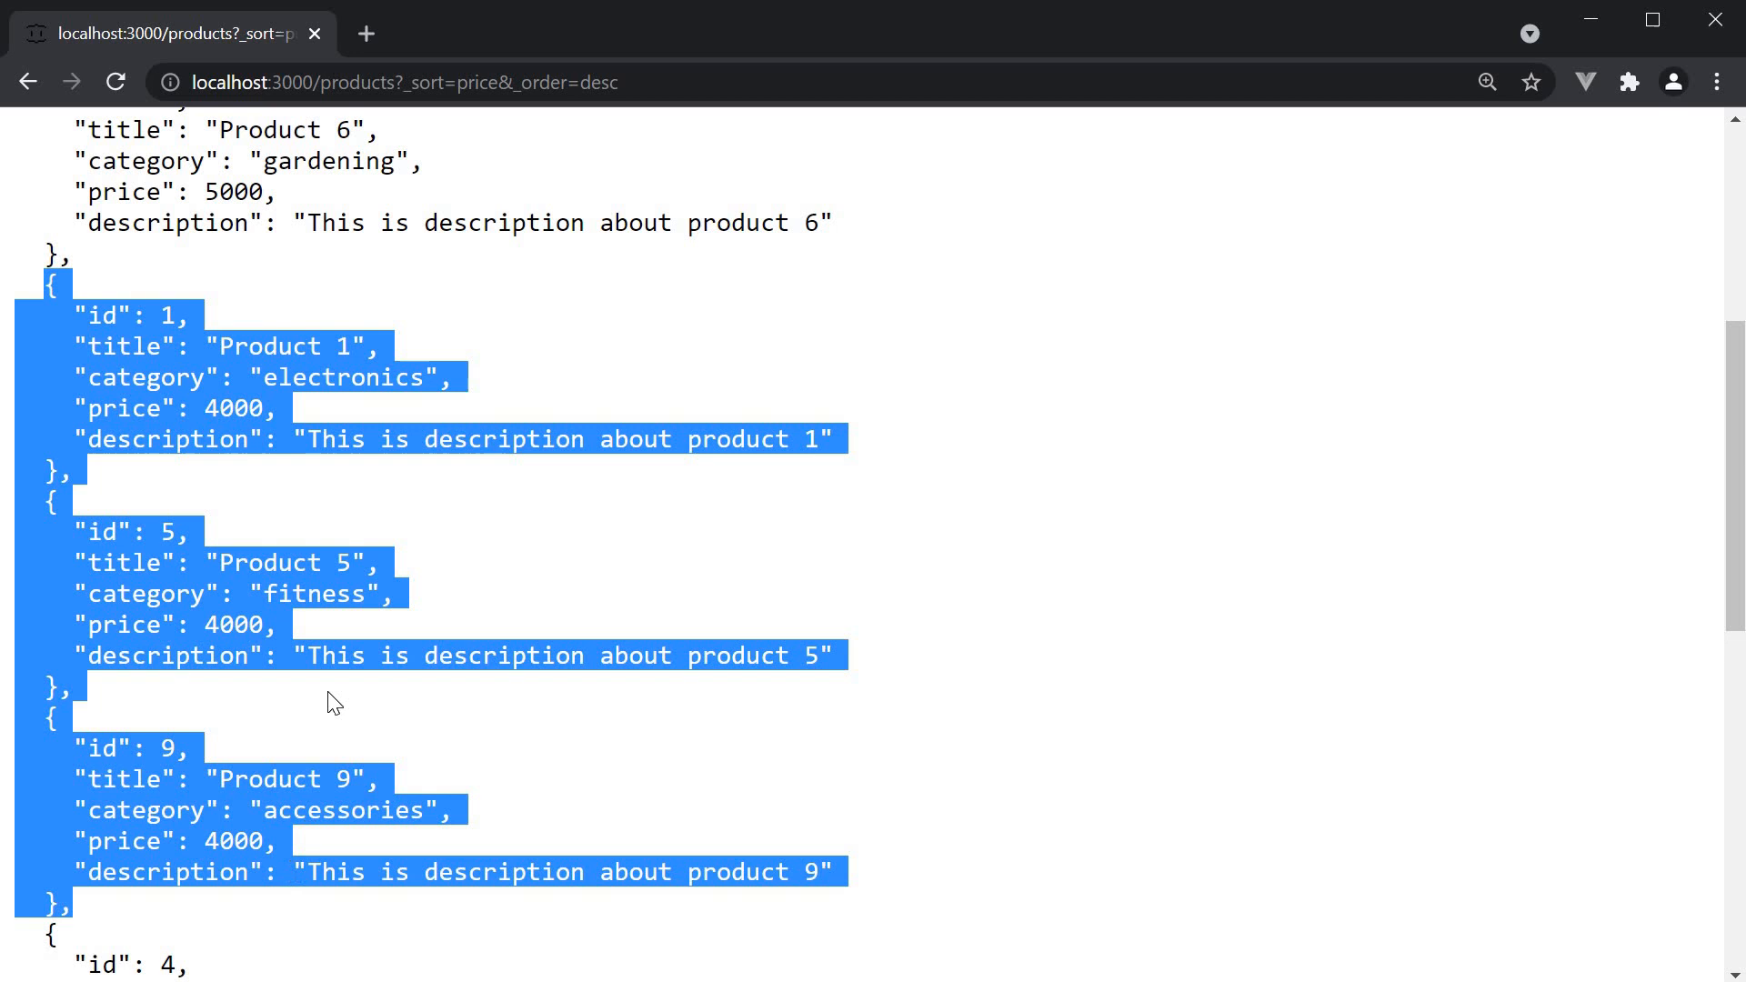
pyautogui.click(446, 734)
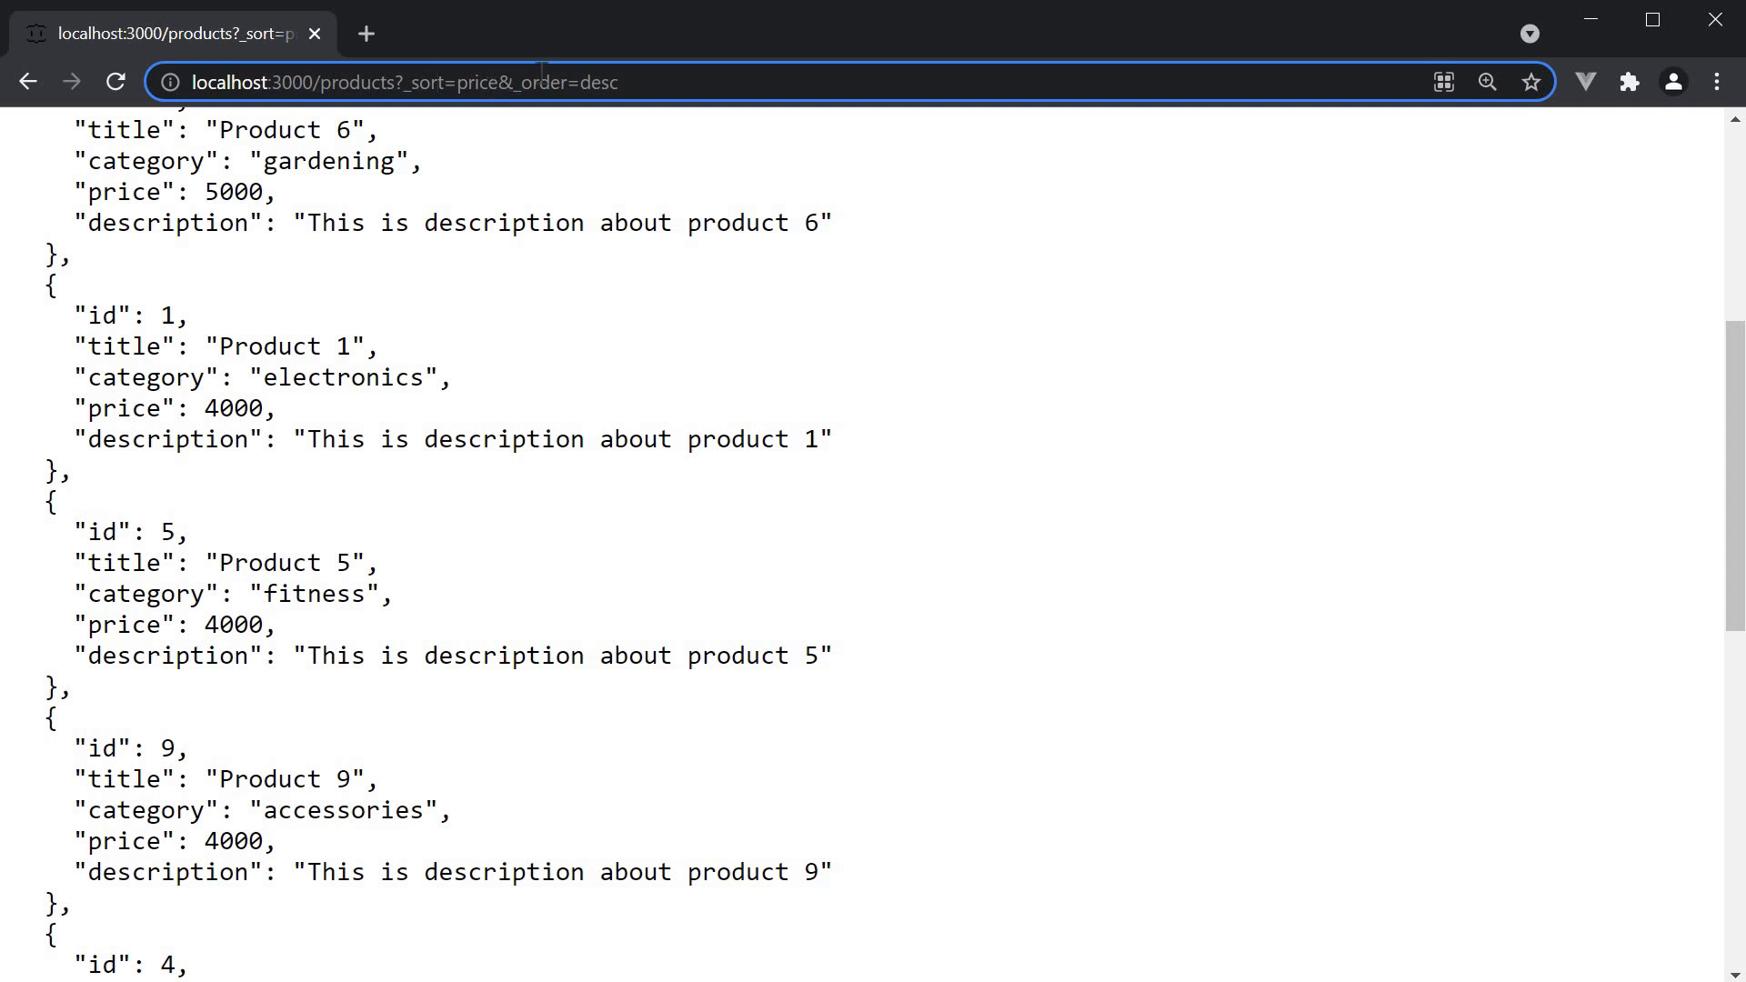
# Extend the URL to _sort=price,category&_order=desc,asc for a secondary ascending category sort
pyautogui.write(',cat')
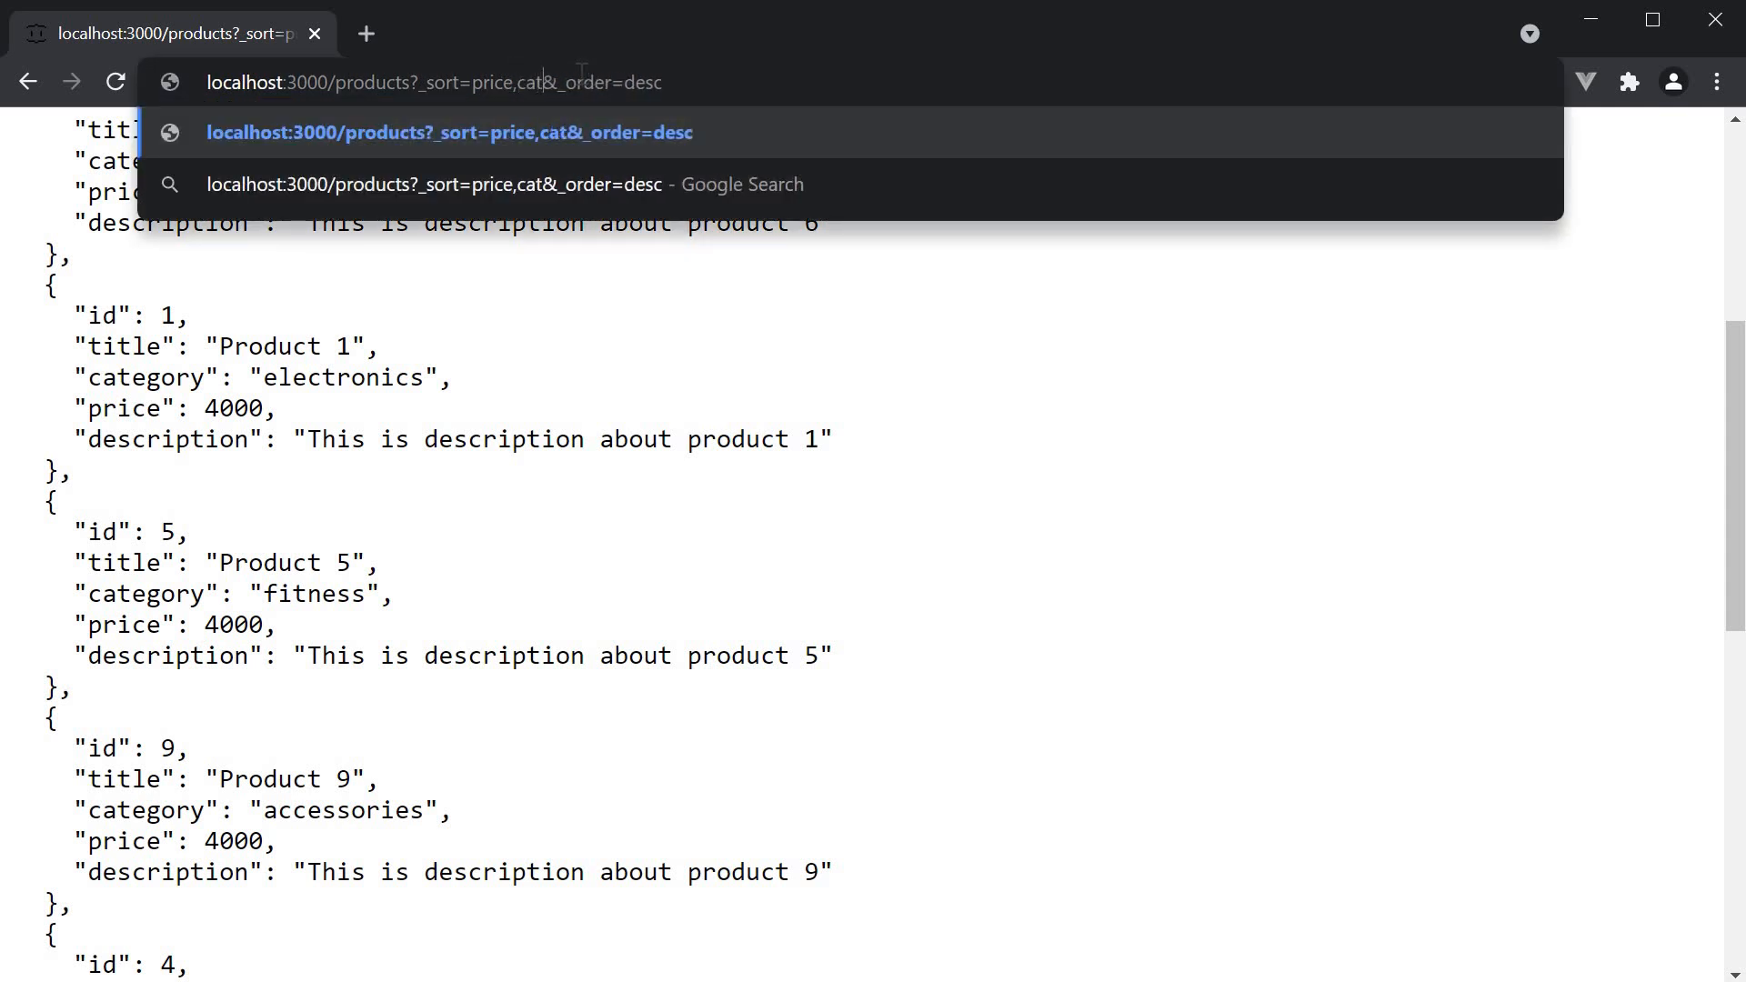
pyautogui.write('egory')
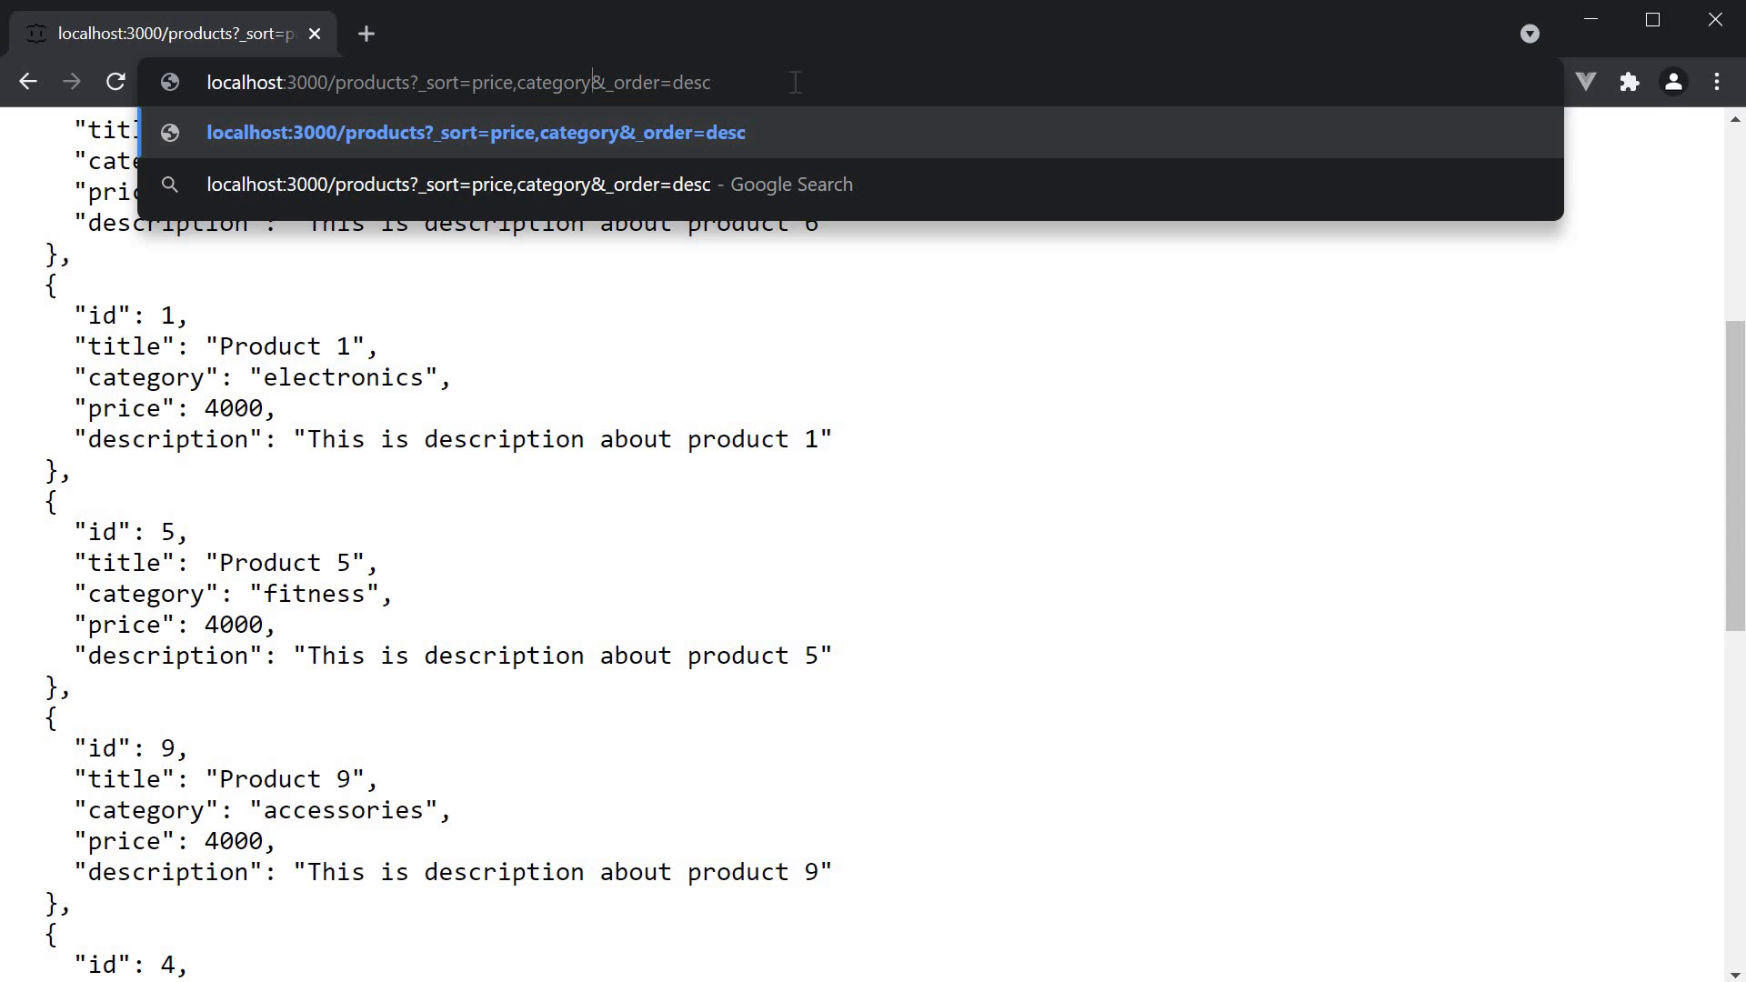
pyautogui.write(',as')
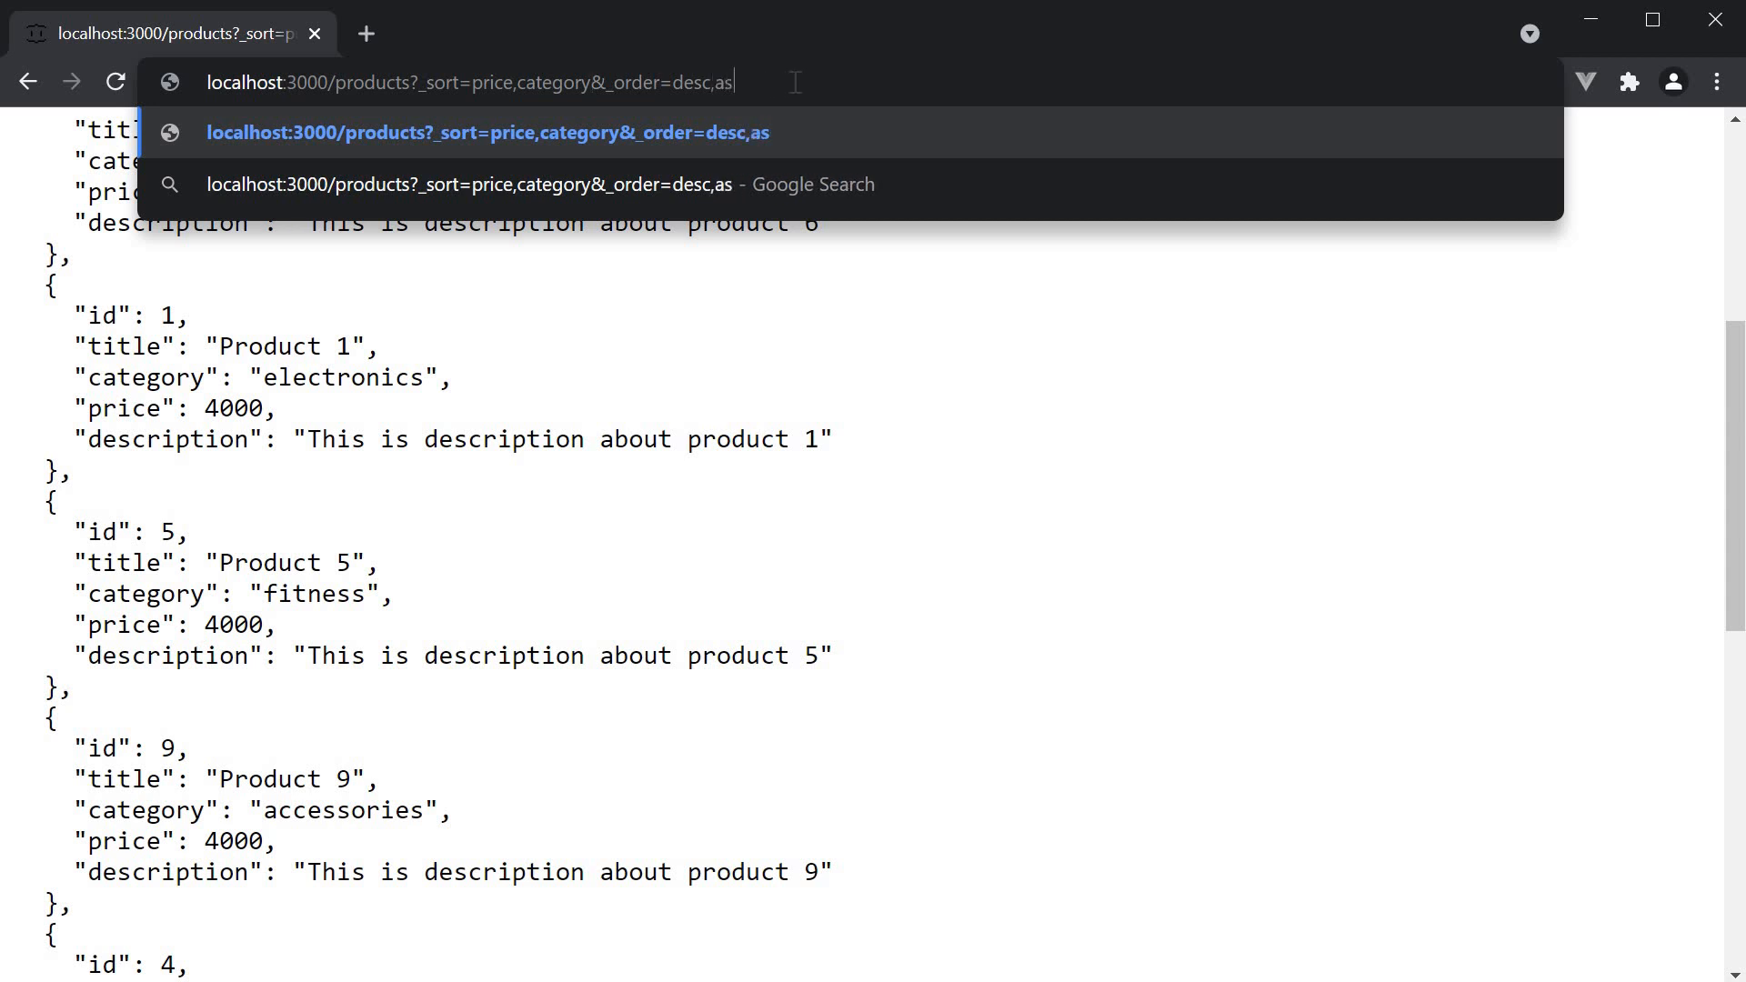
pyautogui.write('c')
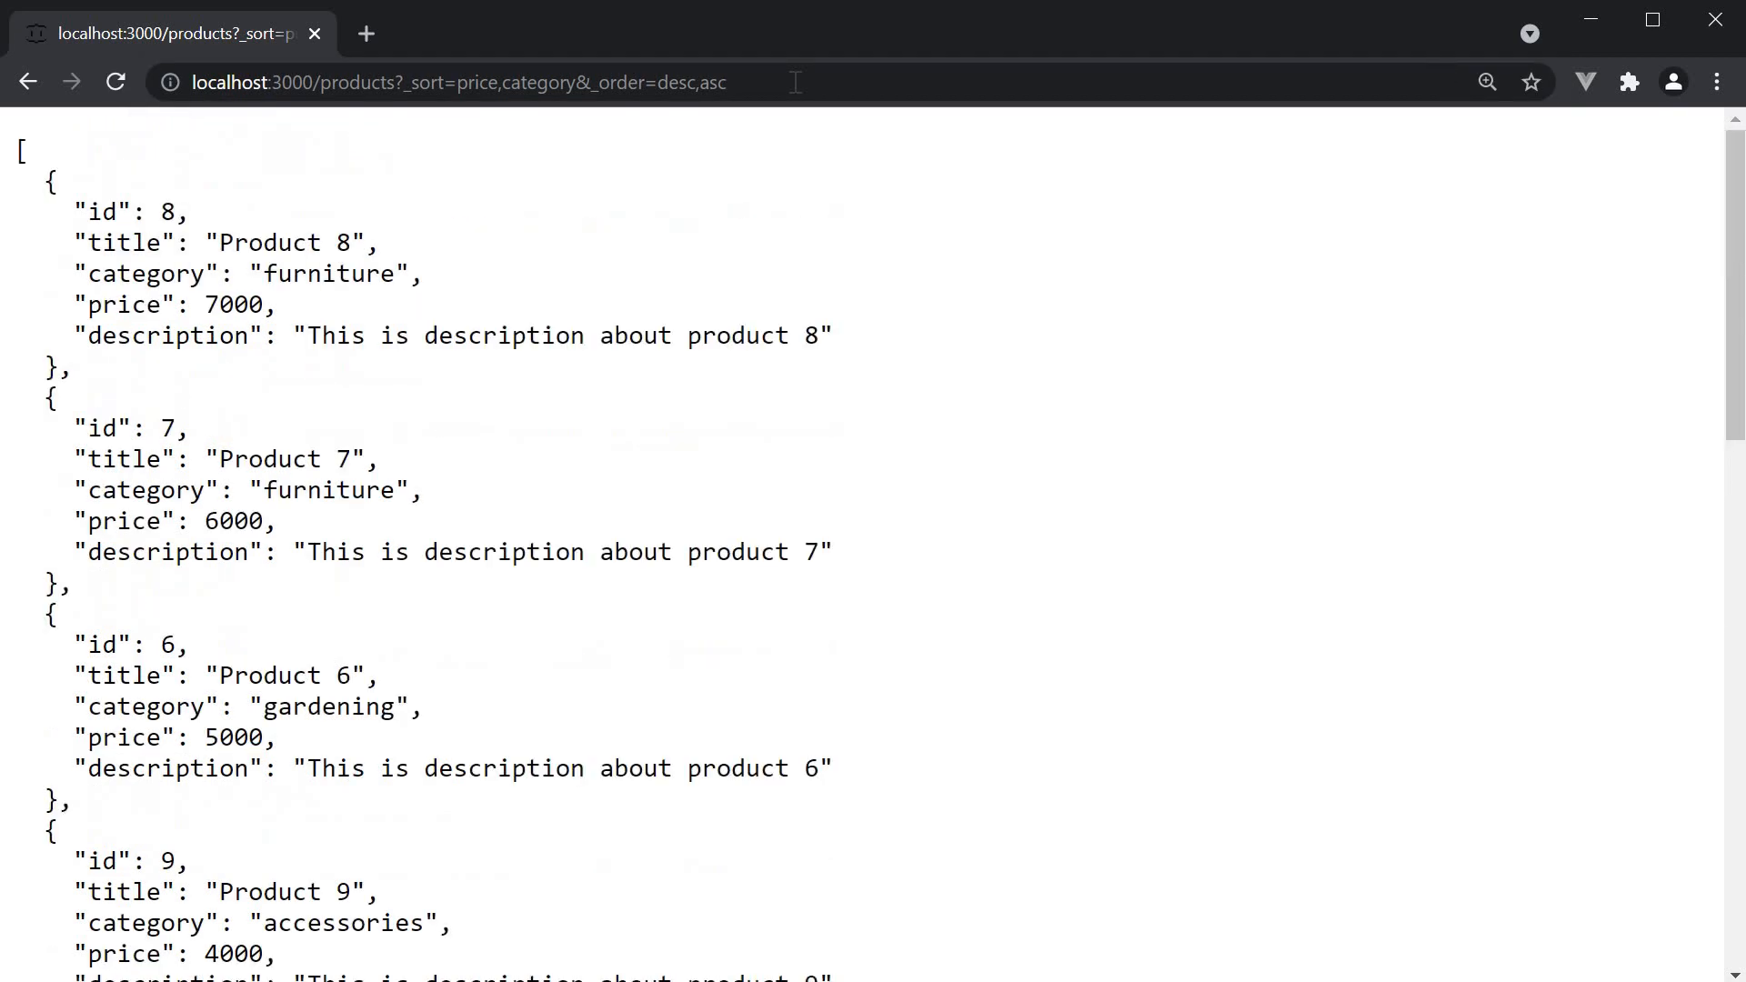
pyautogui.scroll(-3)
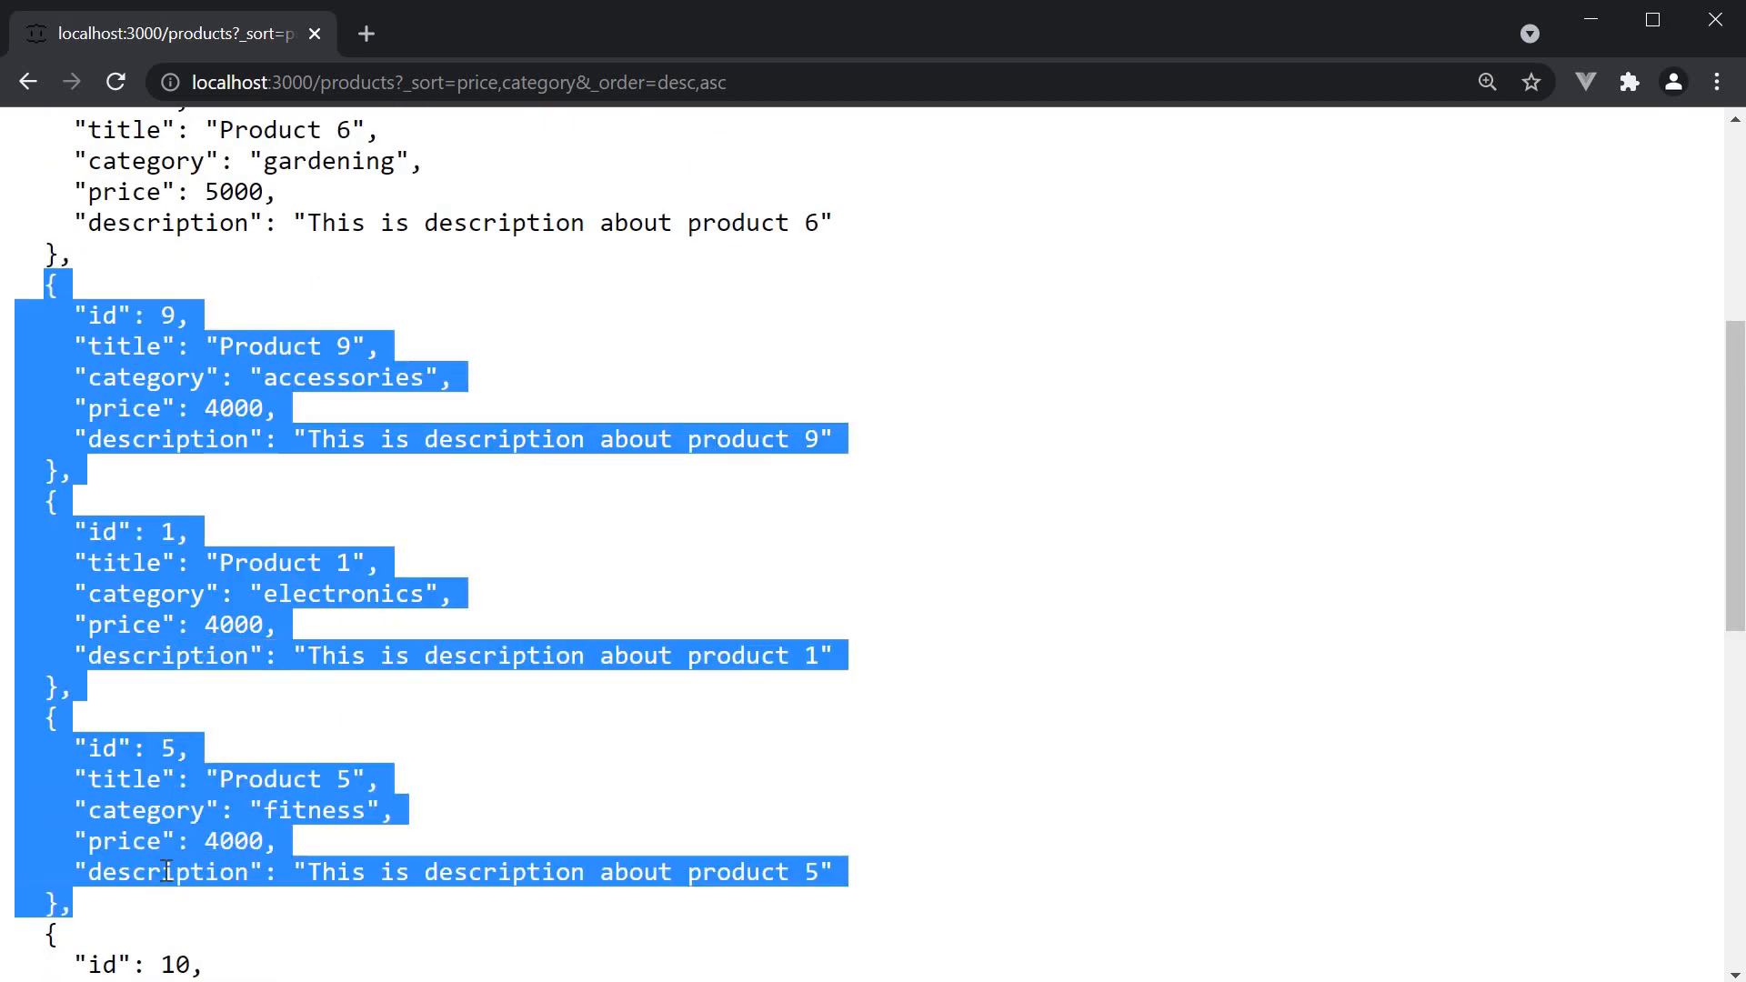
pyautogui.moveTo(309, 851)
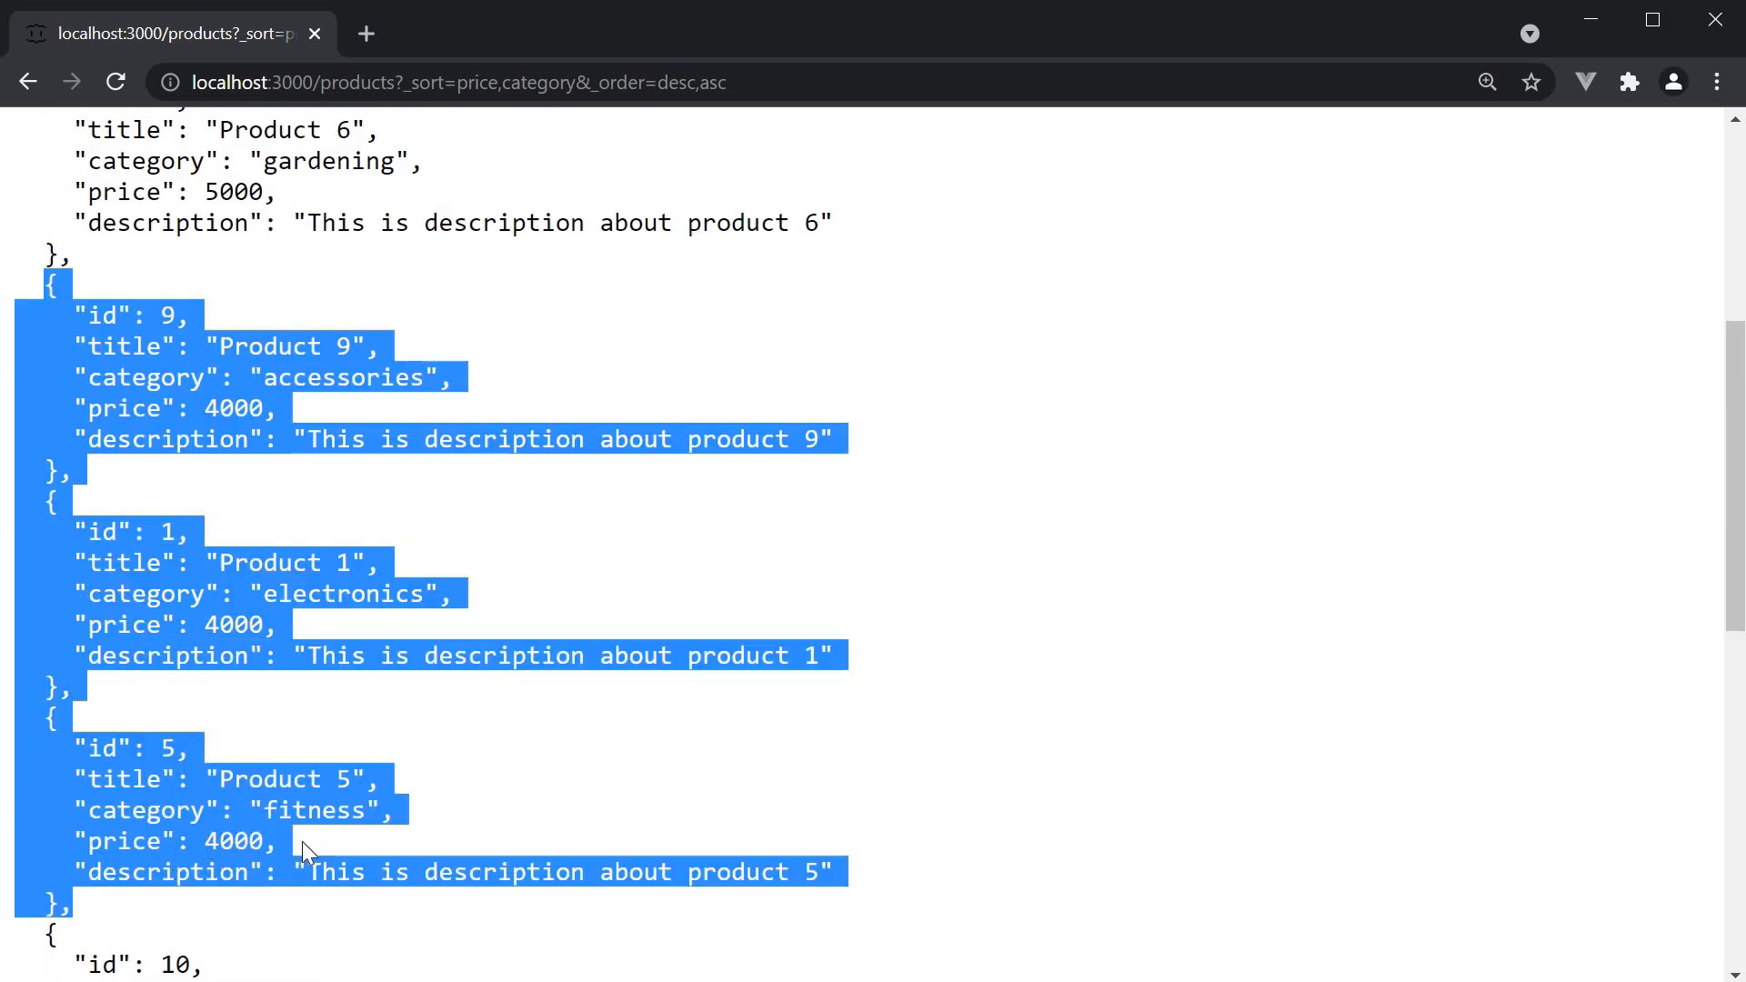
# Point out the 4000-priced ties now ordered accessories, electronics, fitness by category
pyautogui.click(415, 386)
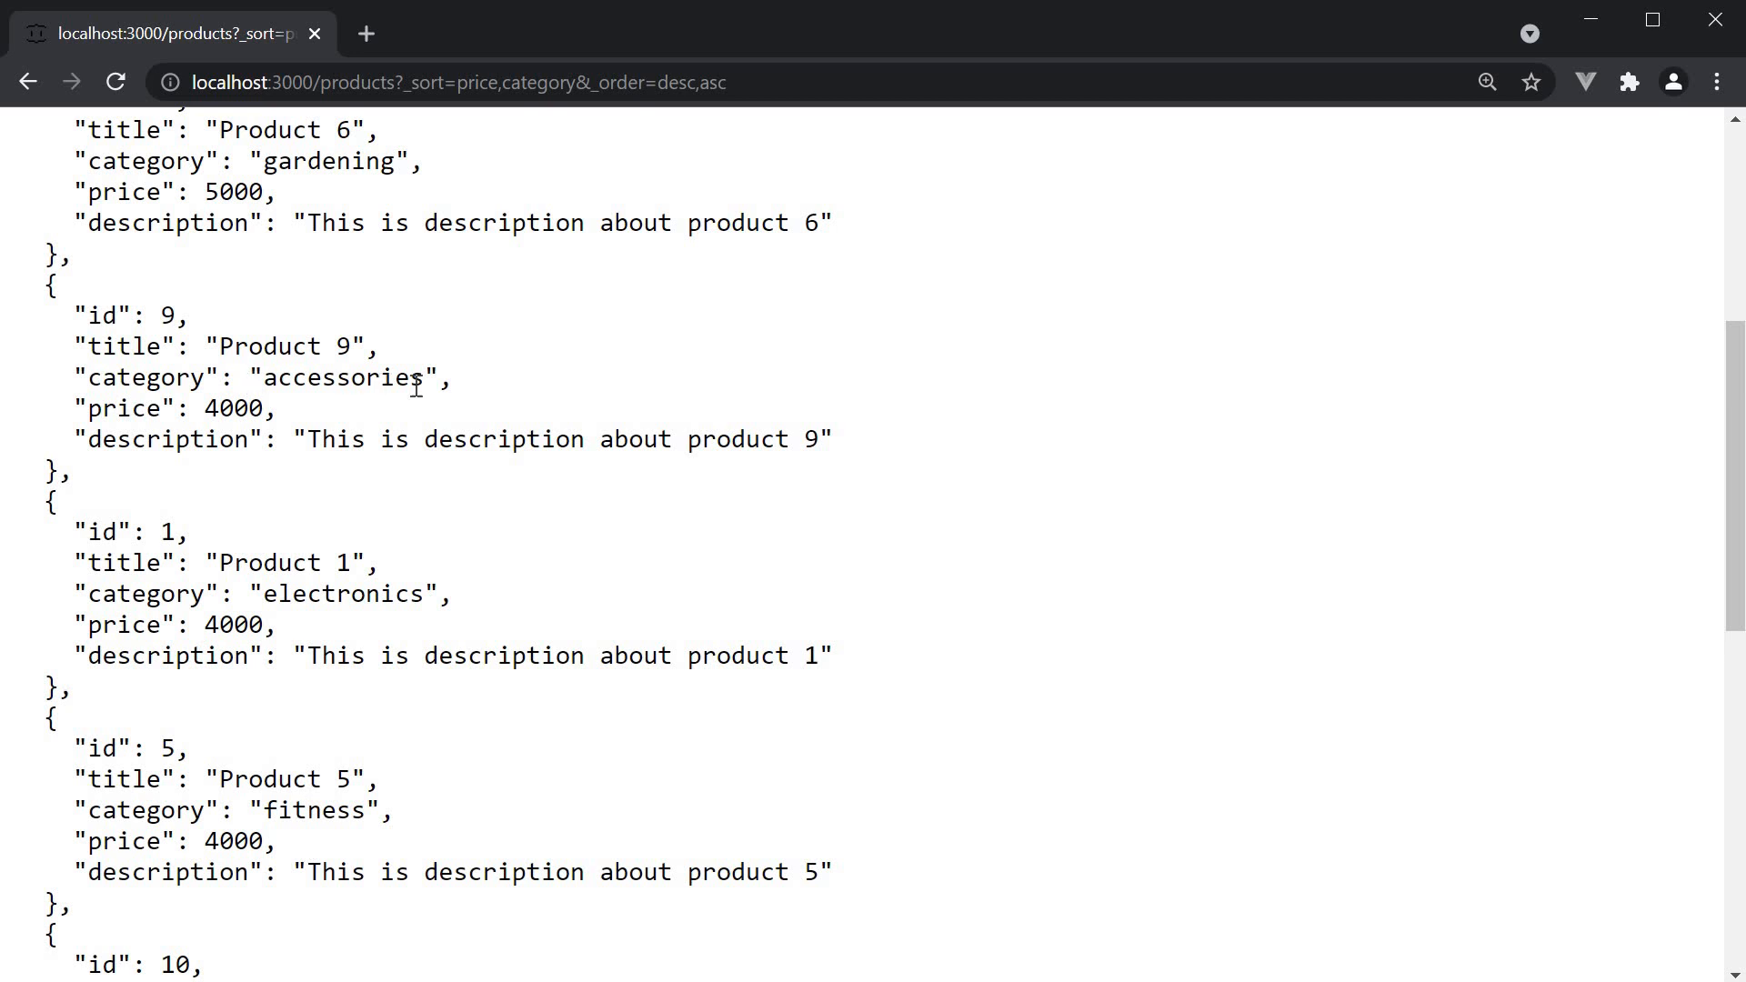
pyautogui.doubleClick(340, 376)
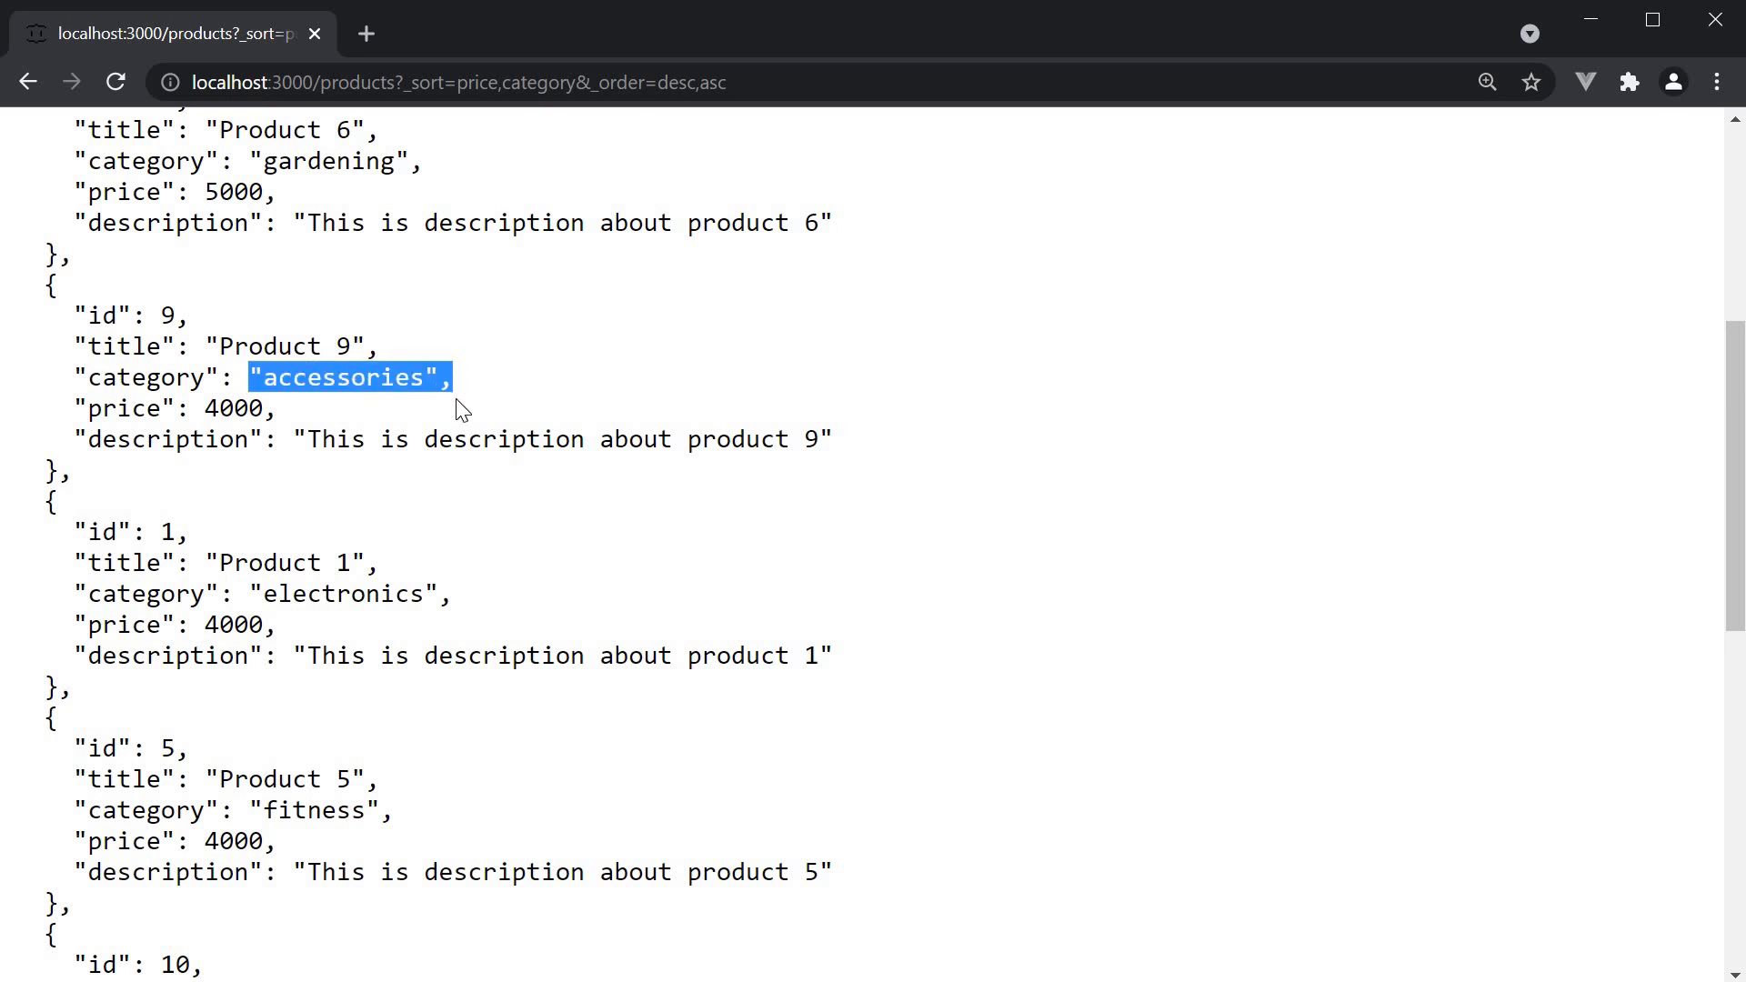
pyautogui.doubleClick(146, 593)
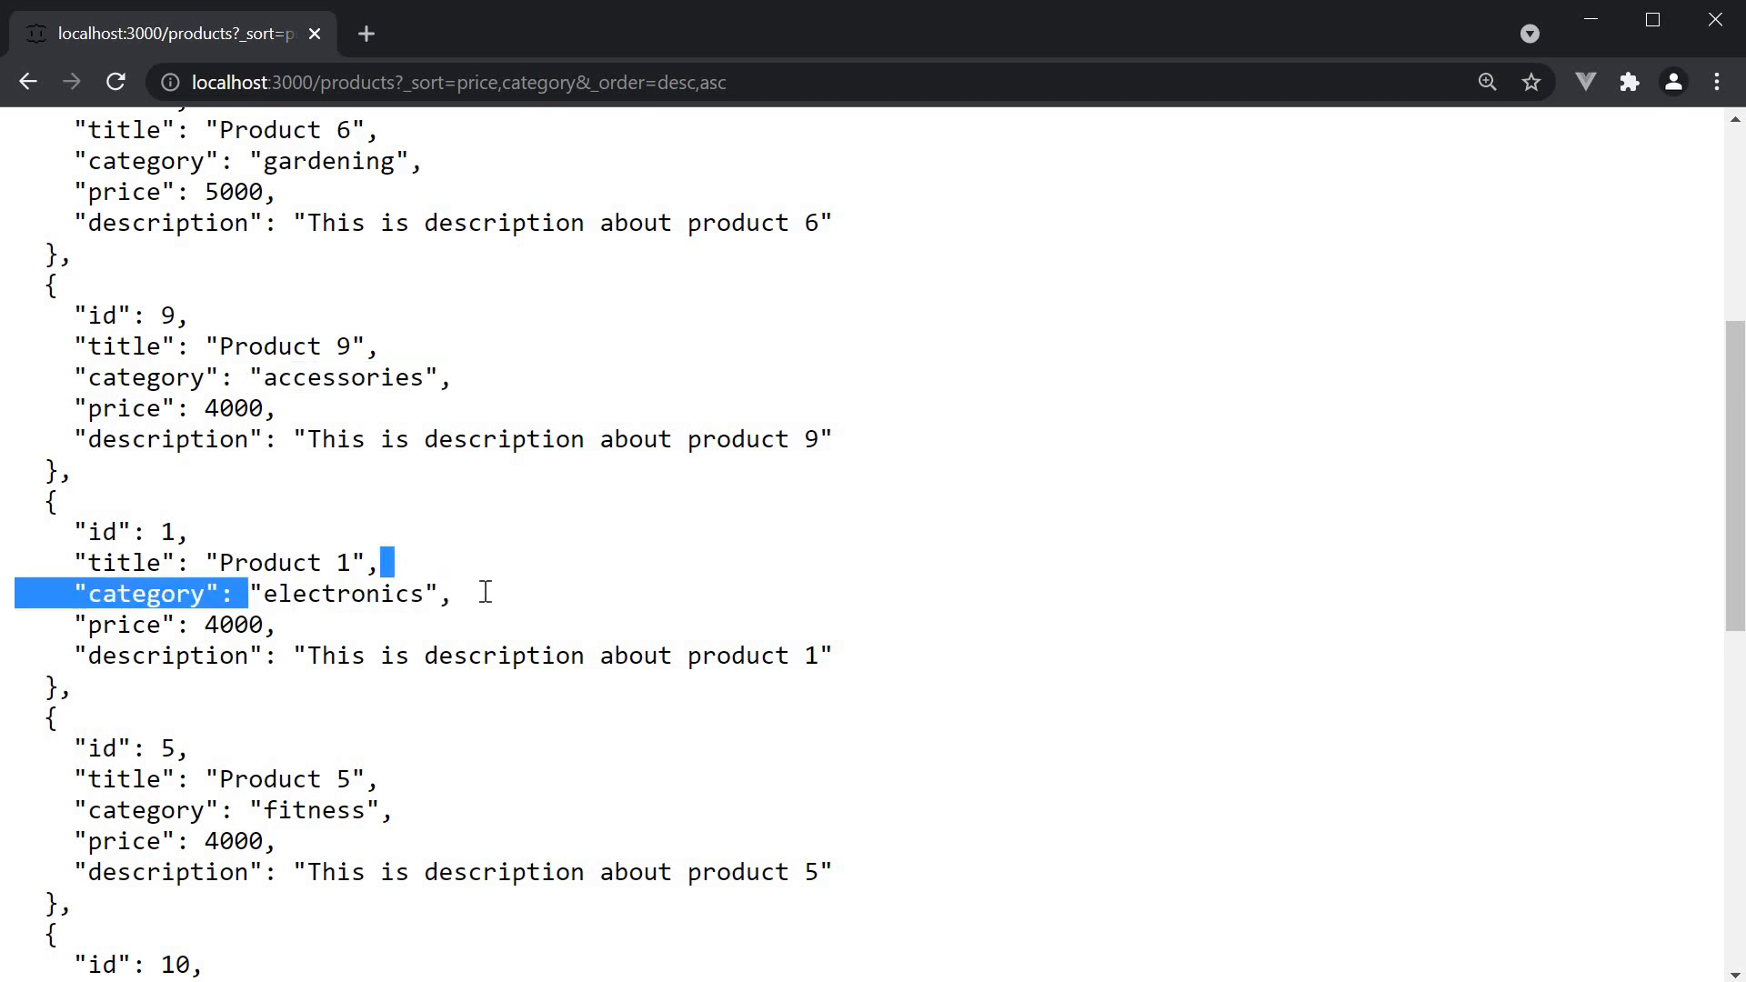
pyautogui.doubleClick(316, 809)
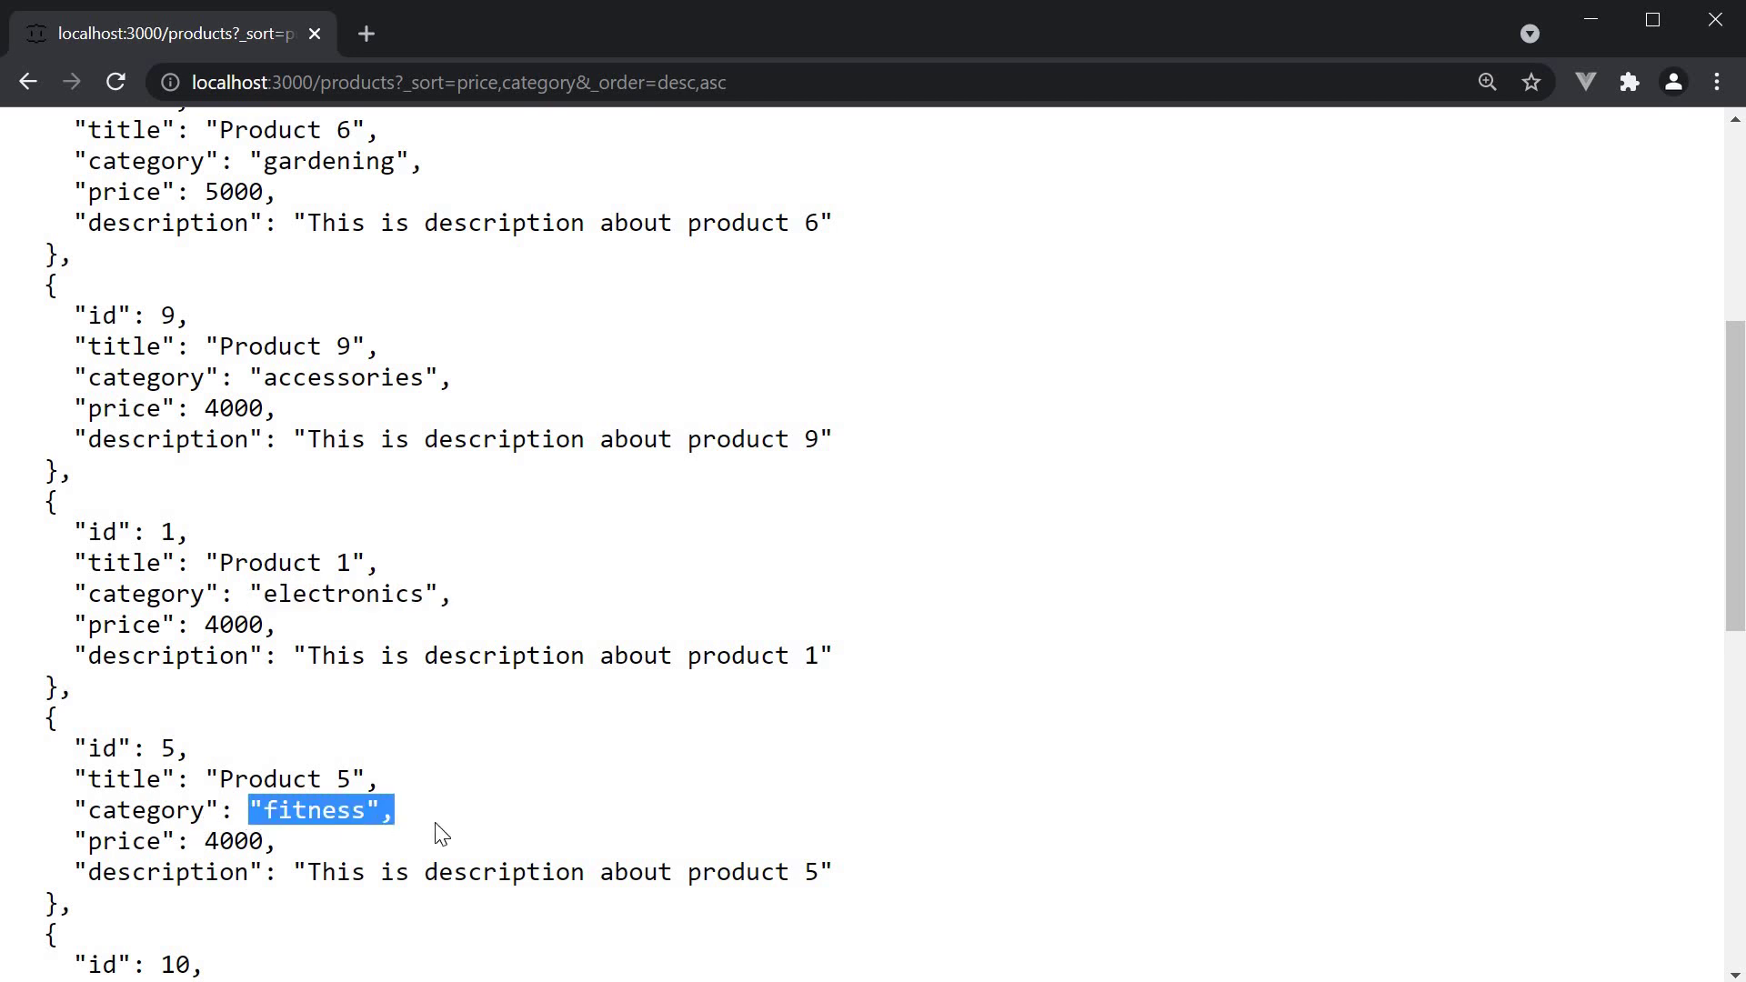
pyautogui.click(440, 826)
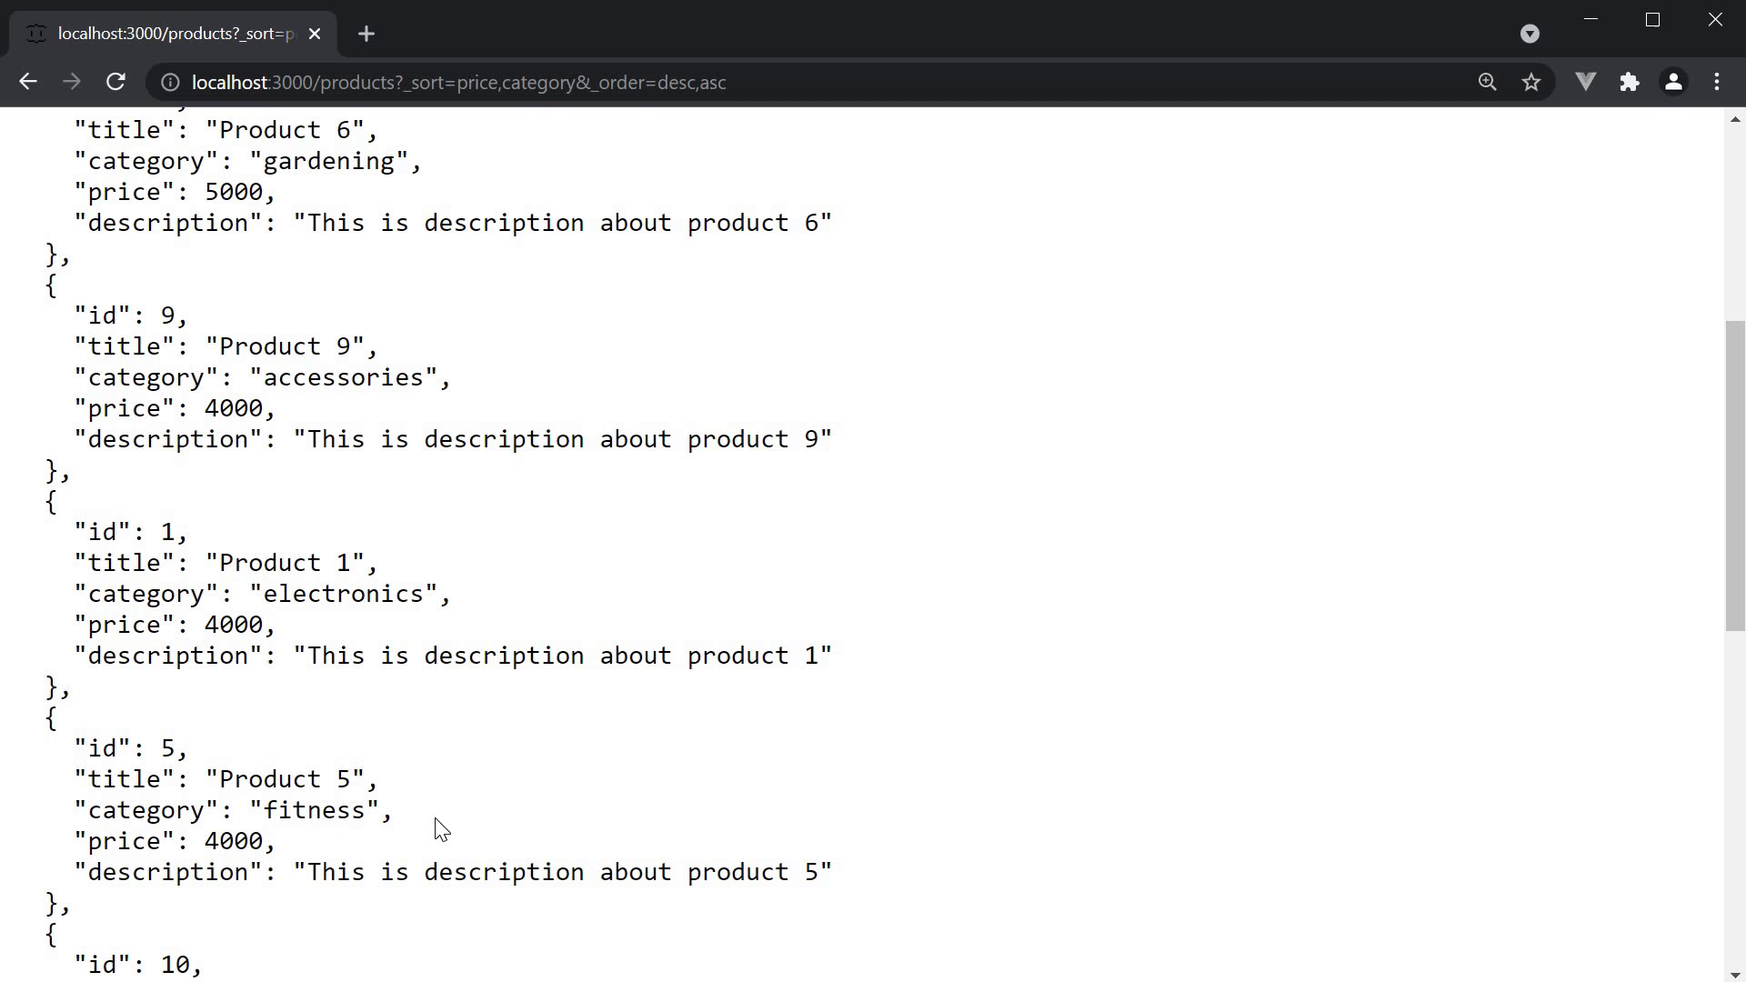
pyautogui.moveTo(415, 831)
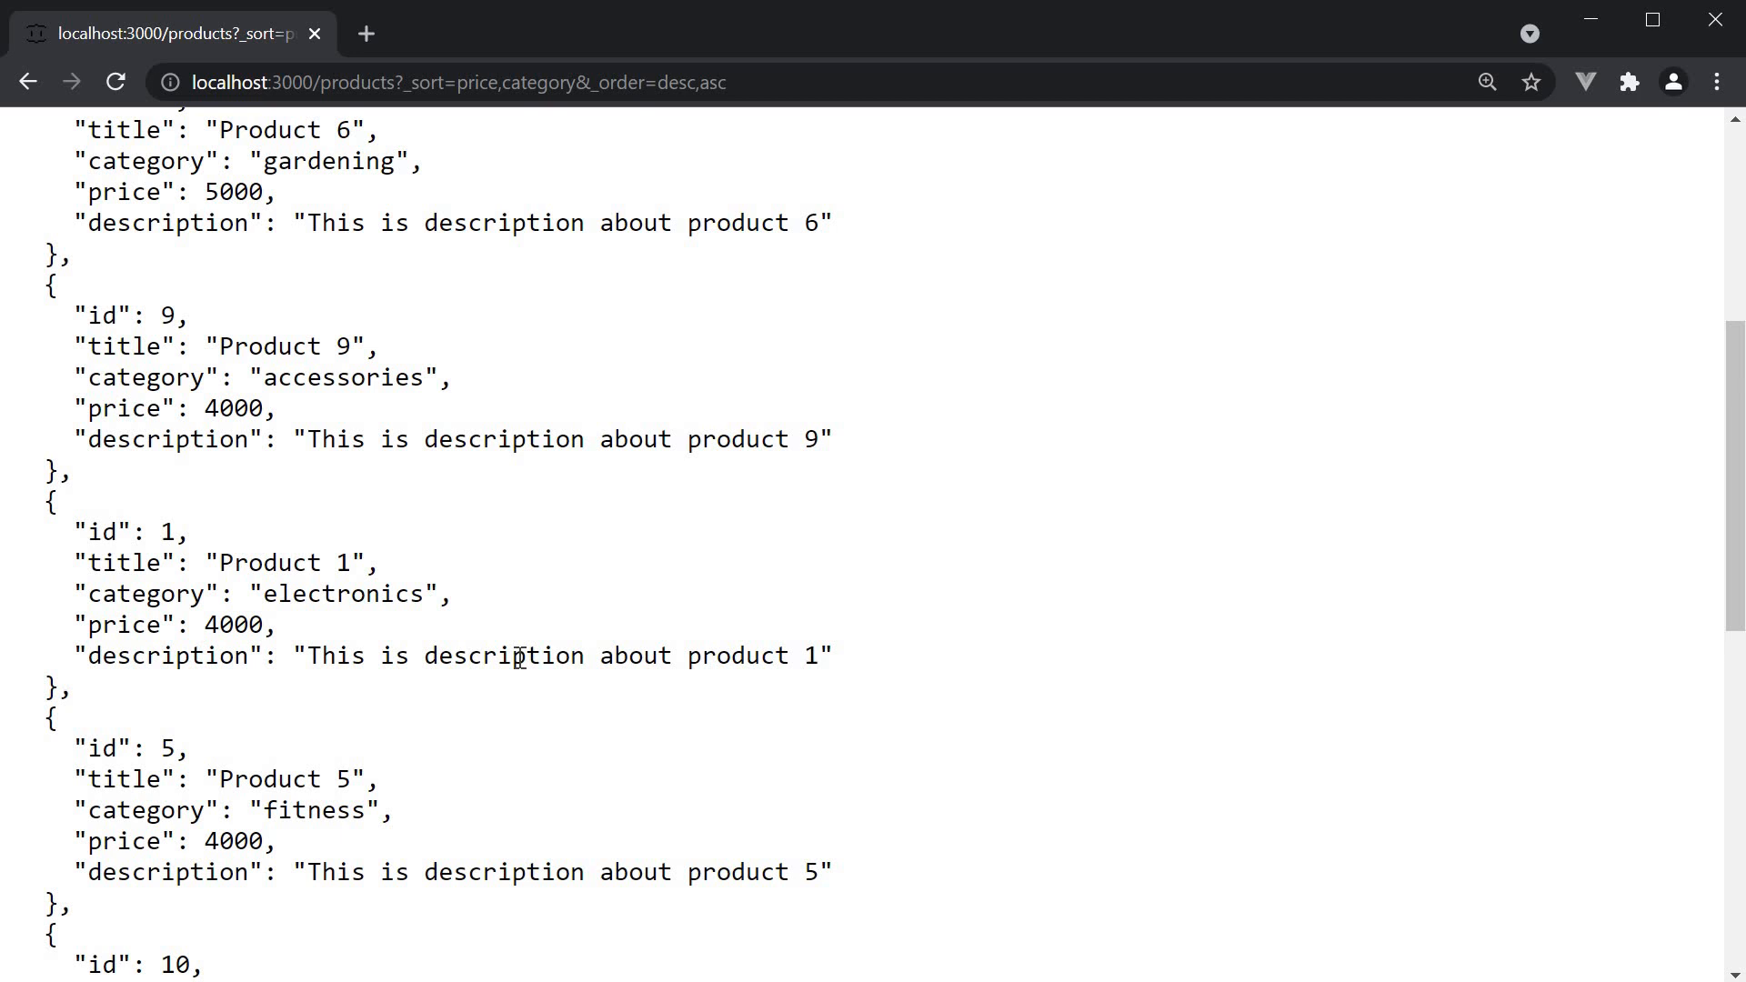
pyautogui.moveTo(542, 286)
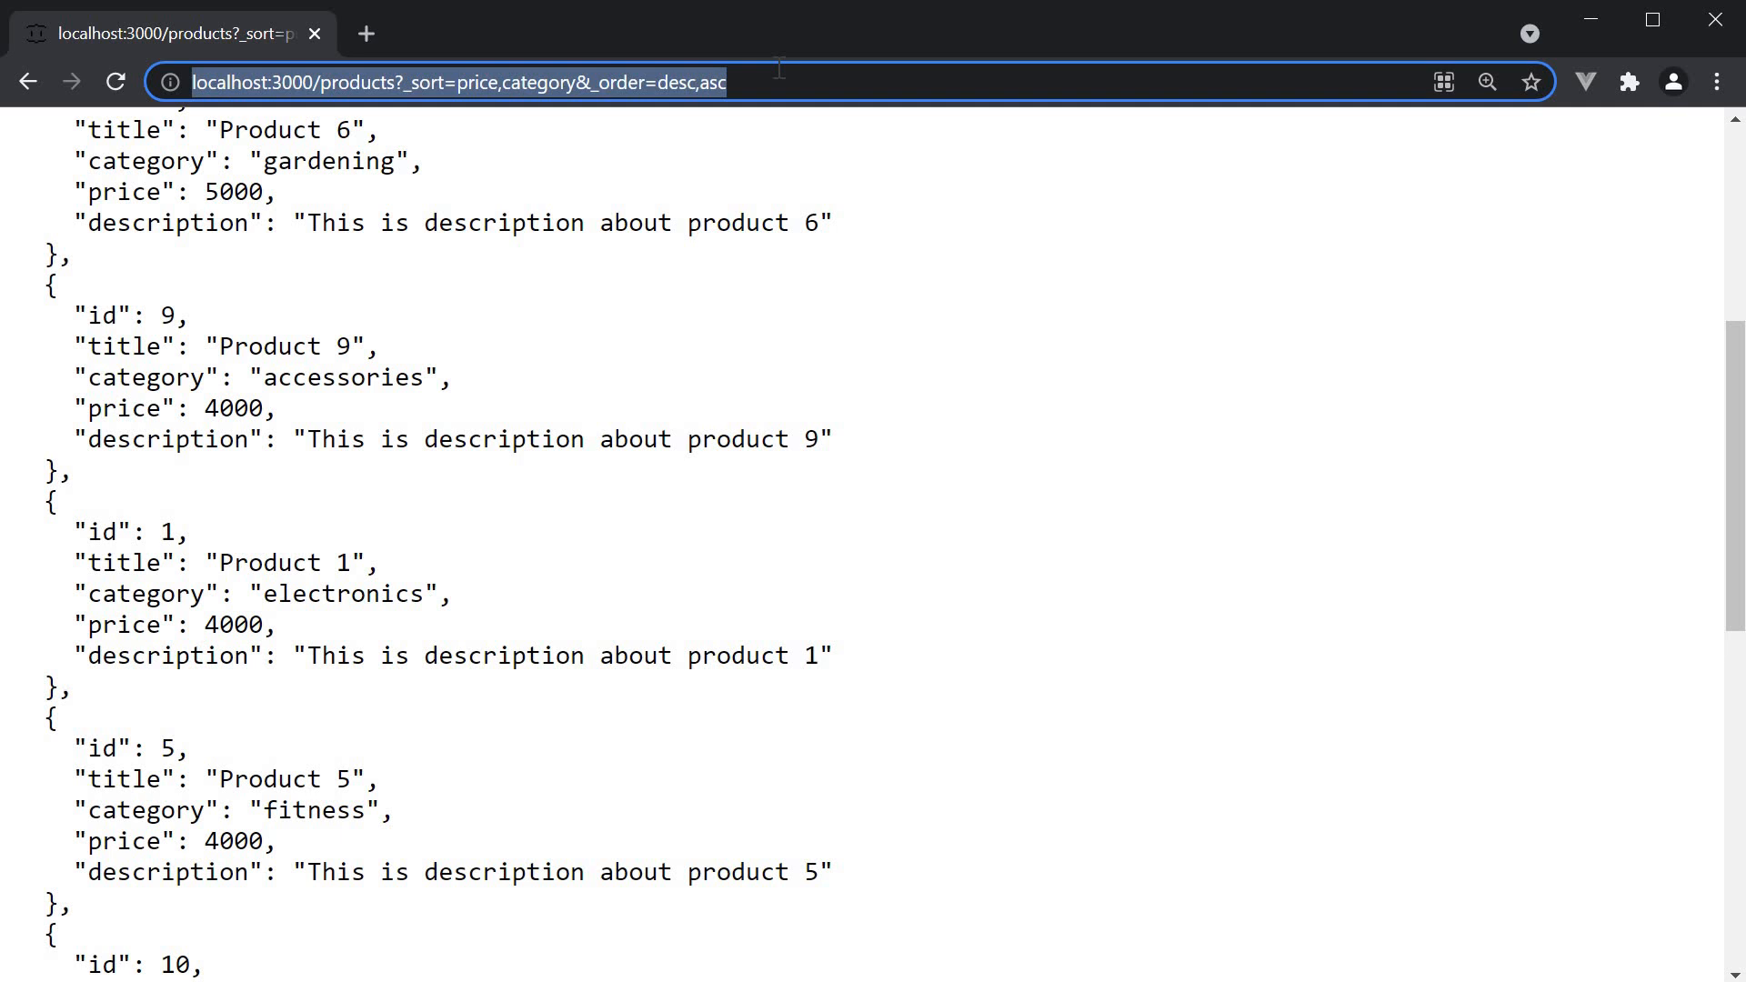
pyautogui.moveTo(959, 496)
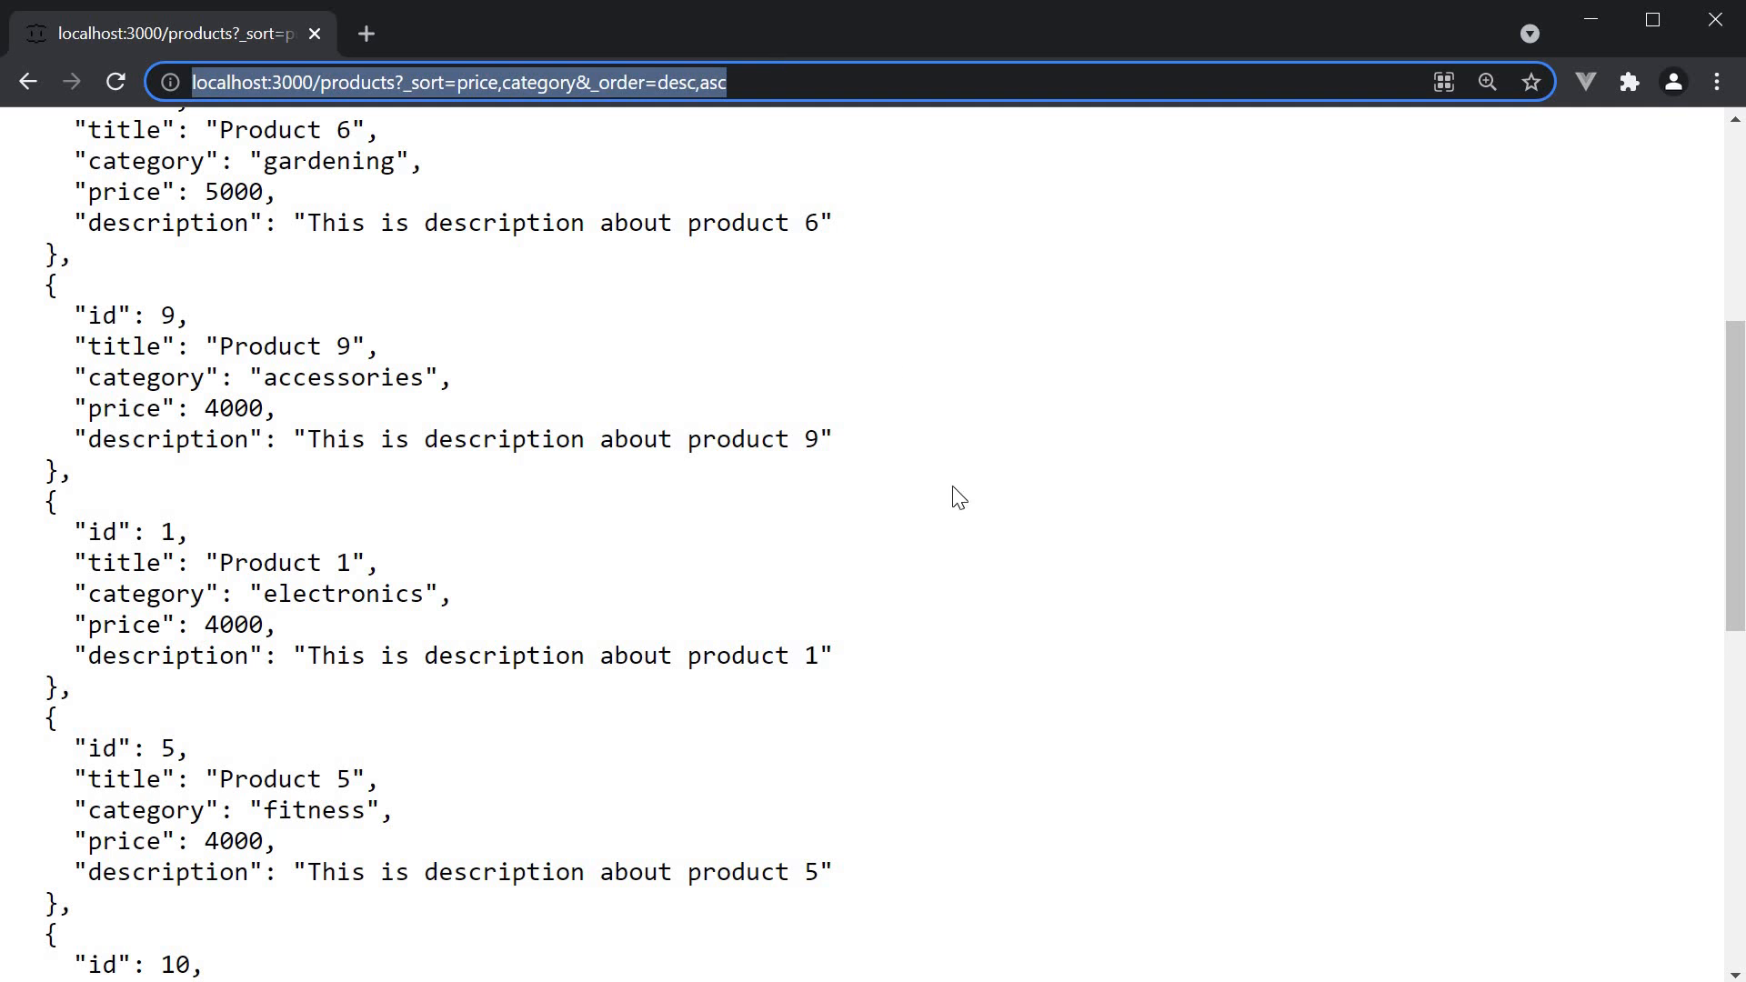